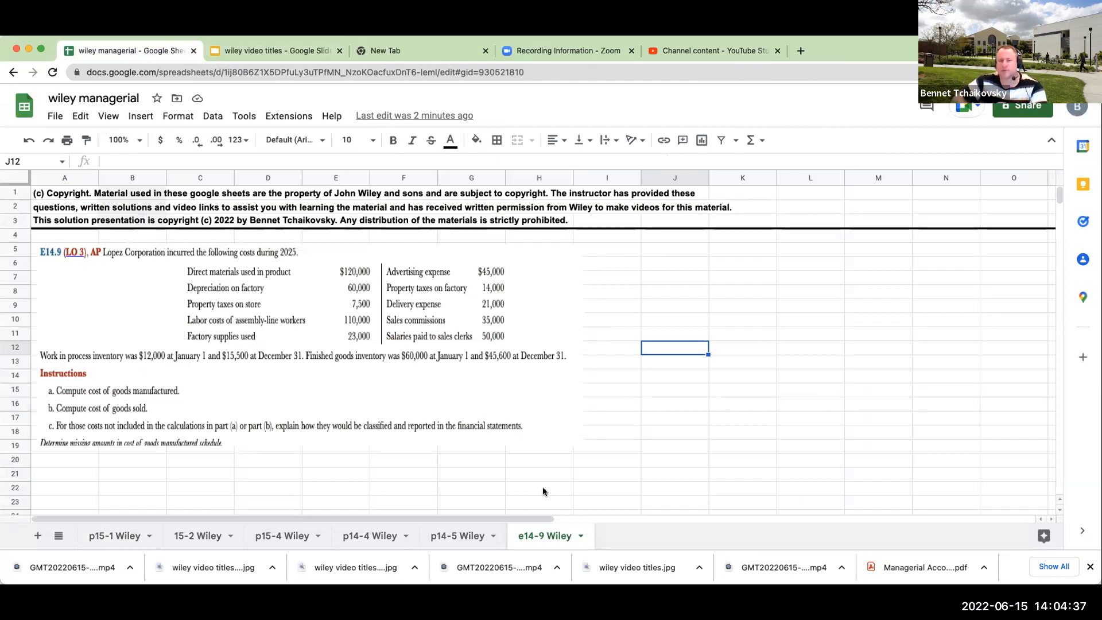
mouse_move(491, 449)
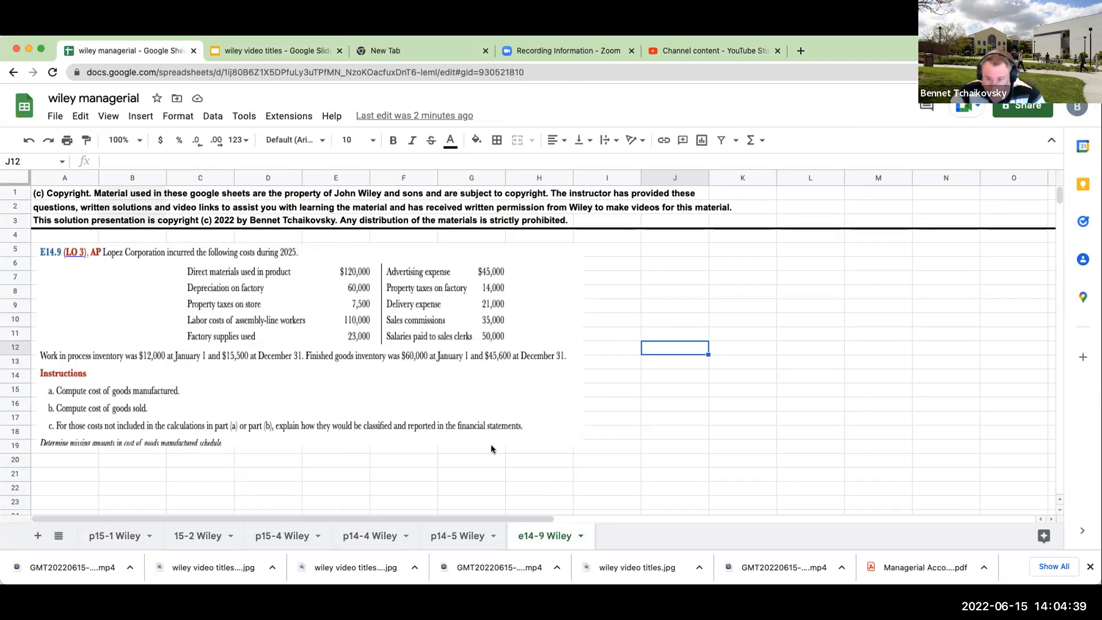
mouse_move(739, 297)
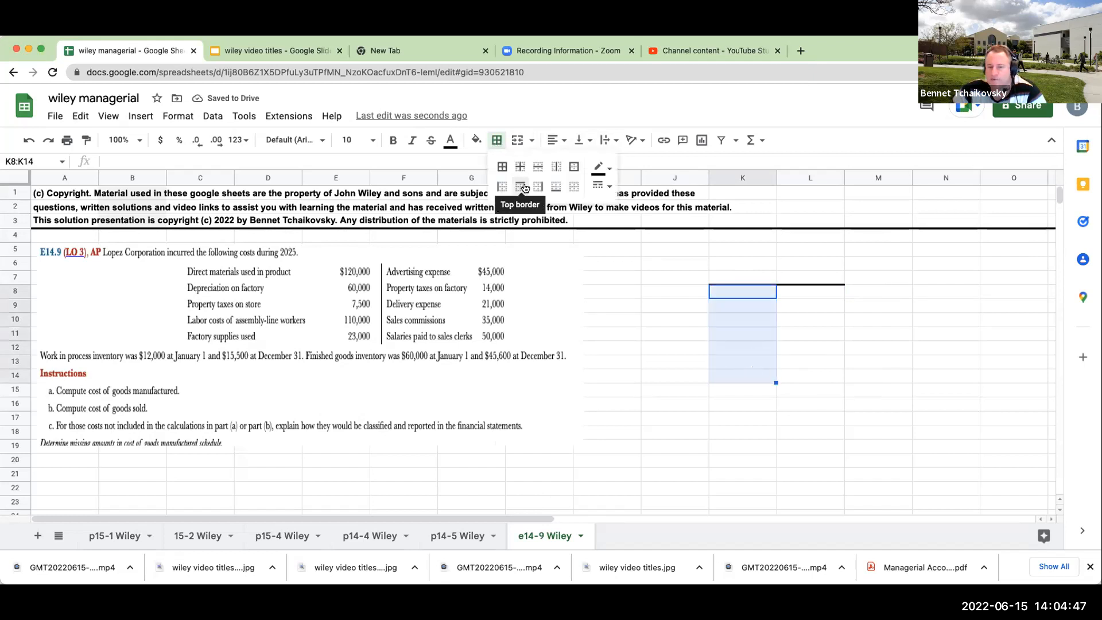
Draw the first T-account with borders, head it raw materials, and copy it for reuse
left_click(519, 186)
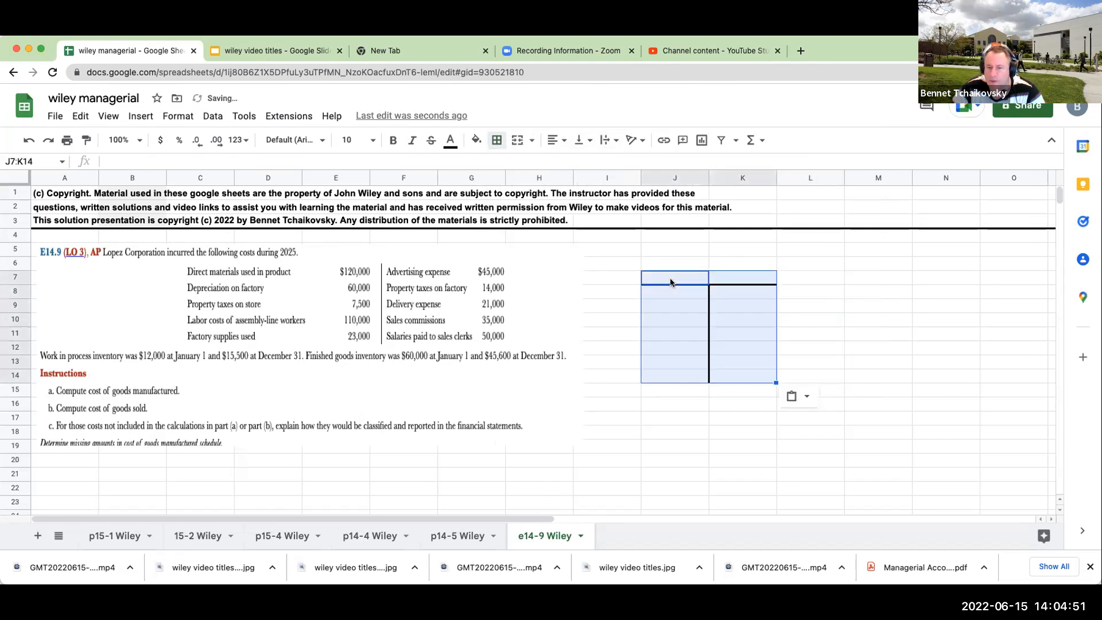
type("r")
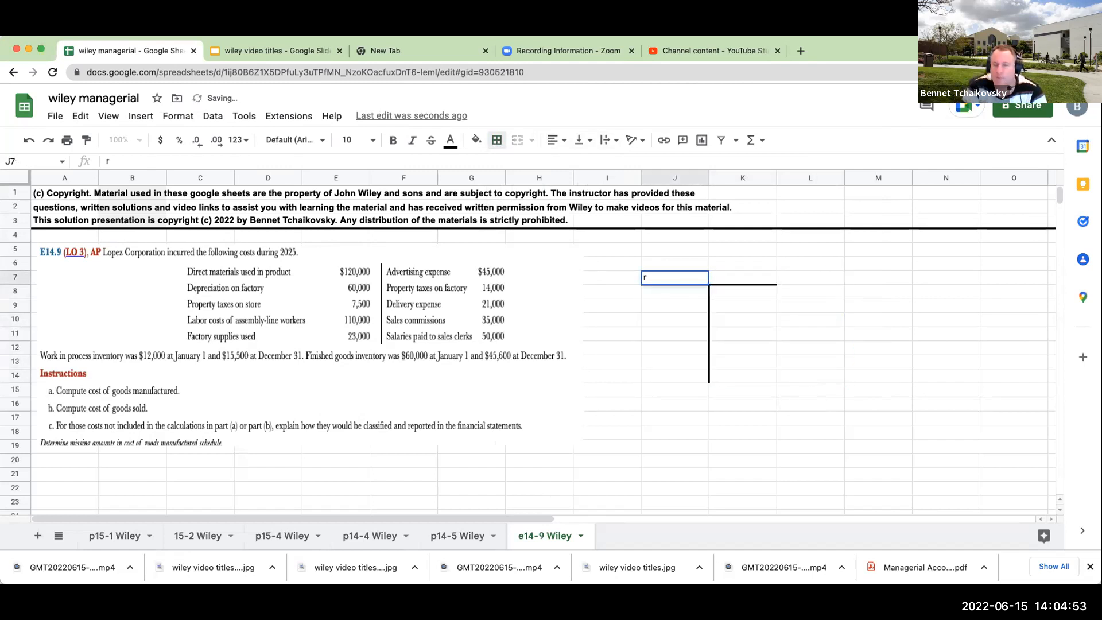
type("aw materials inventory")
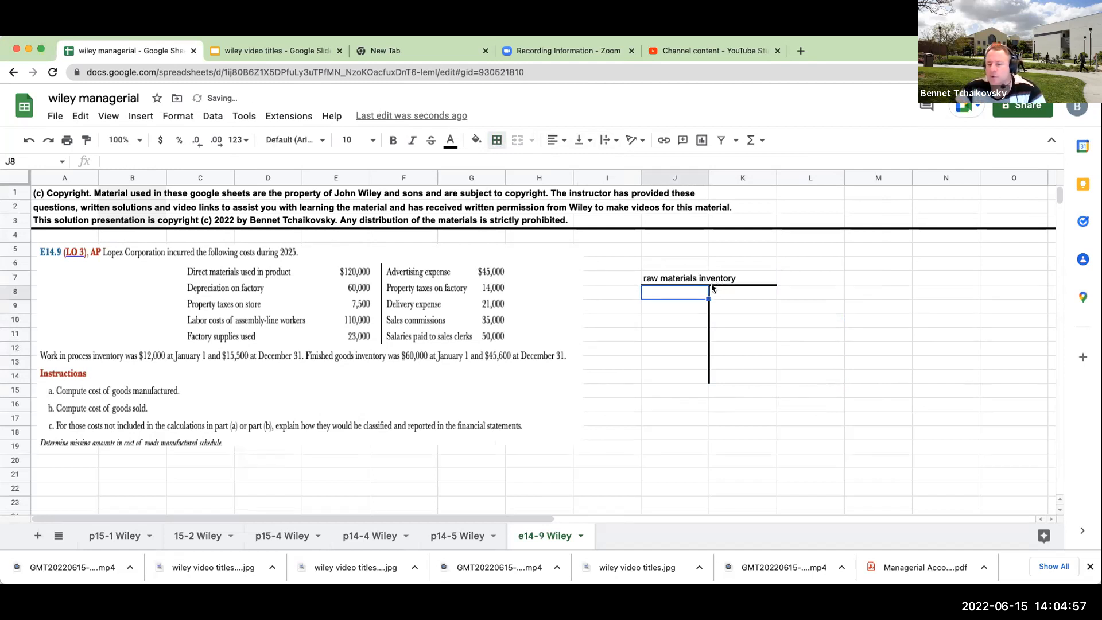
left_click_drag(675, 291, 742, 378)
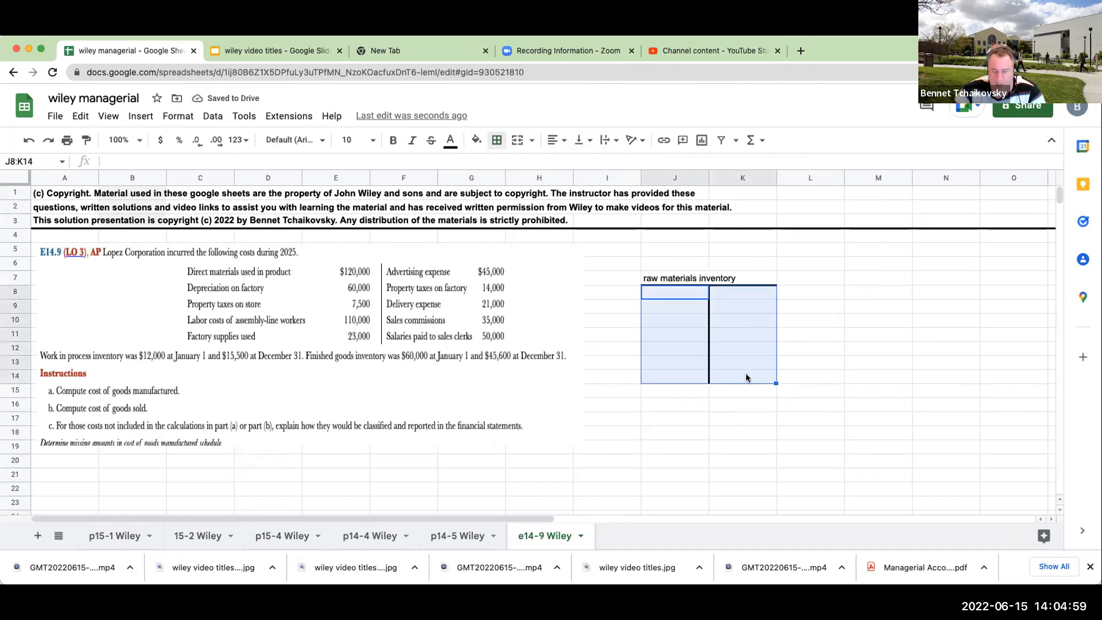
Add T-accounts headed factory payroll, factory overhead and work in process account
type("factory payroll")
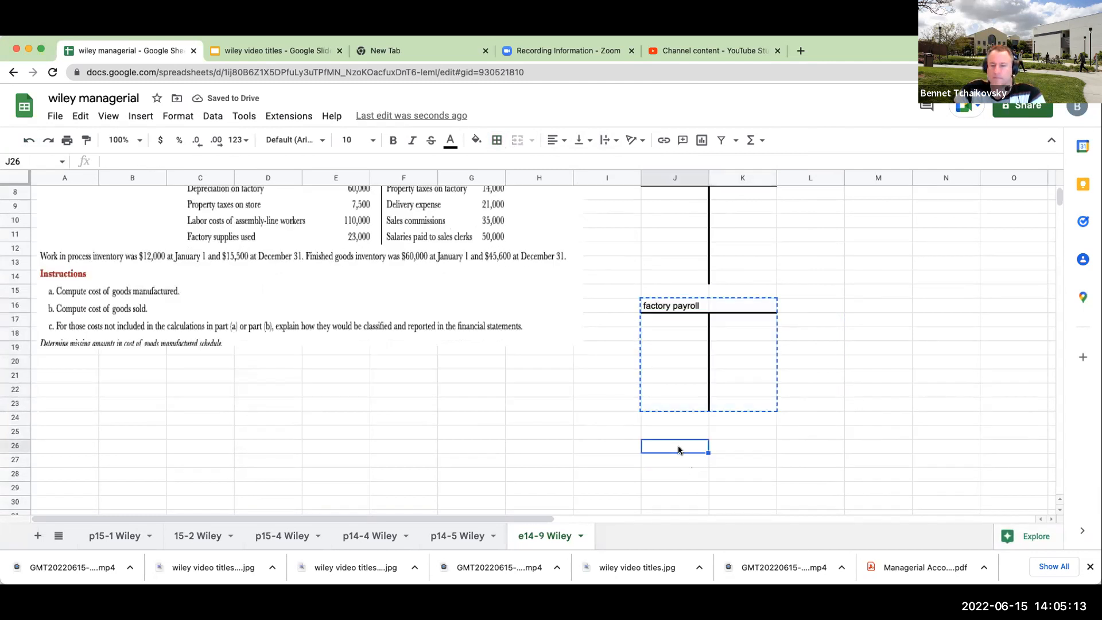
type("factory overhead")
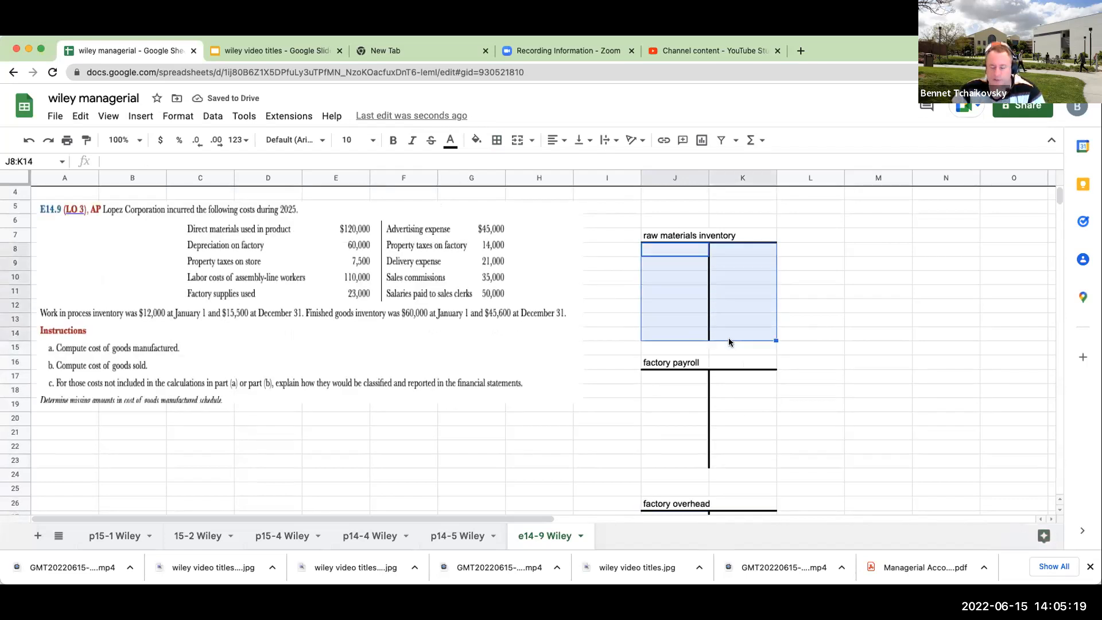
left_click(877, 361)
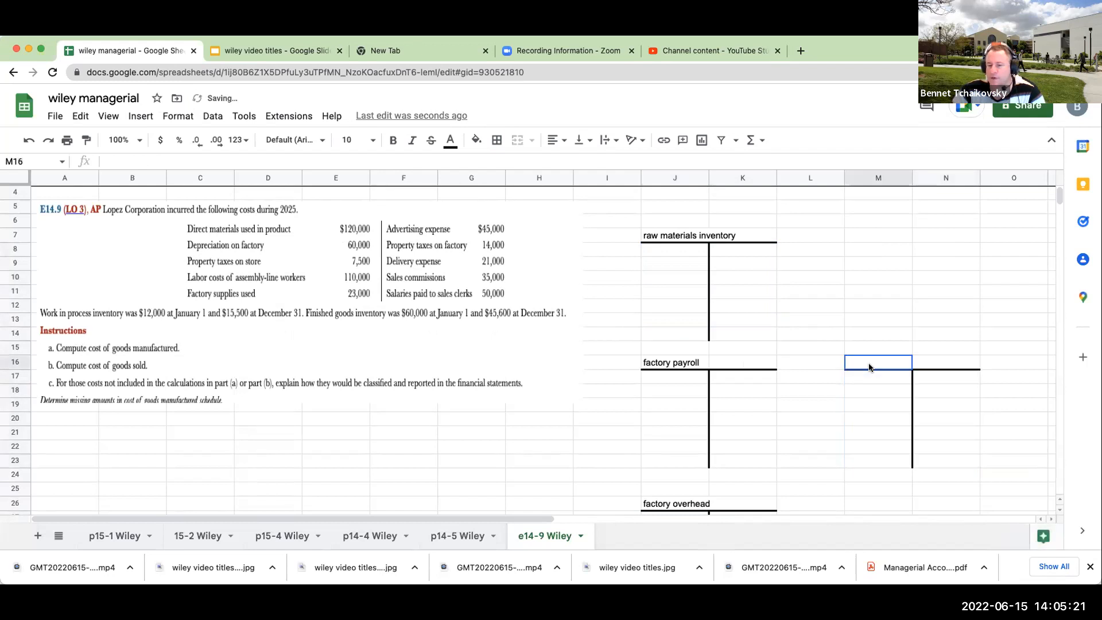
type("work in prod")
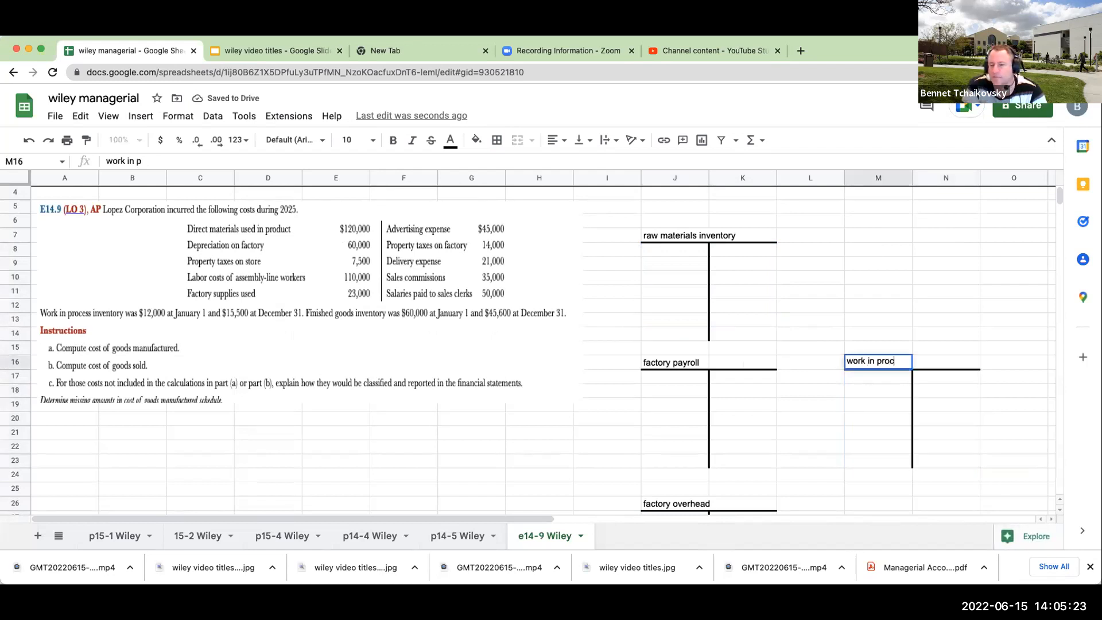
type("work in process account")
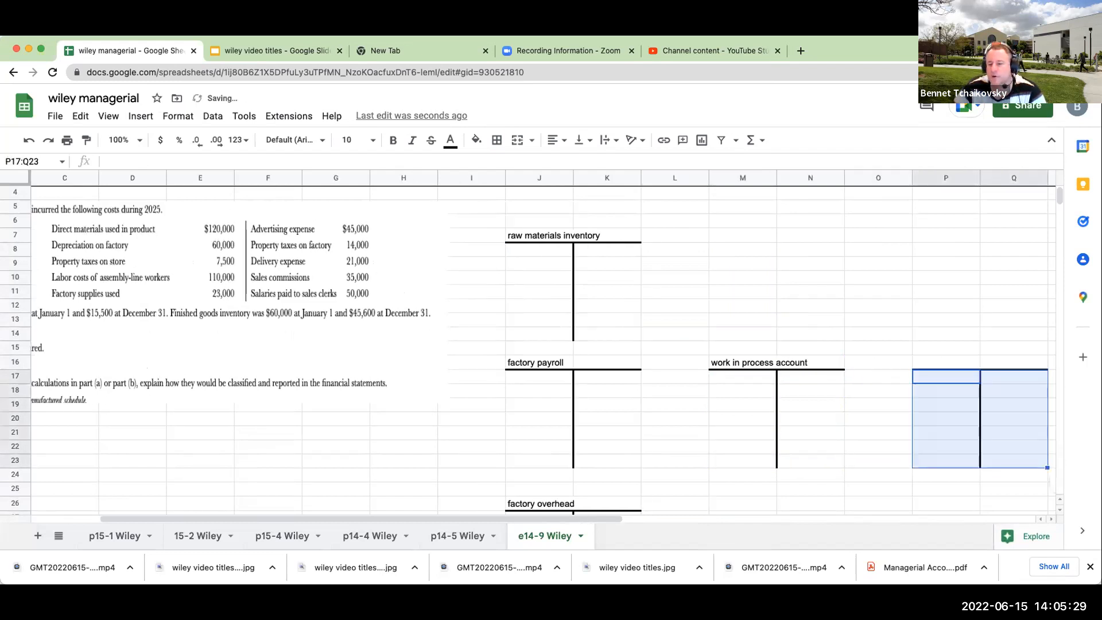
Add finished goods inventory and COGS T-accounts and enlarge columns J:T to font size 18
type("finished goods invento")
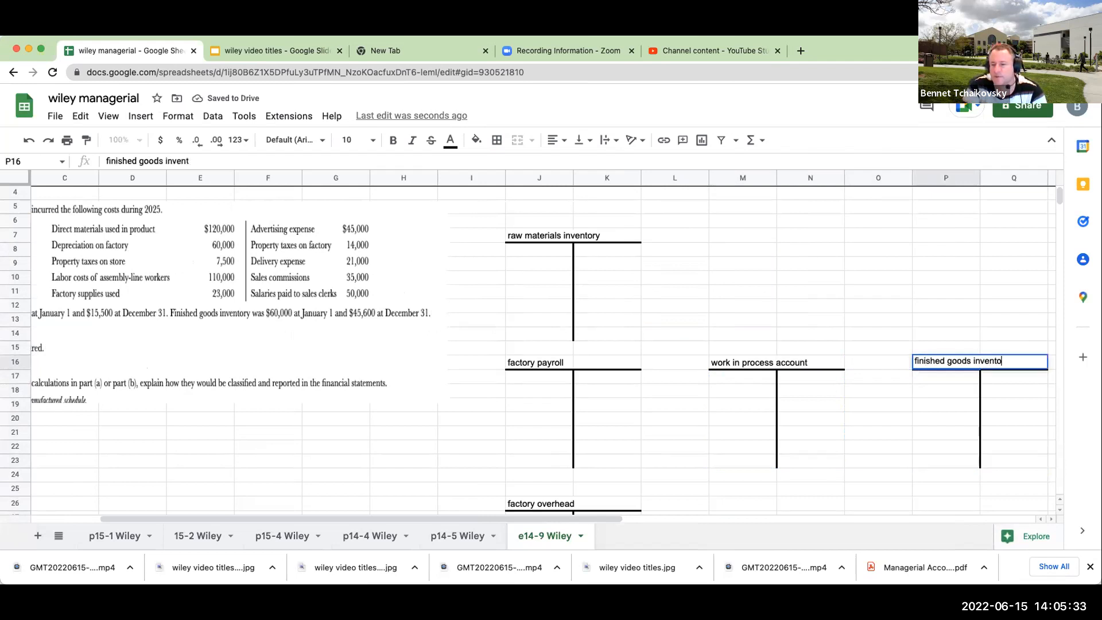
key("enter")
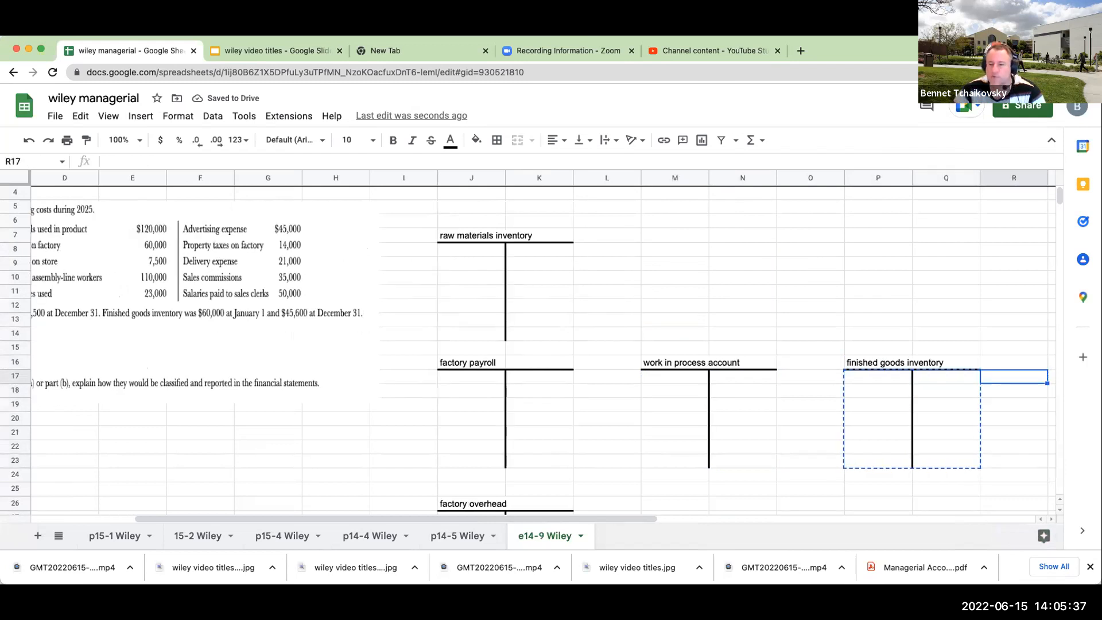
type("COGS")
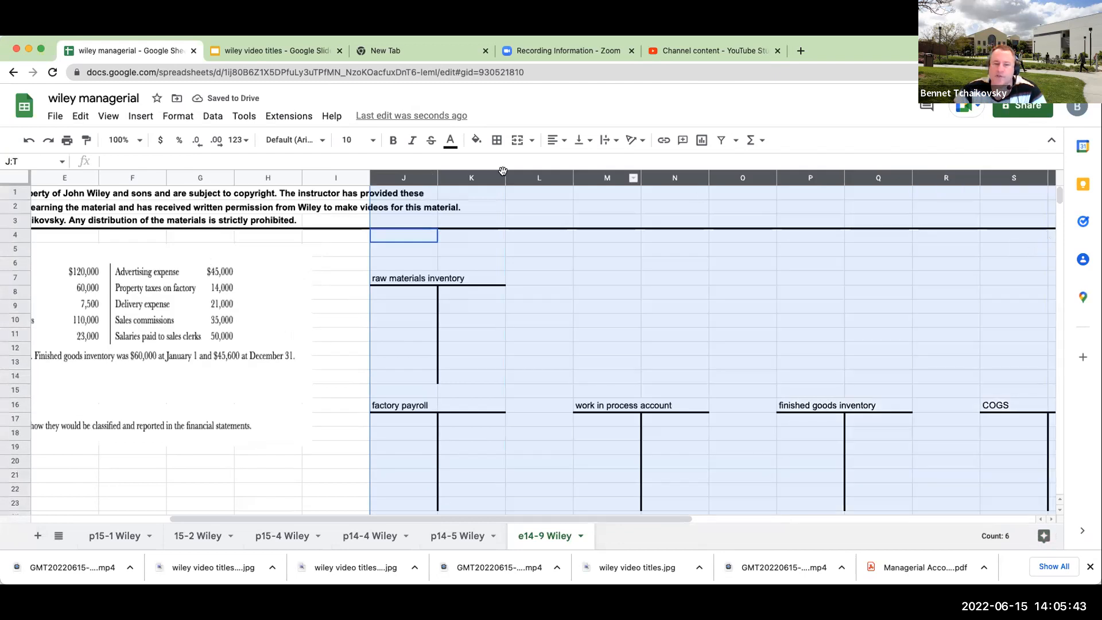
left_click(353, 140)
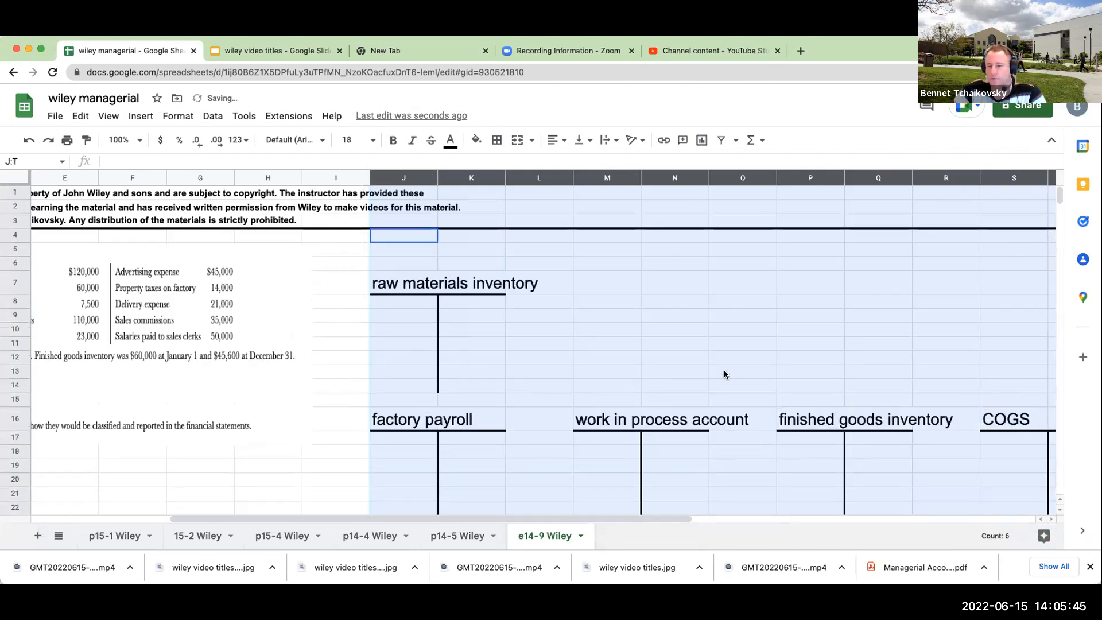
left_click(742, 370)
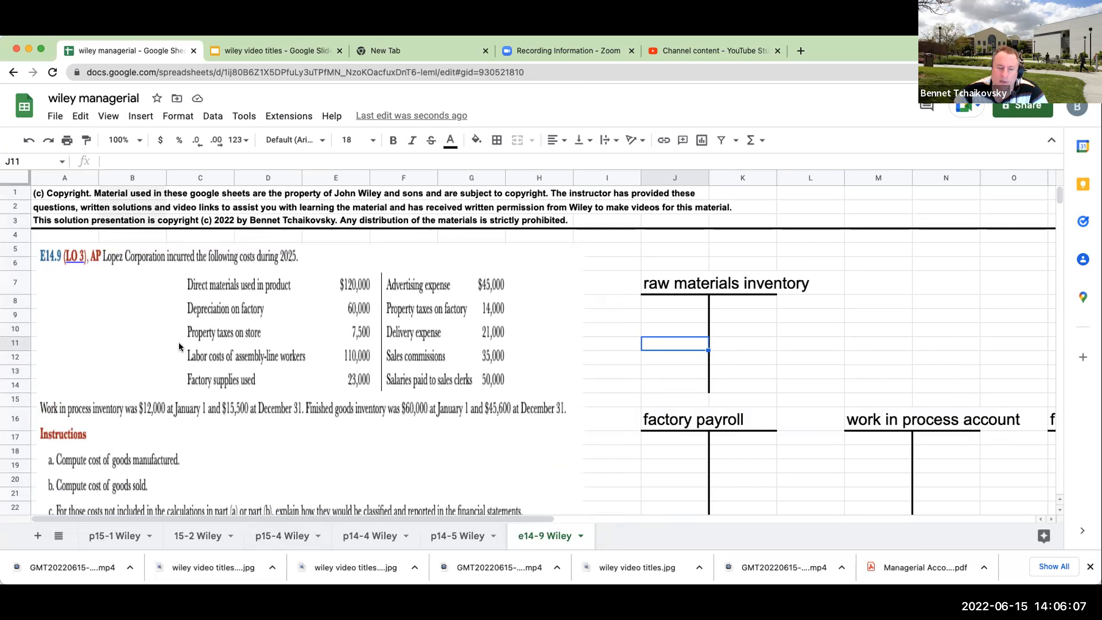
mouse_move(130, 416)
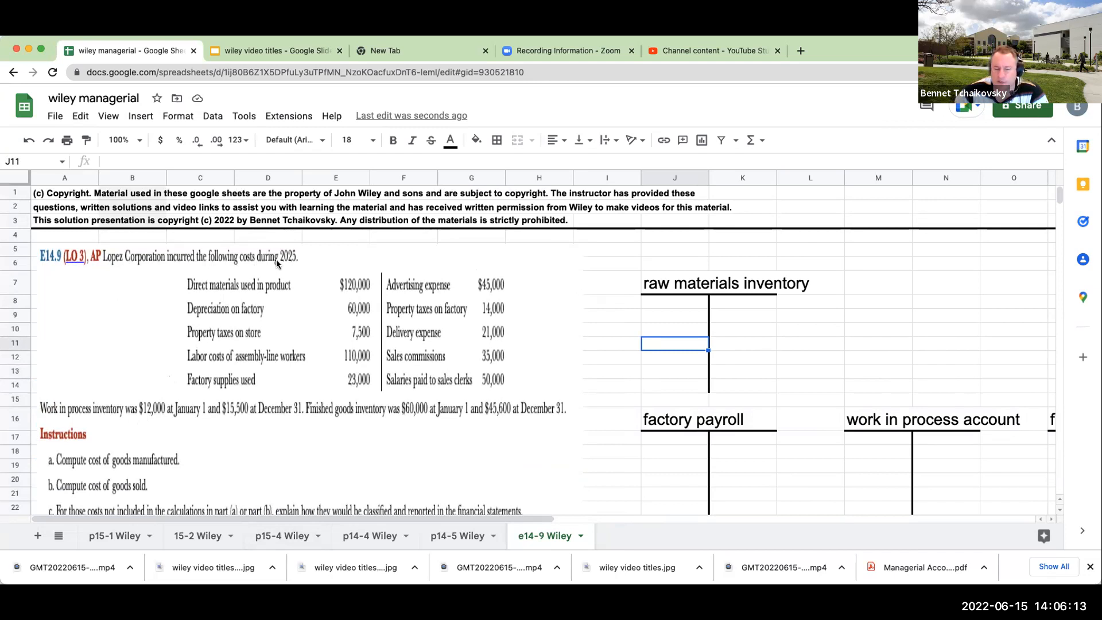
mouse_move(74, 415)
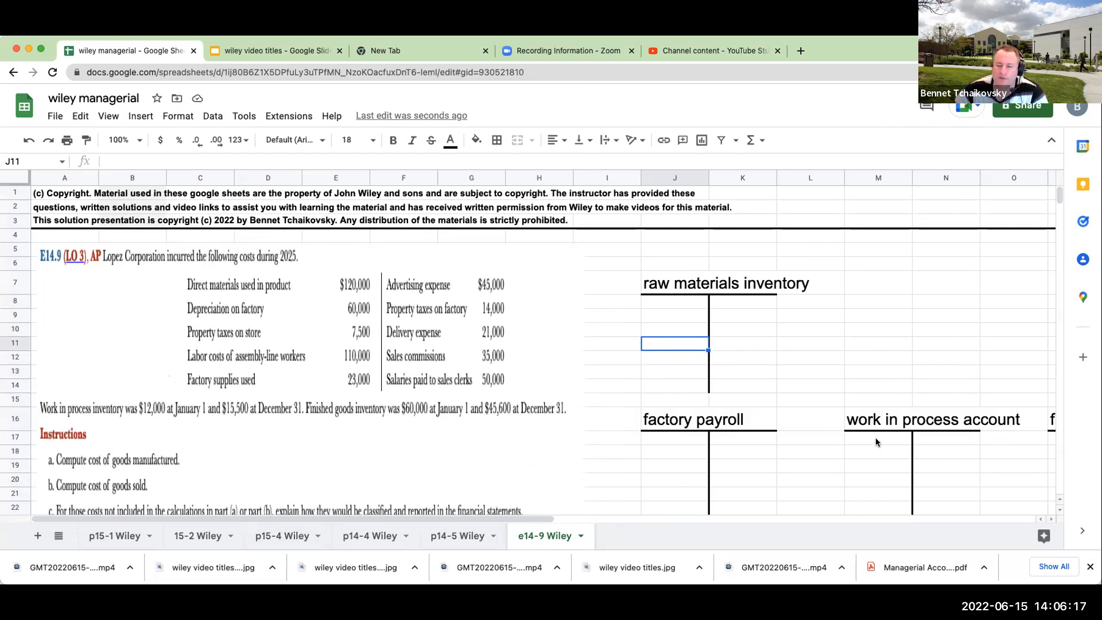
Post work in process balances 12000 and 15500 with a rule above the ending balance
type("12000")
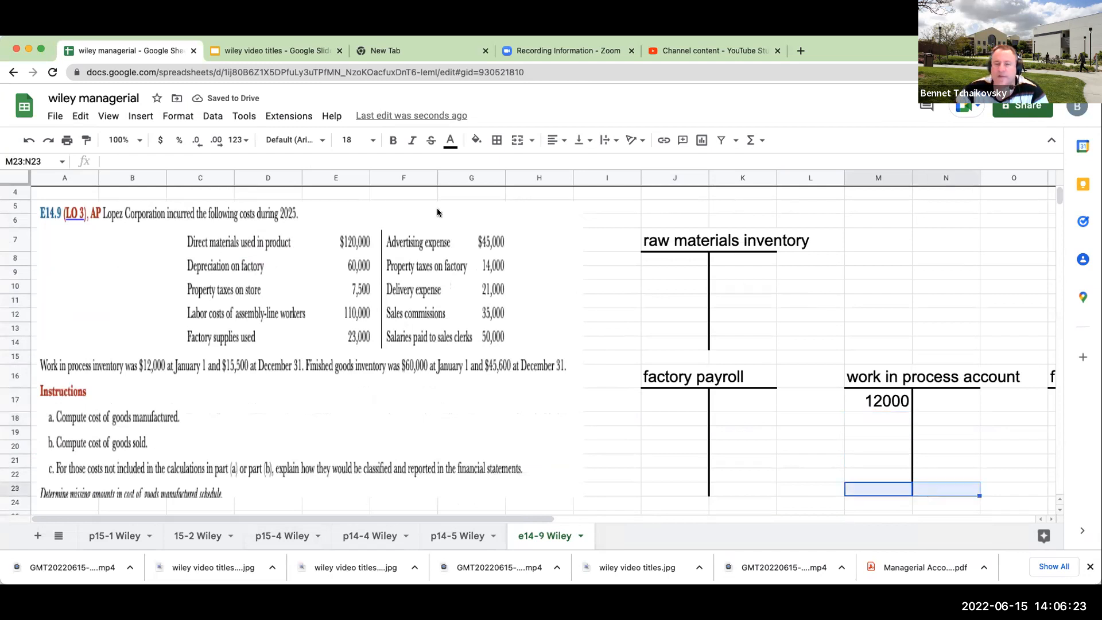
left_click(496, 140)
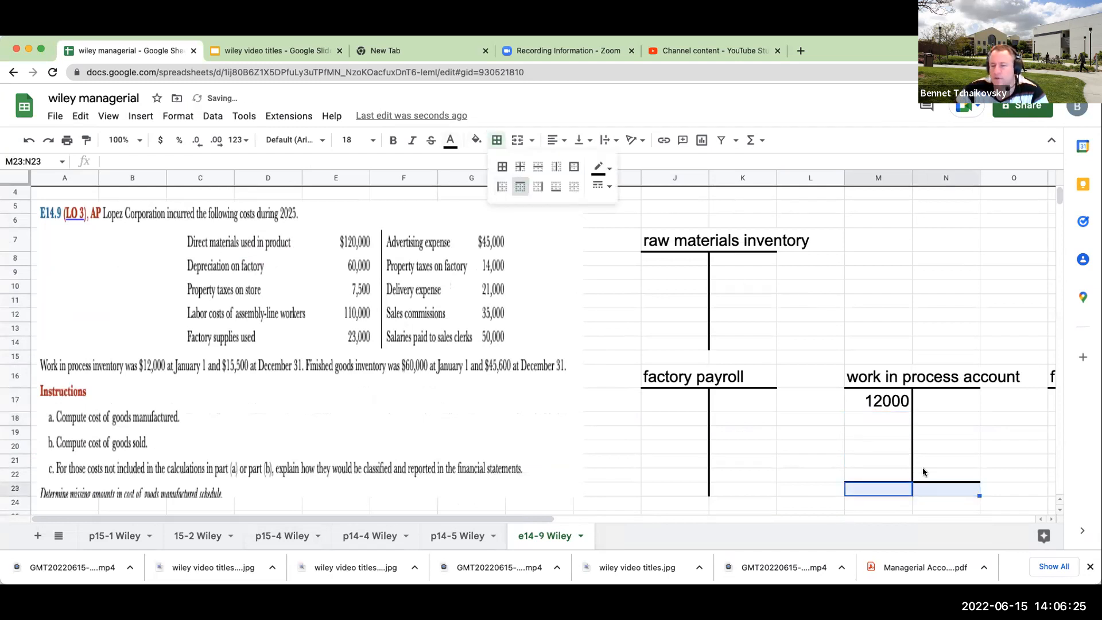
type("15500")
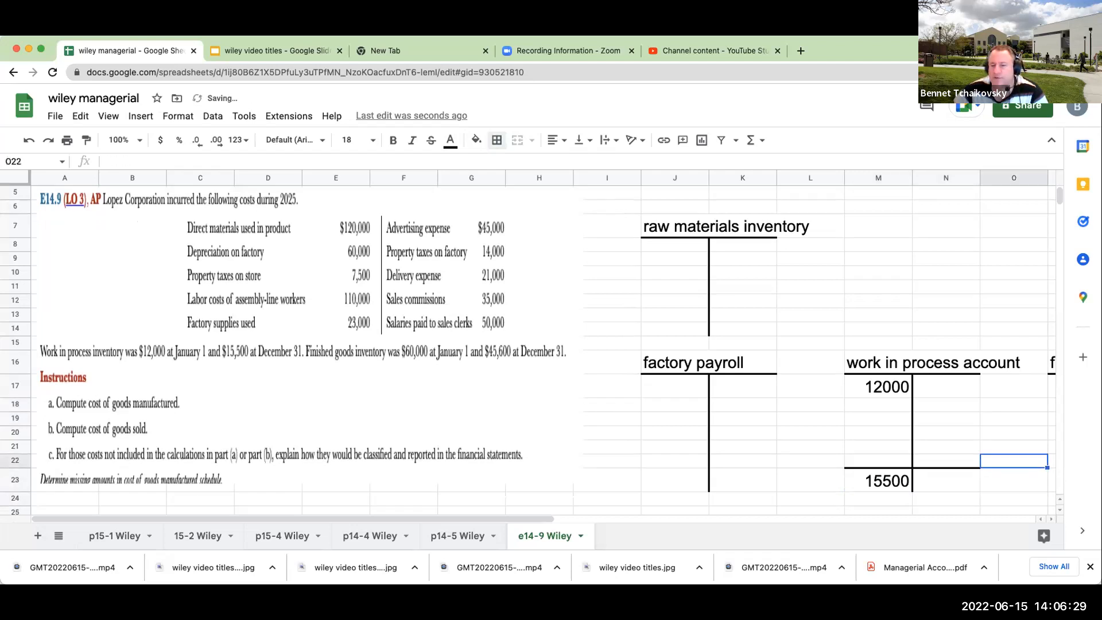
Post finished goods balances 60000 and 45600 with a rule above the ending balance
type("60000")
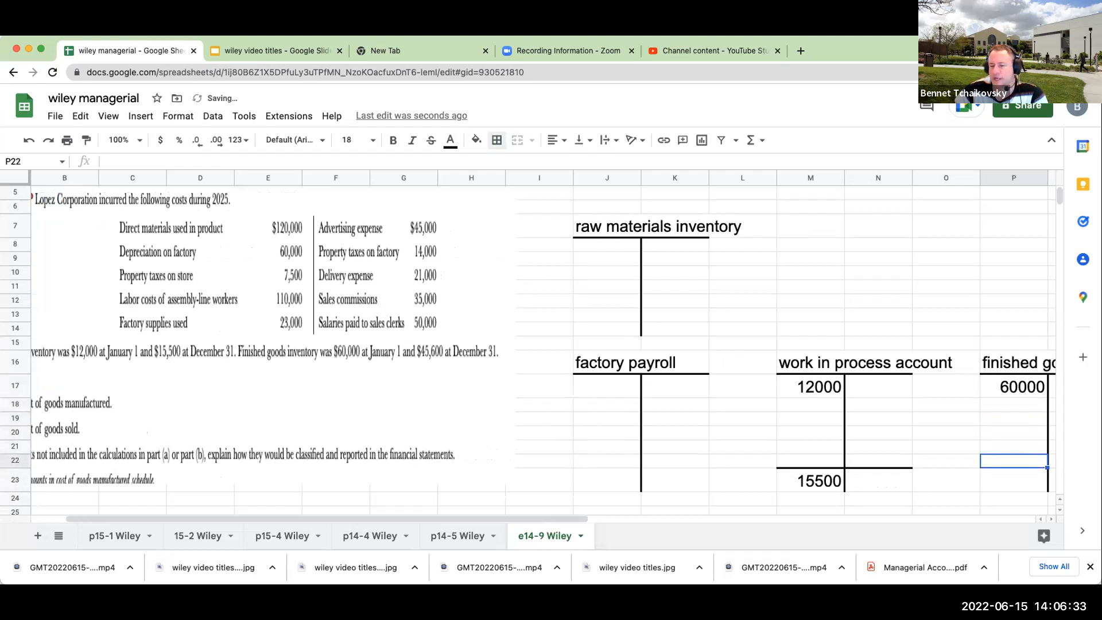
type("45600")
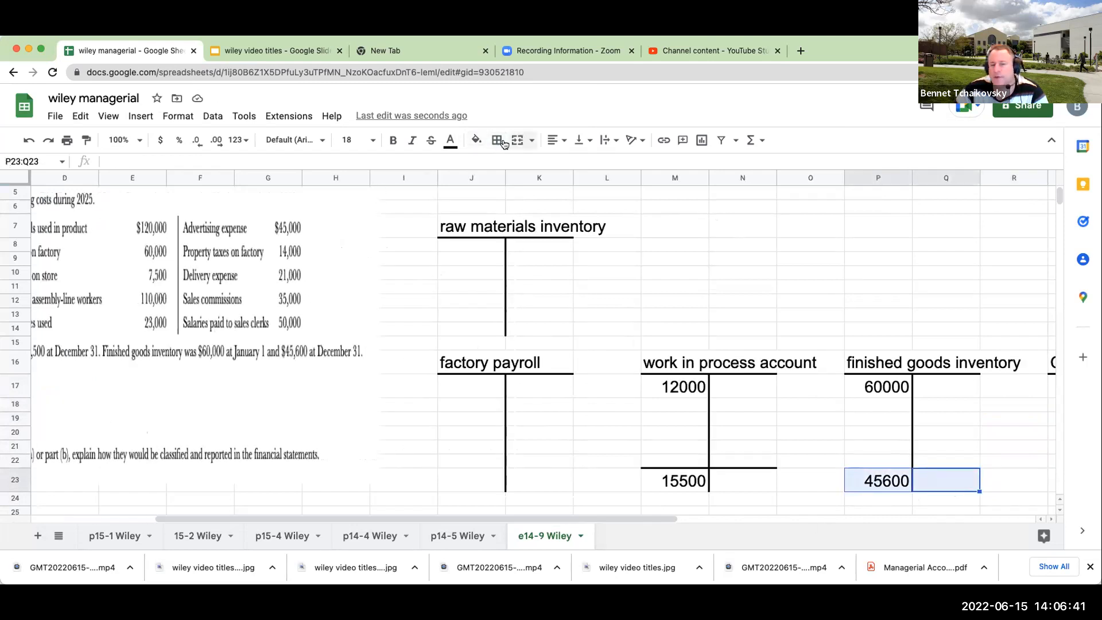
left_click(496, 140)
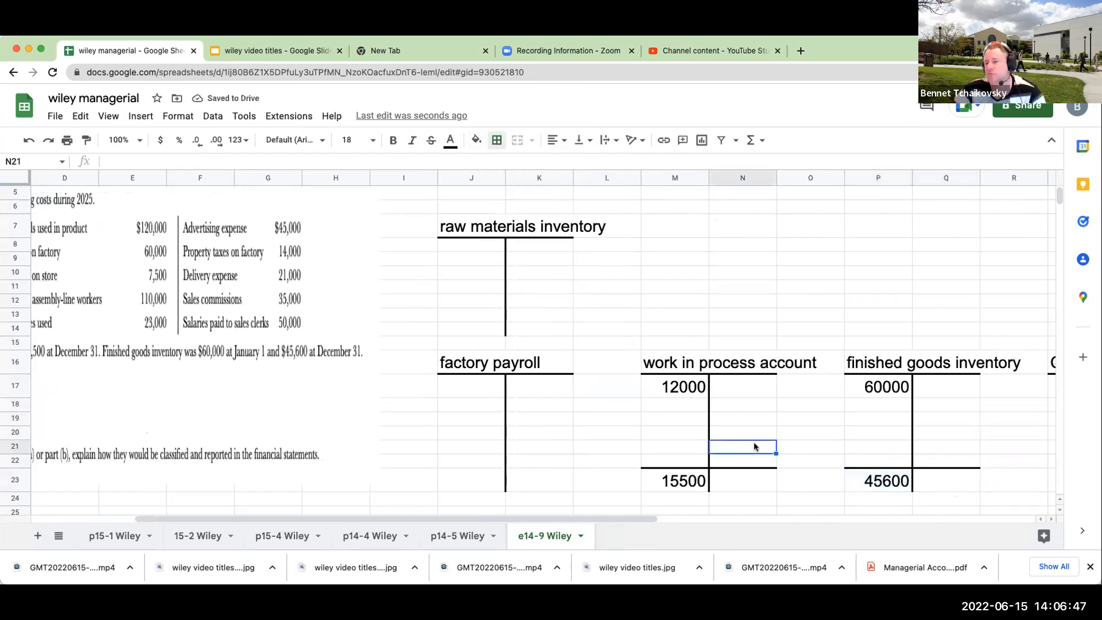
scroll("left", 3)
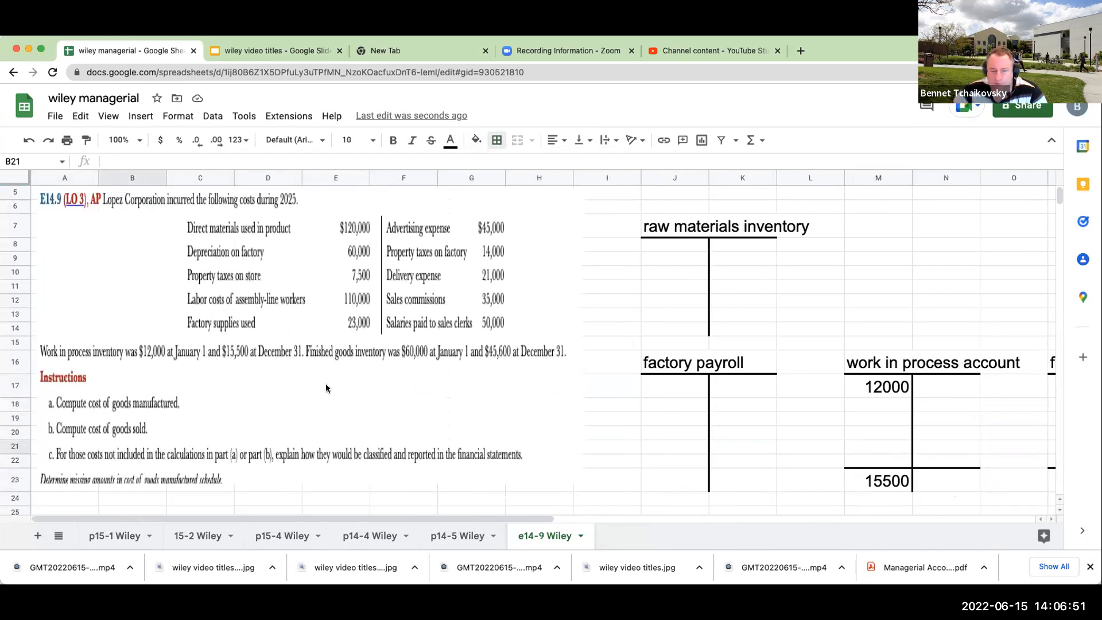
mouse_move(97, 407)
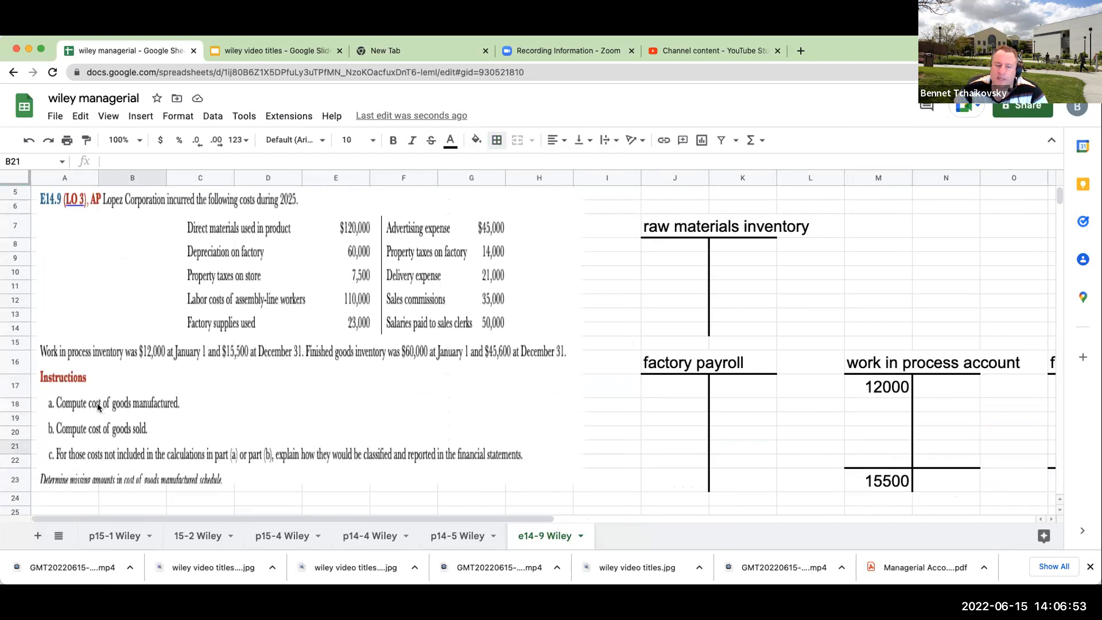
mouse_move(101, 407)
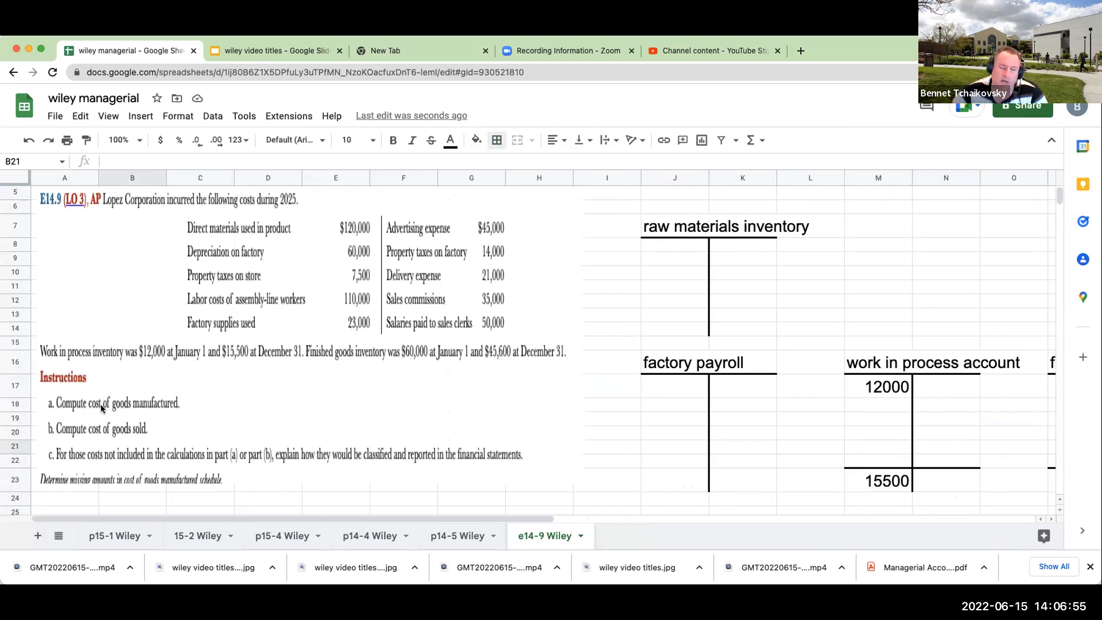
Shade the missing debit amounts in work in process and finished goods inventory yellow
left_click(945, 420)
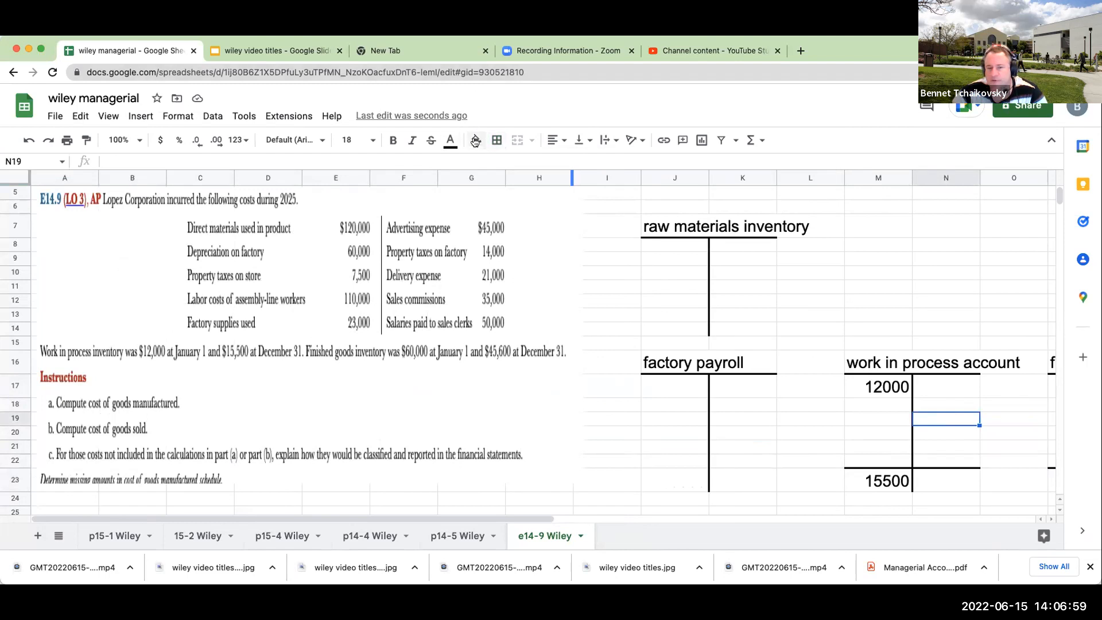
left_click(476, 141)
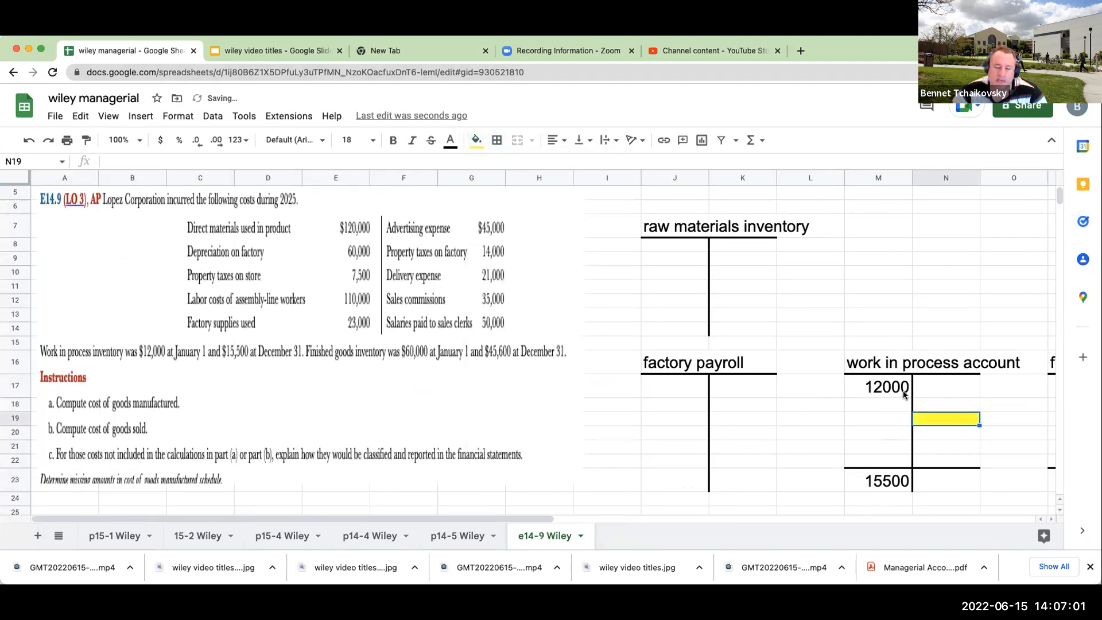
scroll("right", 3)
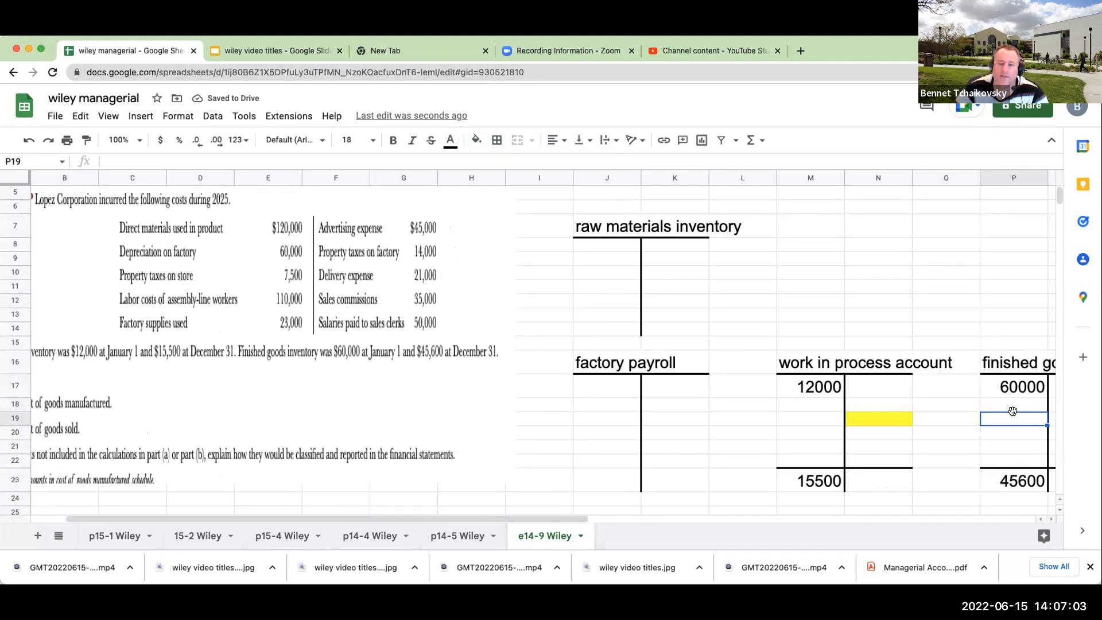
left_click(475, 140)
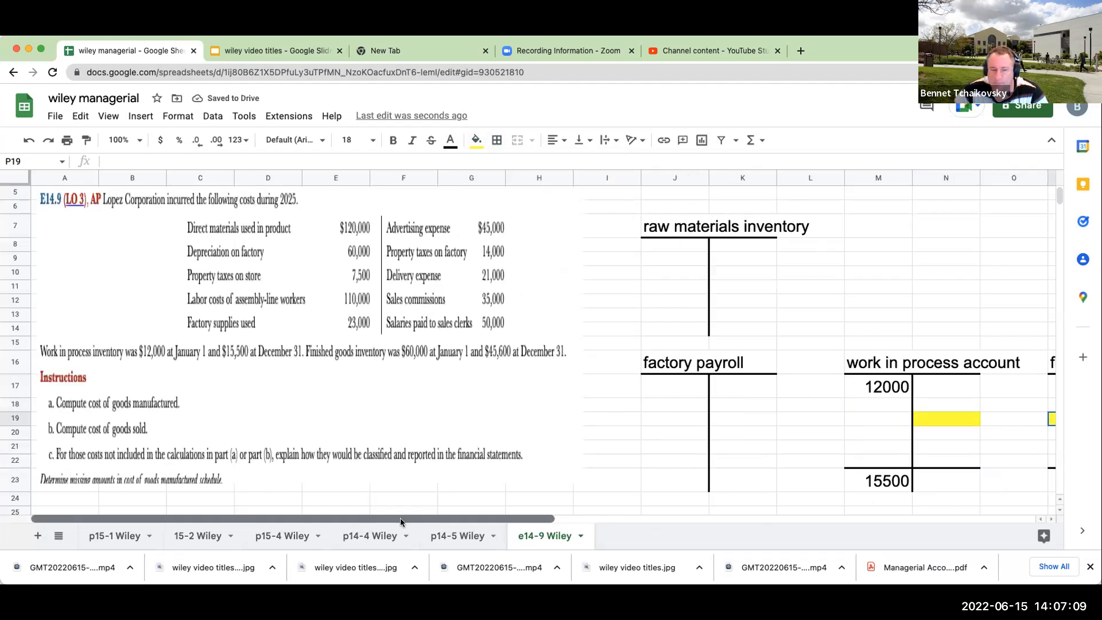
mouse_move(480, 522)
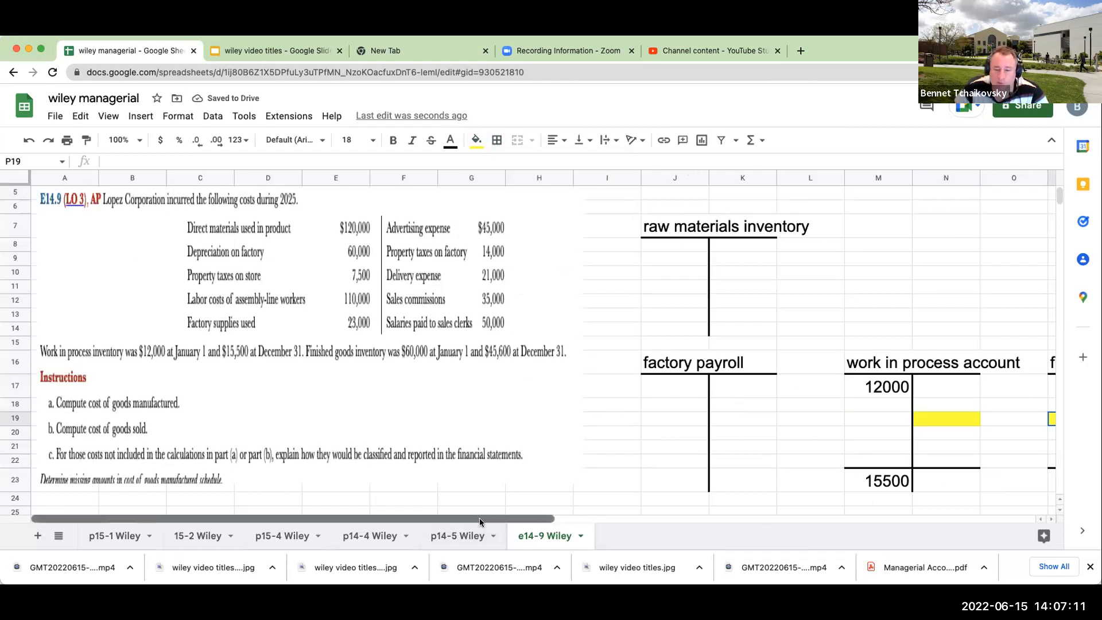
scroll("right", 3)
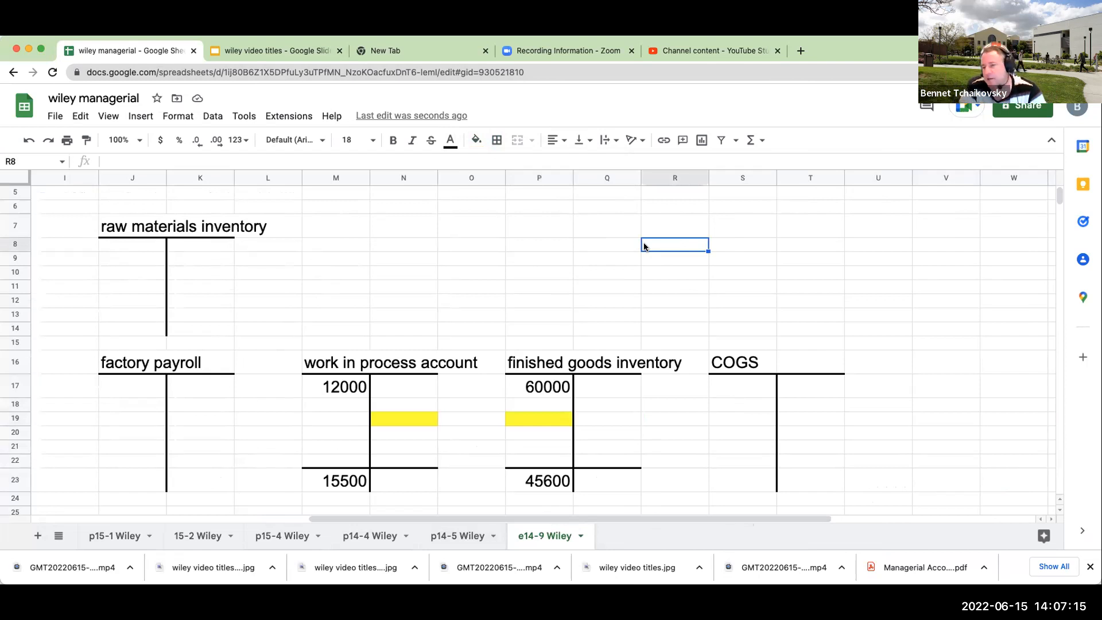
Jot A/R, Sales, COGS, inventory beside the accounts and shade the finished goods credit green
type("A/R")
left_click(742, 258)
type("Sales")
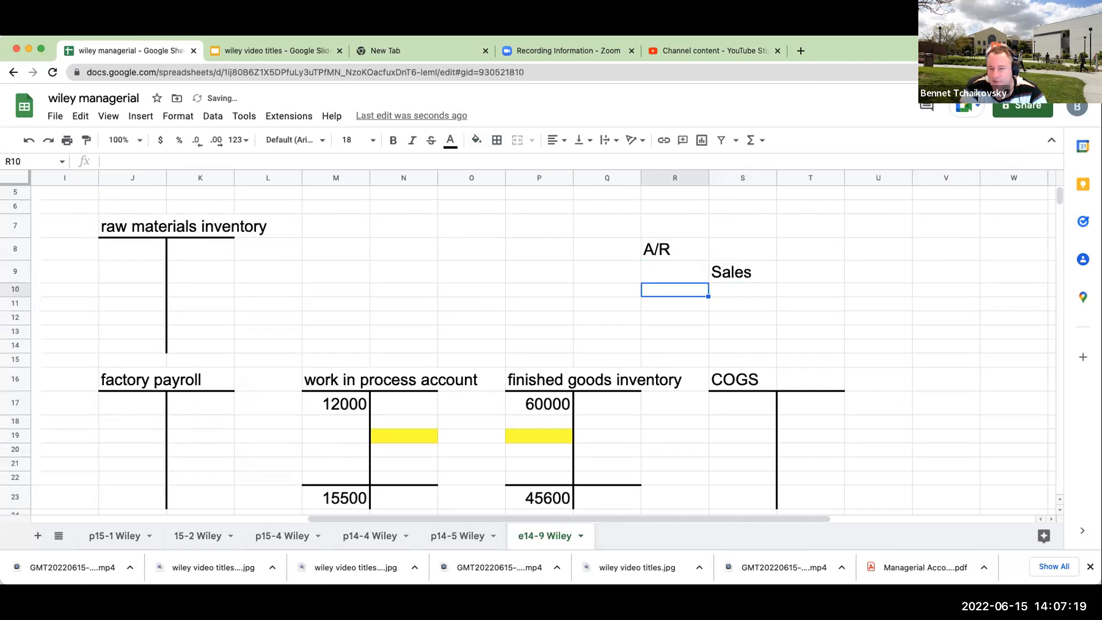
type("invent")
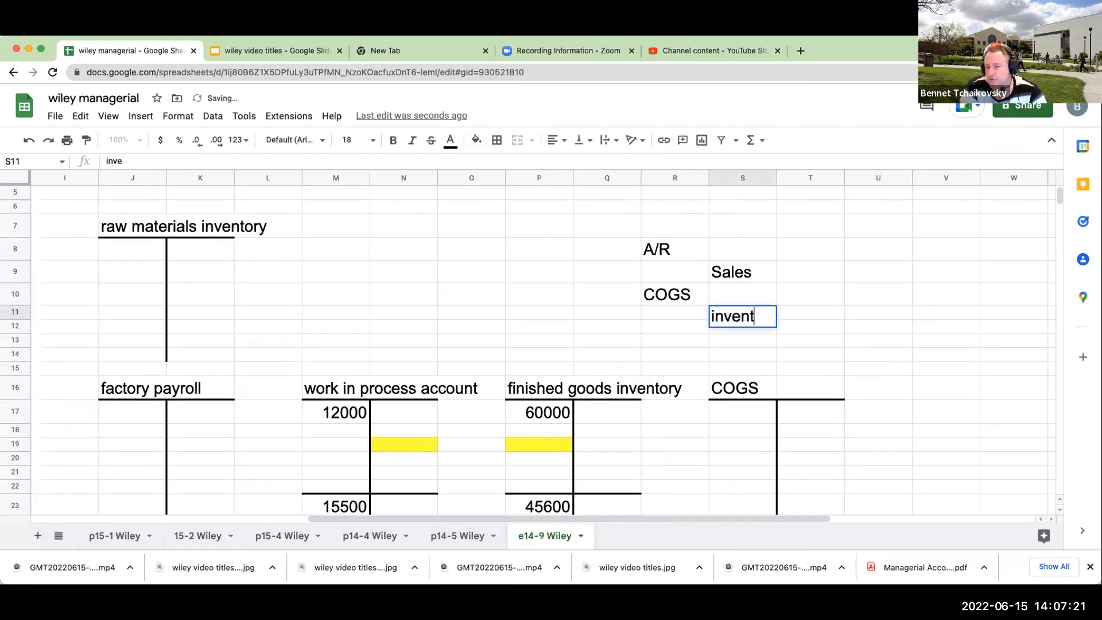
key("enter")
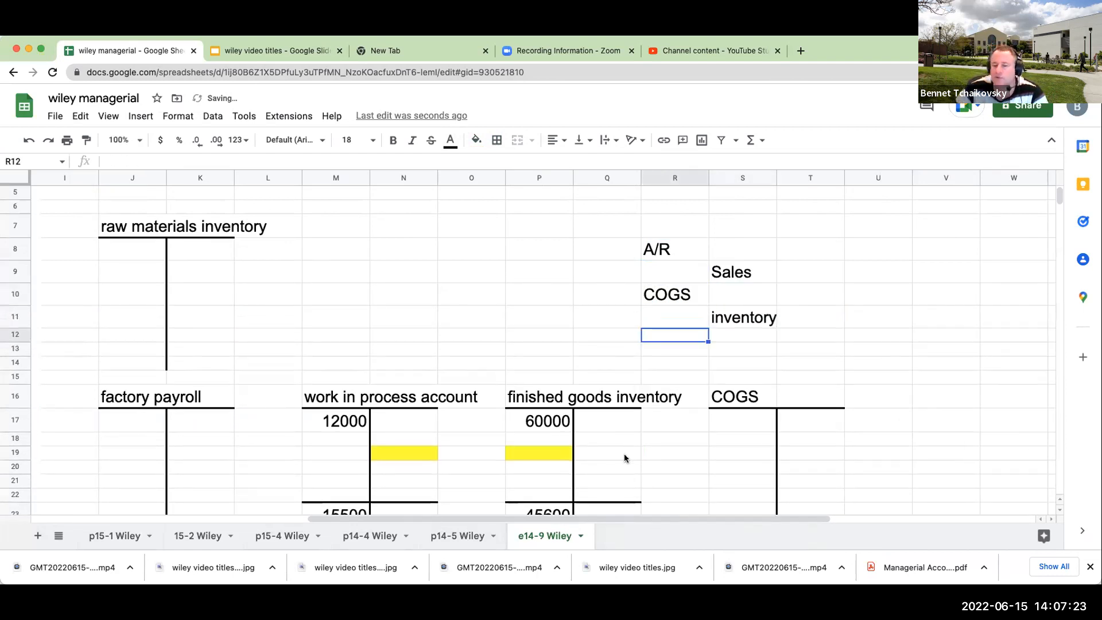
left_click(475, 140)
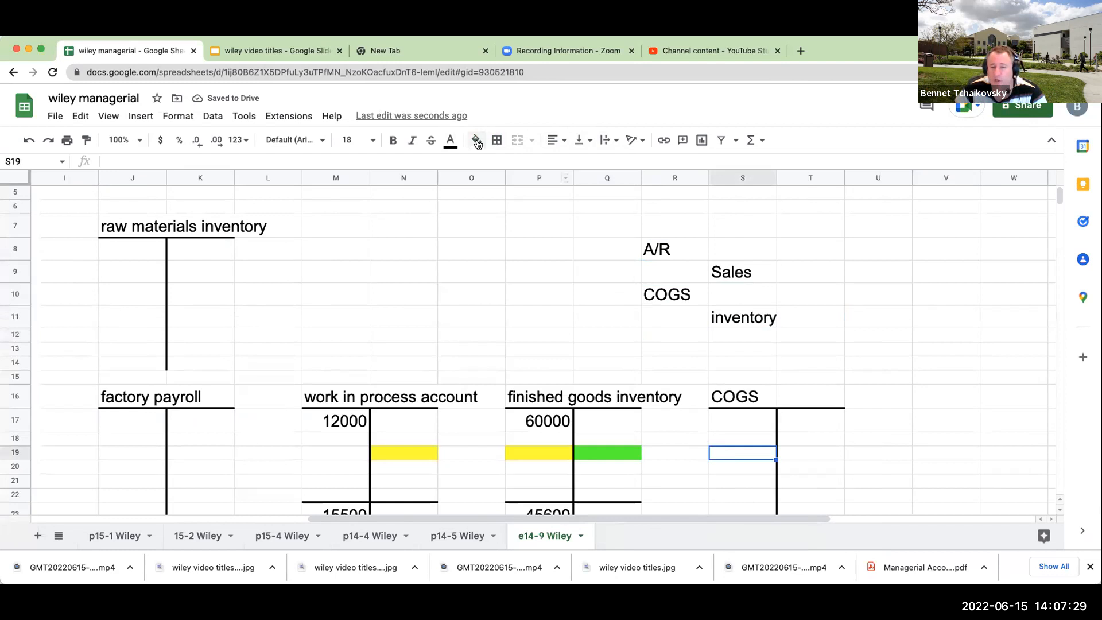
left_click(475, 140)
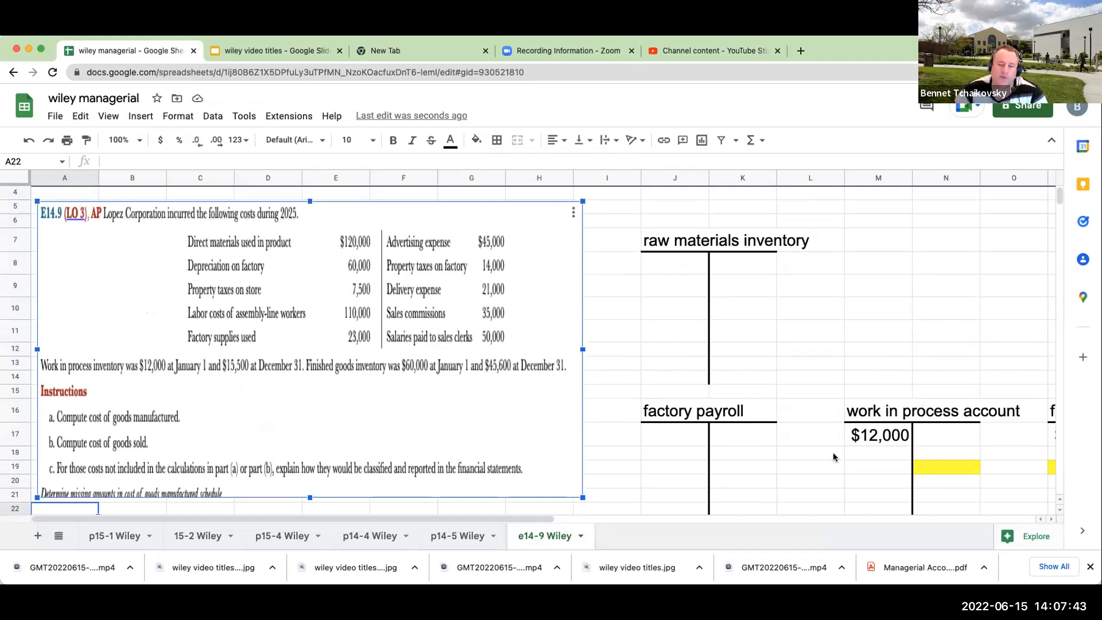
Label the work in process debit lines dm, dl, foh and insert a column beside them
left_click(809, 453)
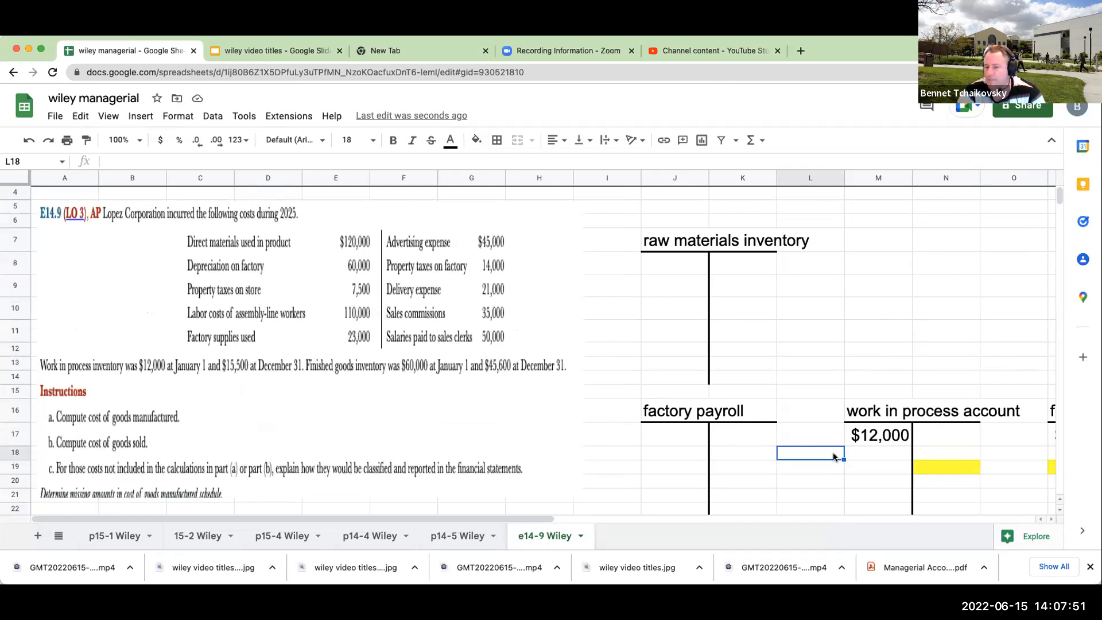
type("dm")
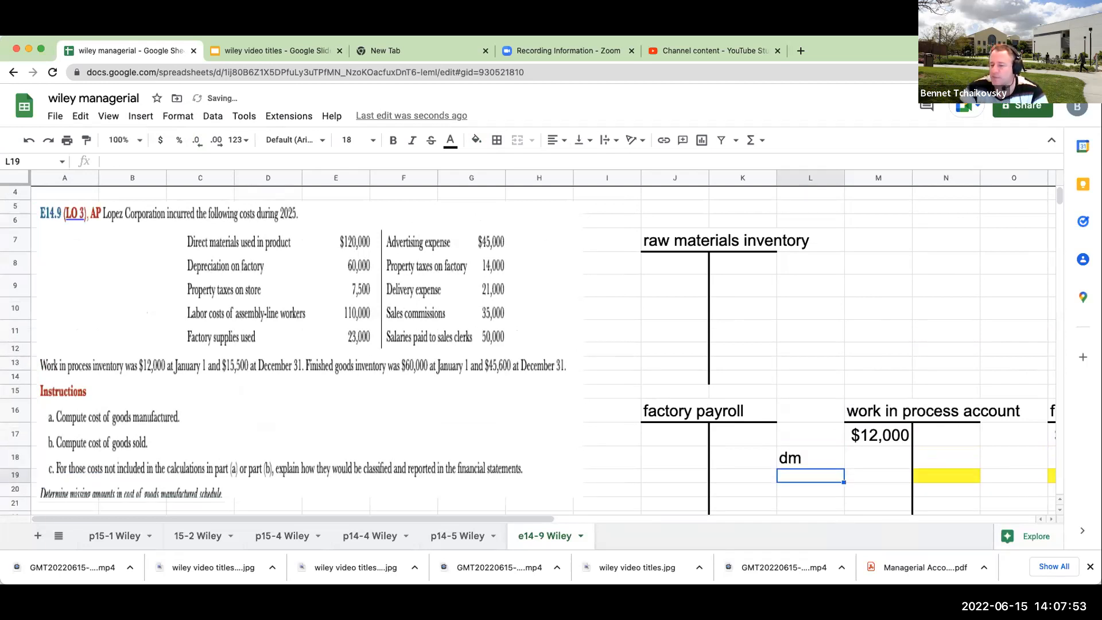
type("dl")
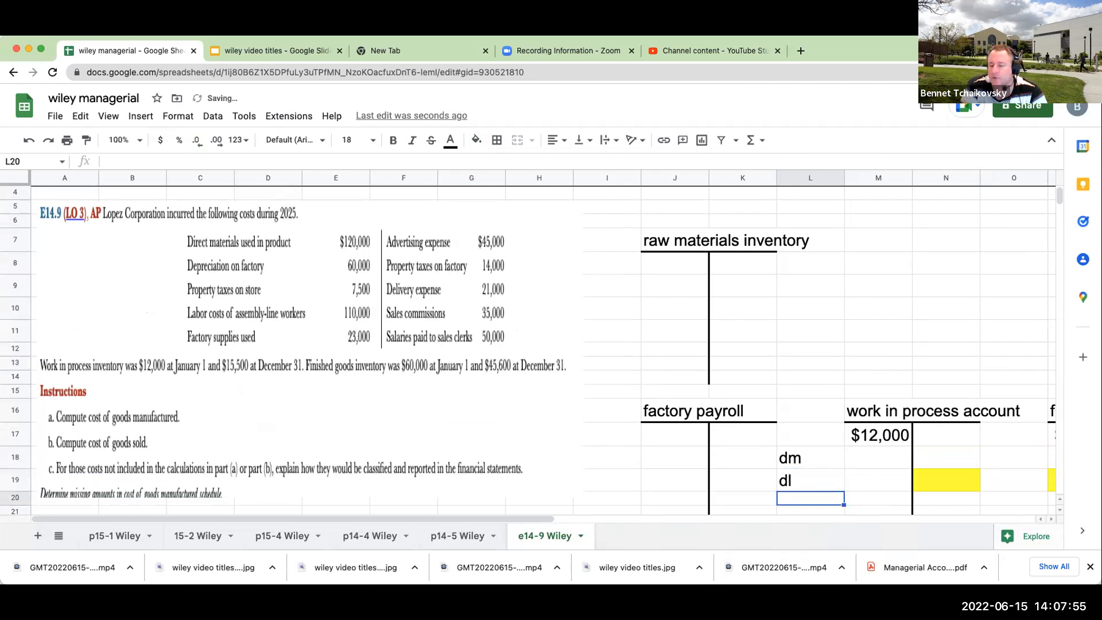
type("foh")
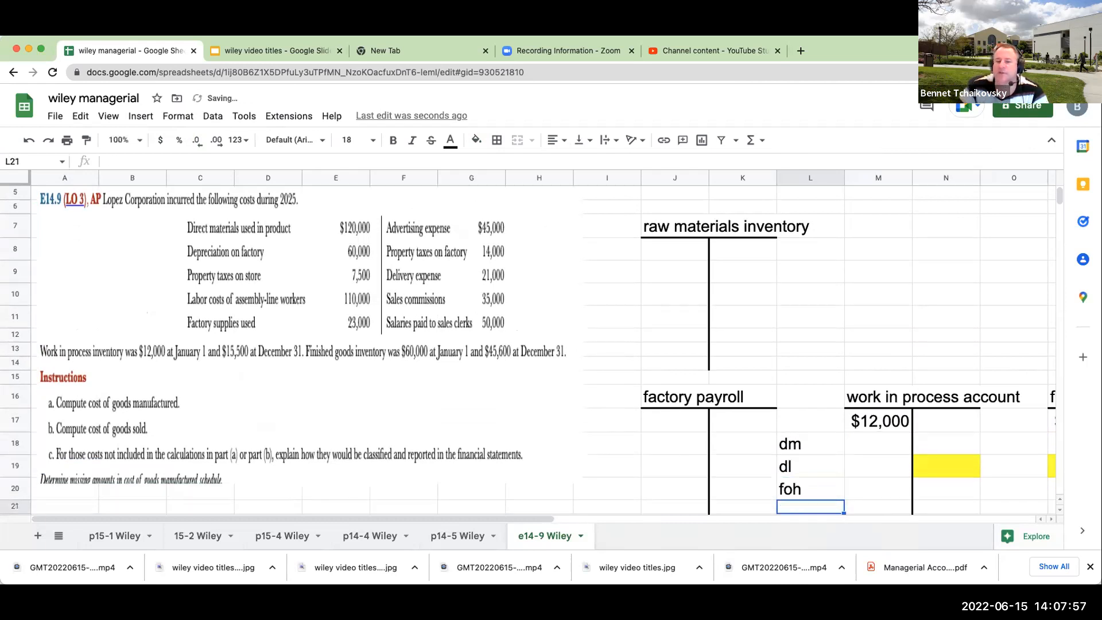
right_click(810, 177)
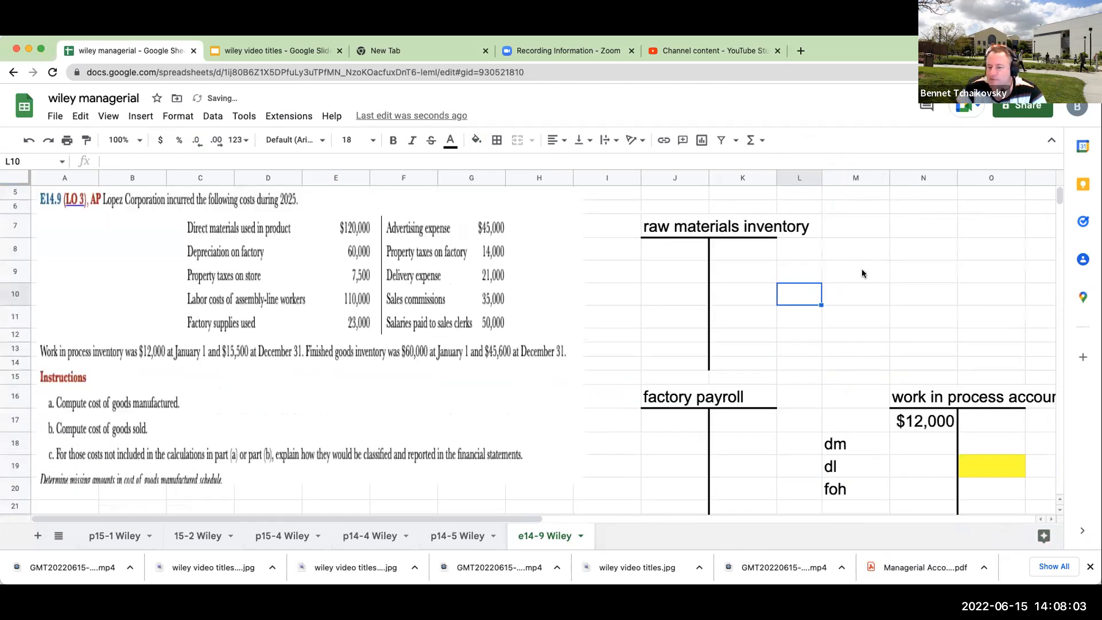
Locate the direct materials line in work in process and the raw materials credit side
left_click(923, 443)
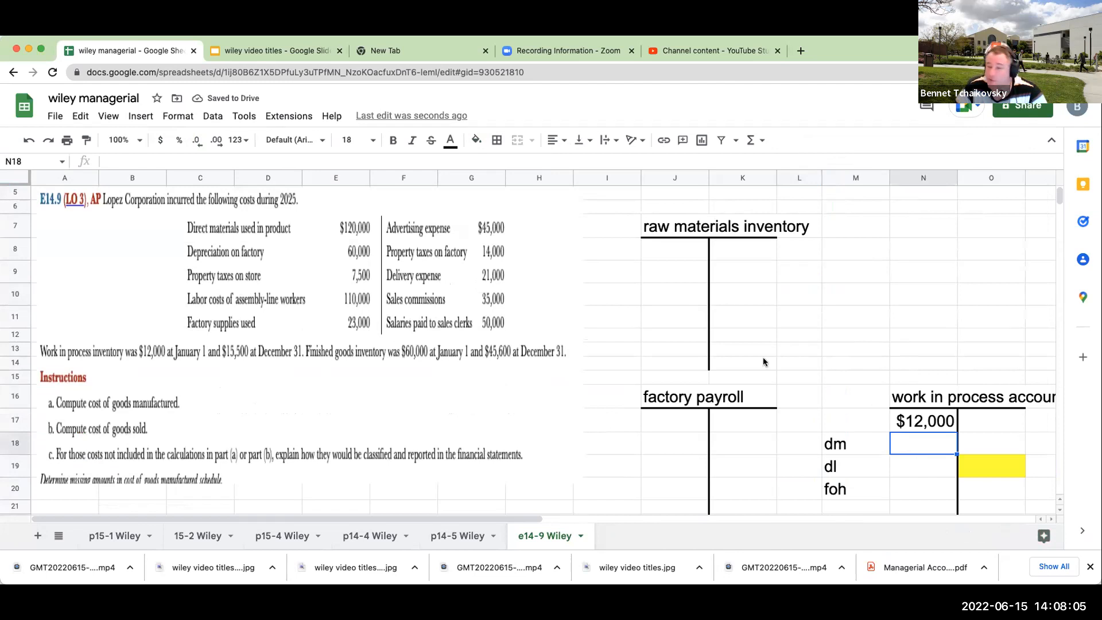
left_click(742, 271)
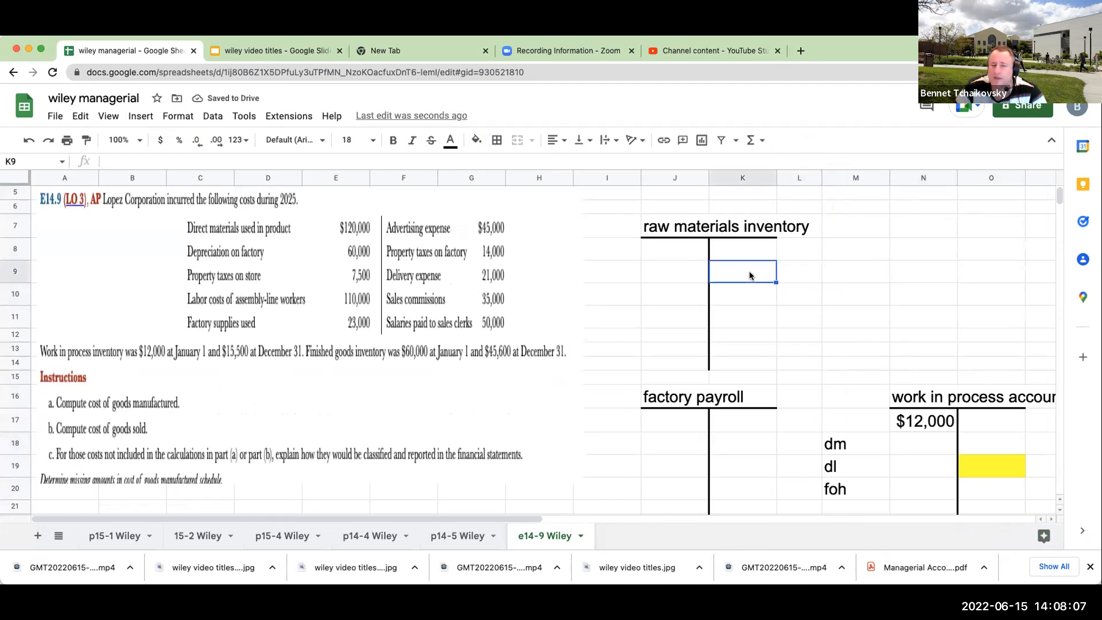
left_click(923, 443)
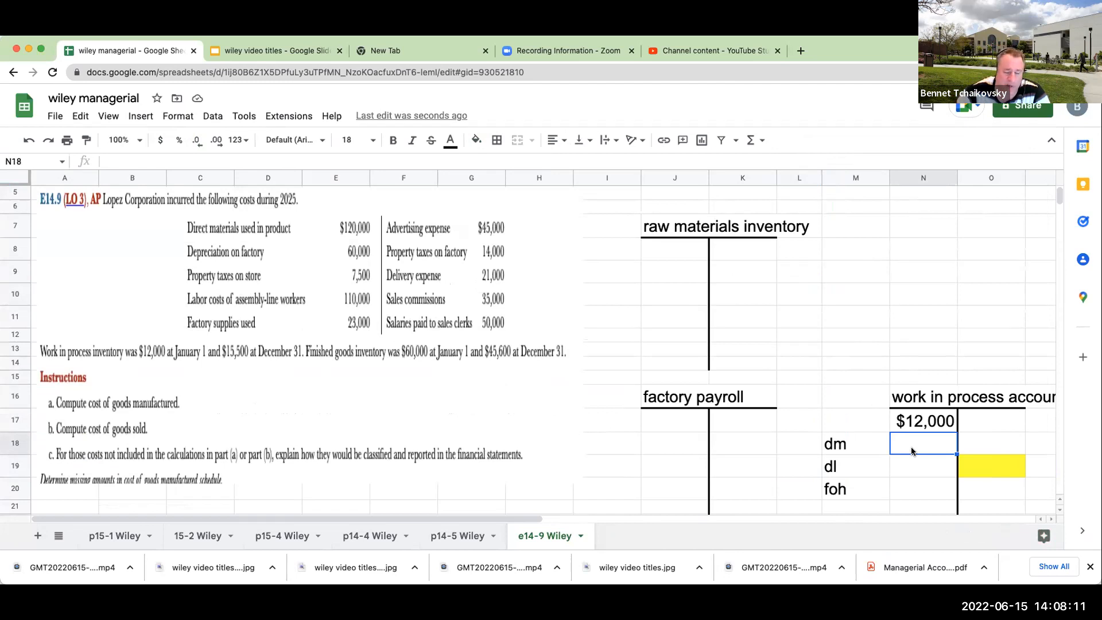
left_click(923, 466)
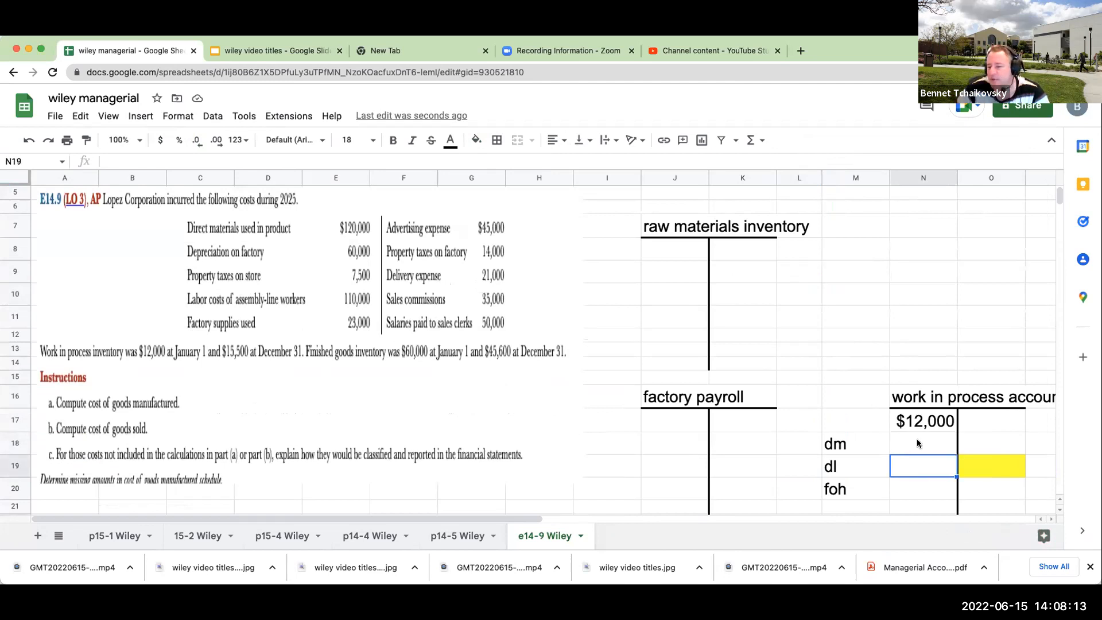
Post 120000 direct materials to work in process and credit raw materials $120,000 noted 'to wip'
type("12000")
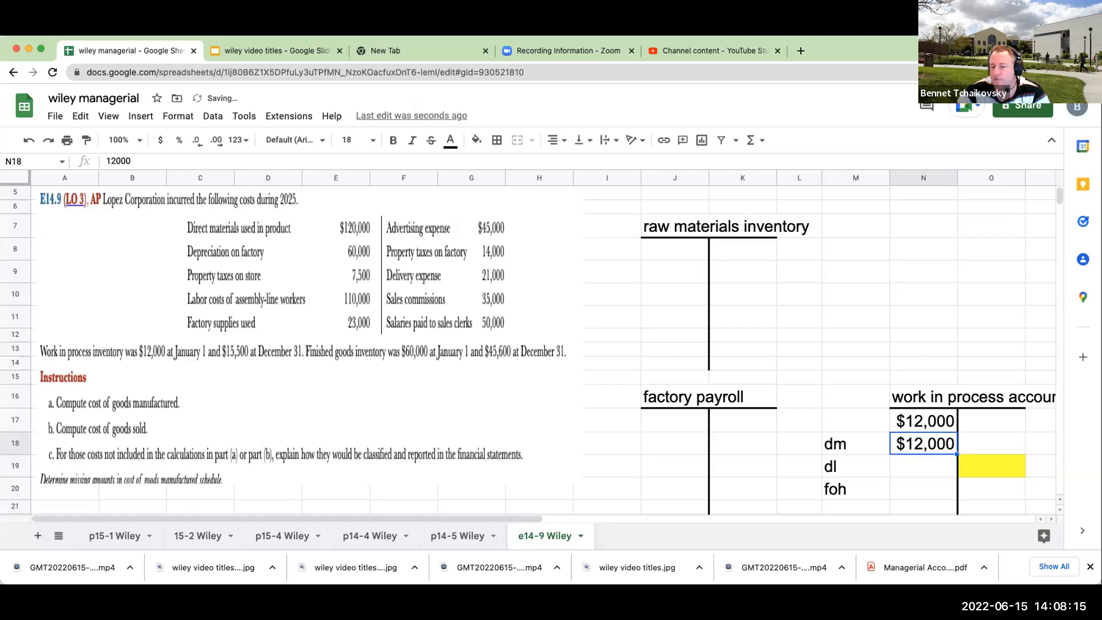
type("120000")
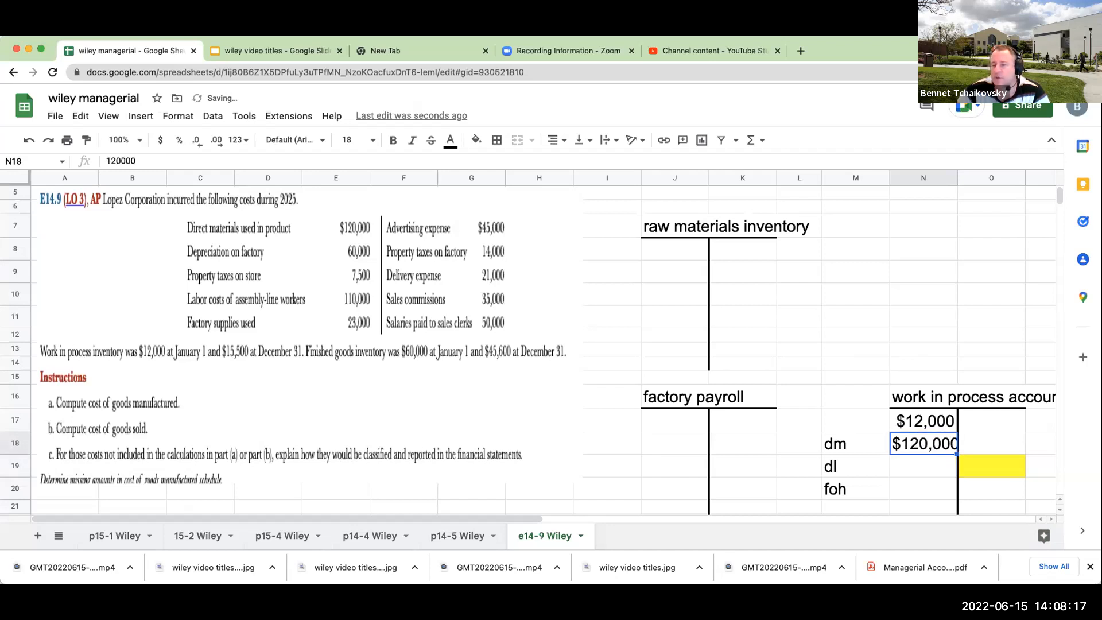
left_click(742, 271)
type("$120,000")
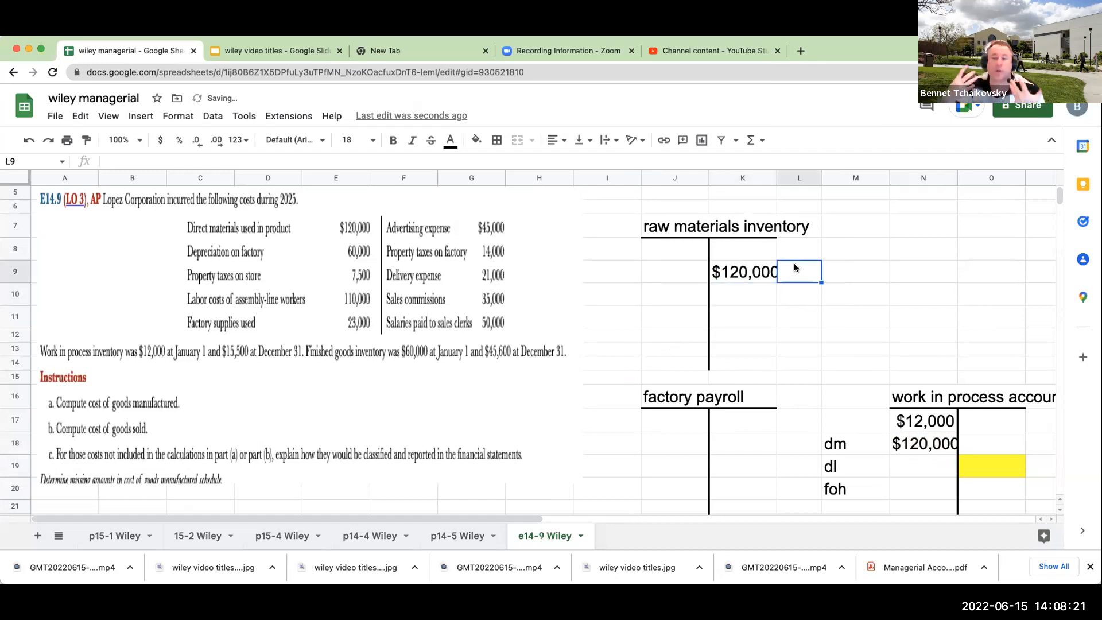
type("dm")
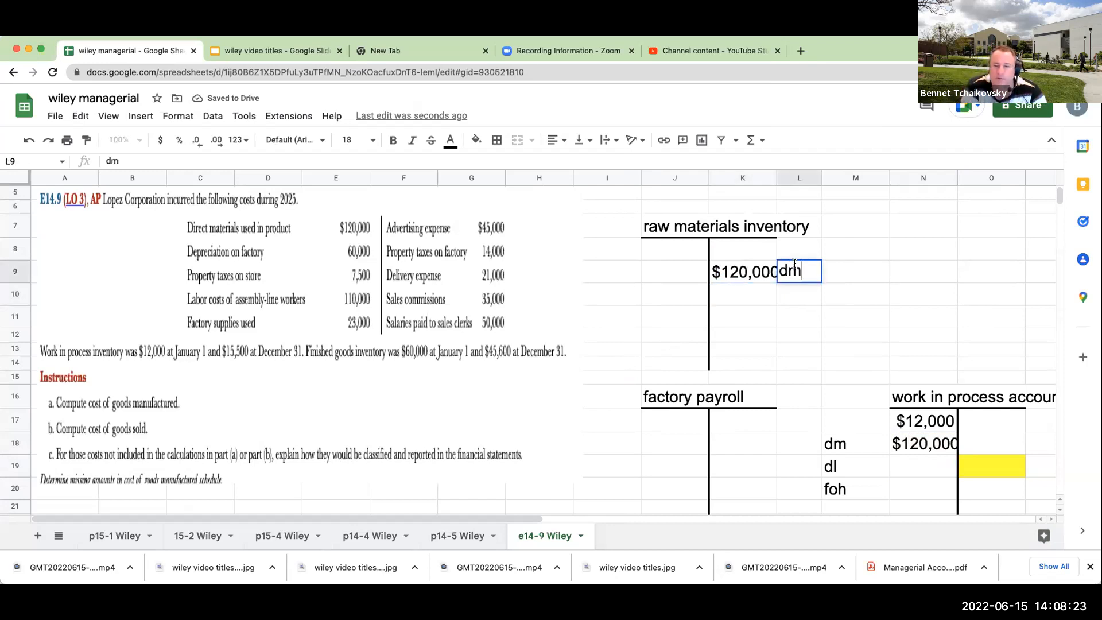
type("to wip")
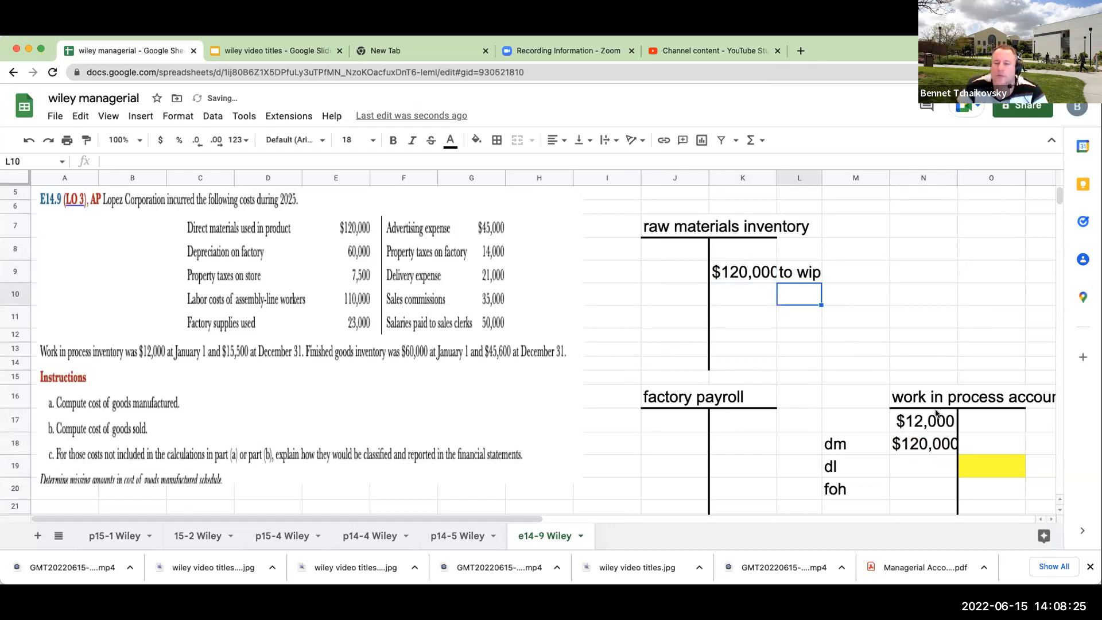
left_click(923, 444)
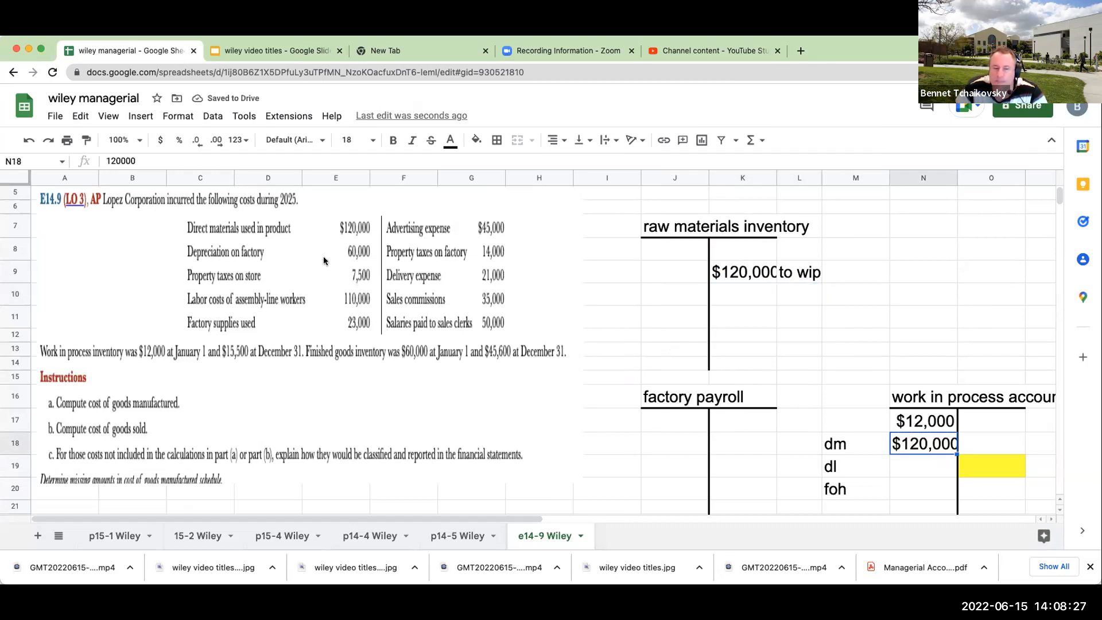
mouse_move(344, 255)
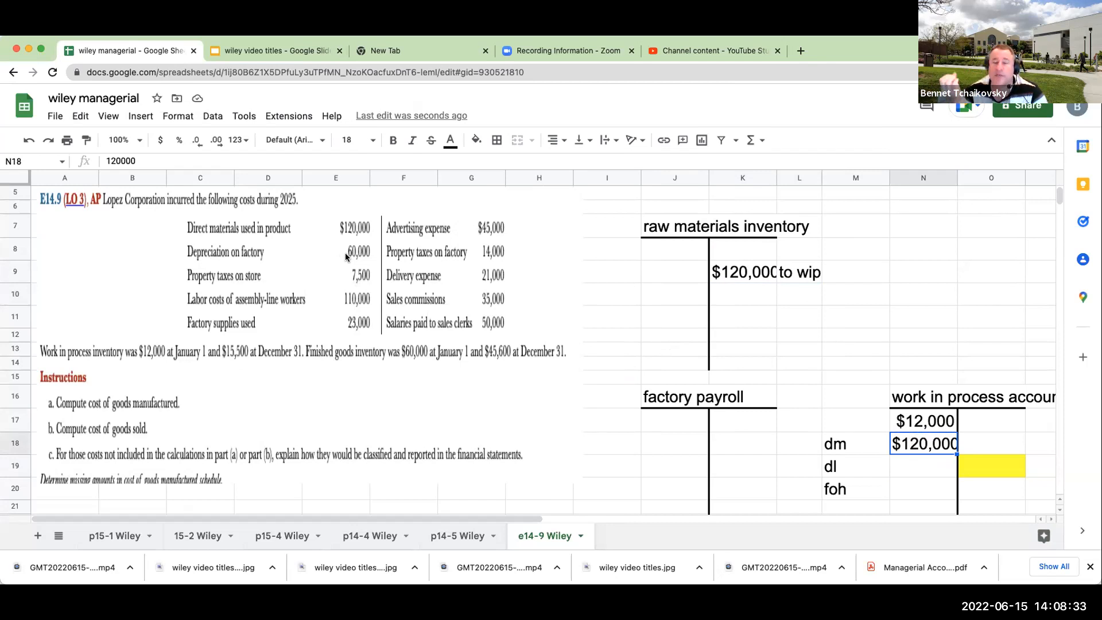
mouse_move(615, 268)
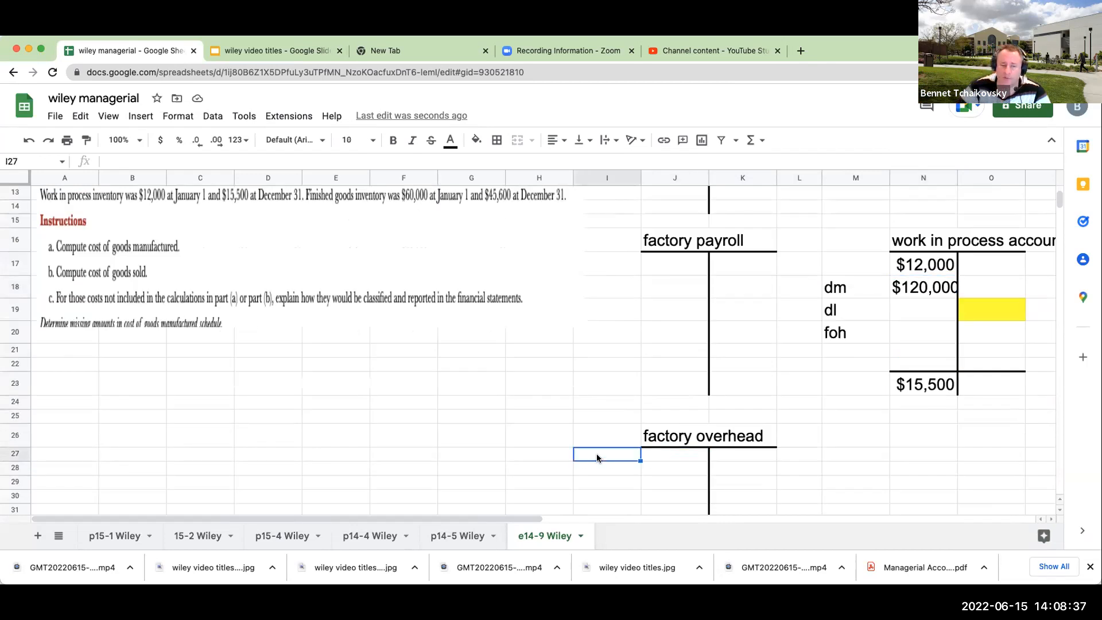
Note 'depr on fa' in factory overhead and review the accounts below
type("depr on fa")
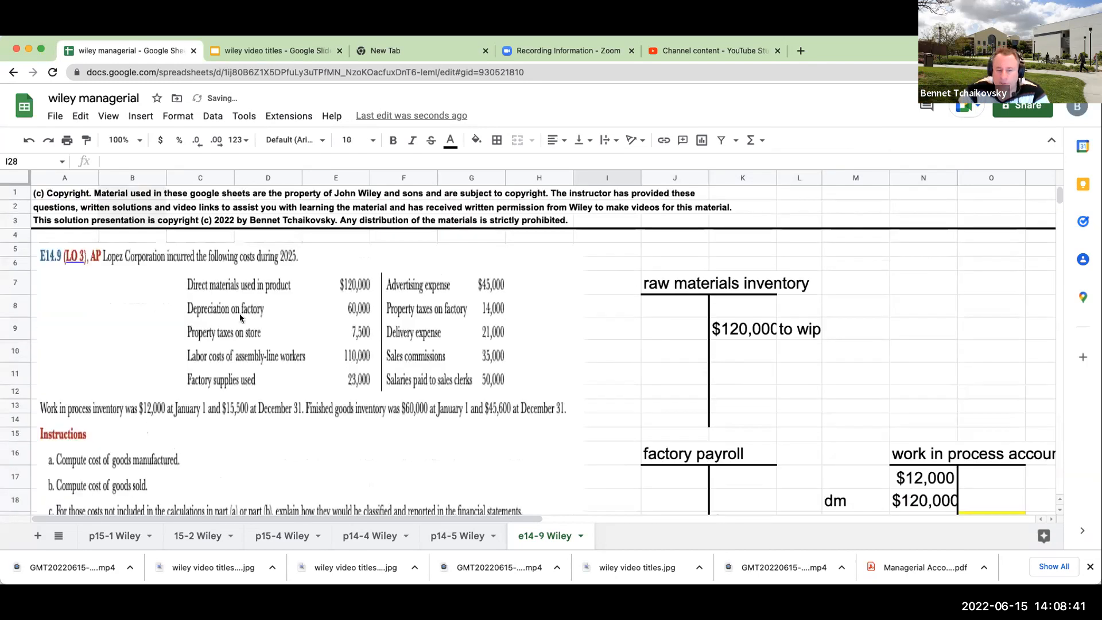
scroll("down", 3)
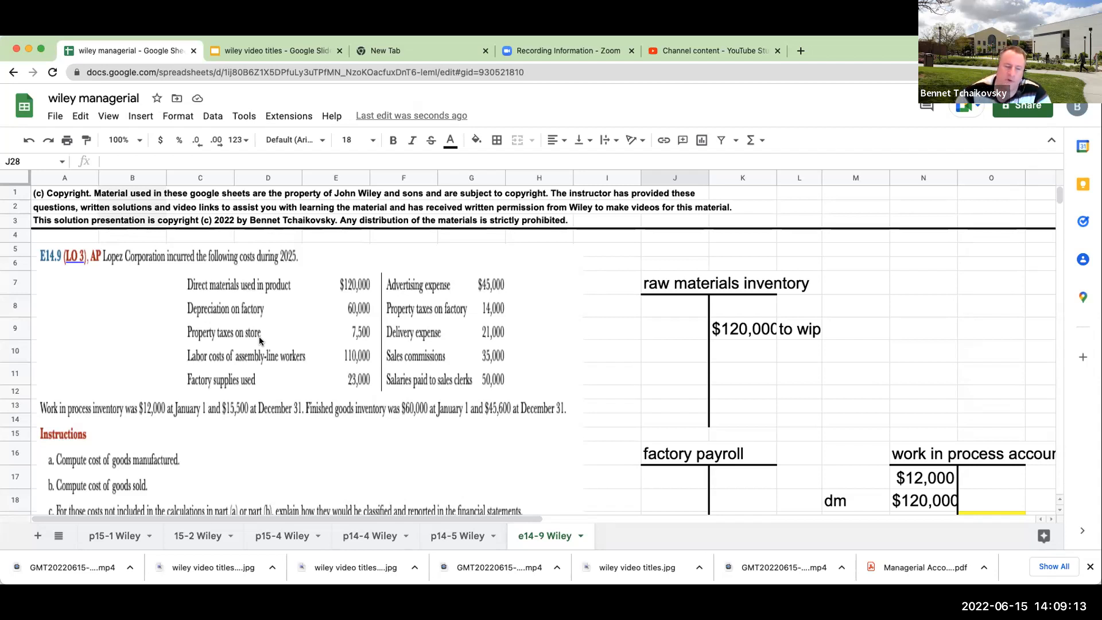
scroll("down", 3)
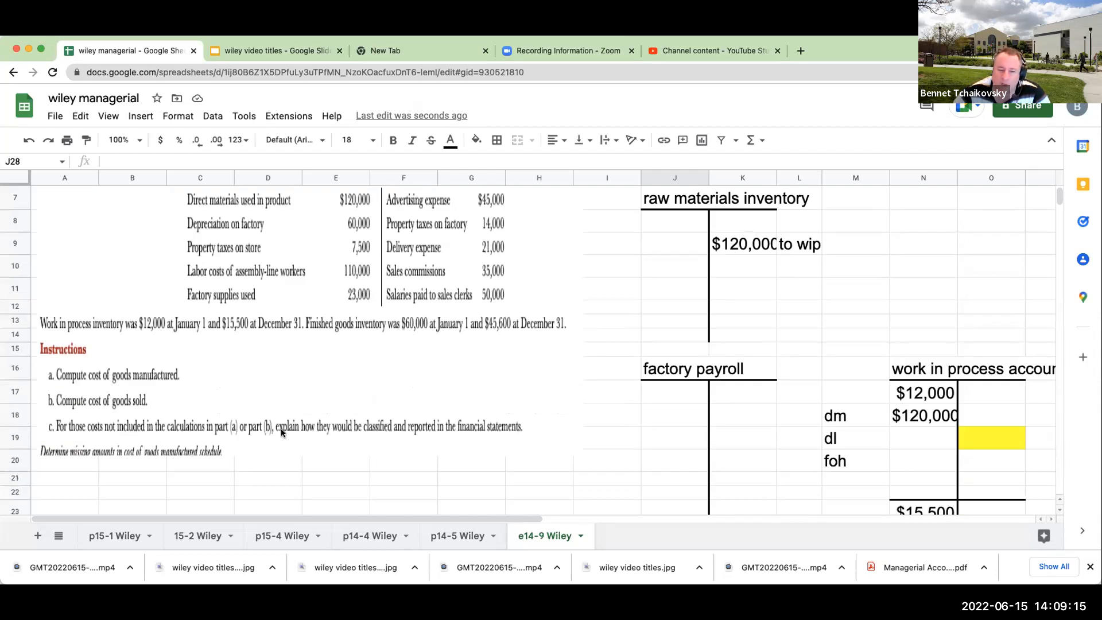
mouse_move(224, 503)
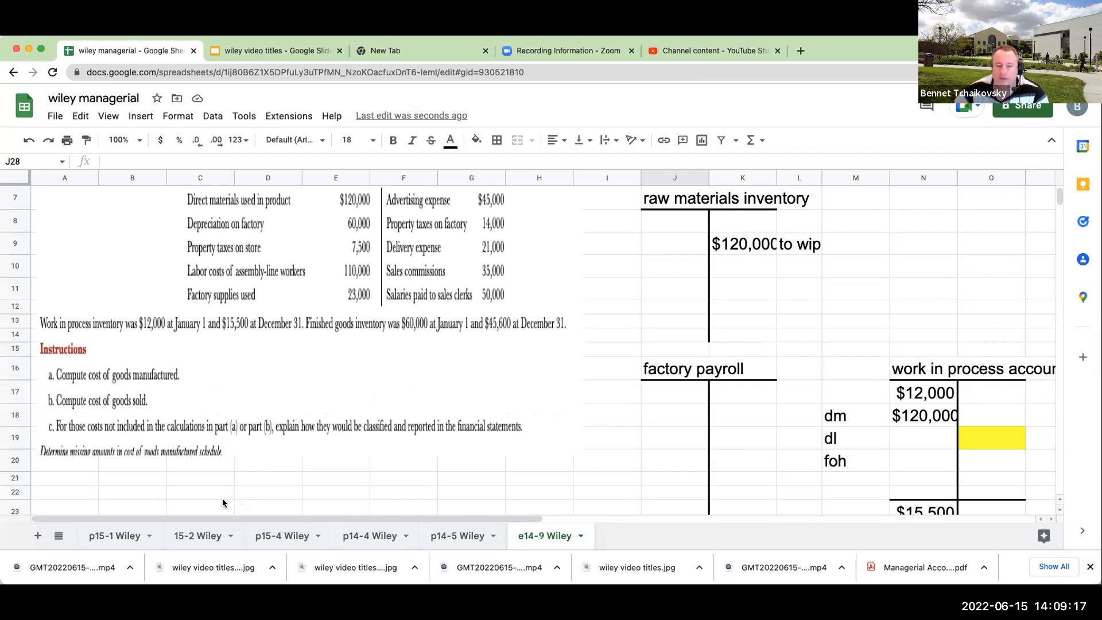
Add a selling, general & administrative expense heading with property taxes on store 7500 beneath it
type("preop")
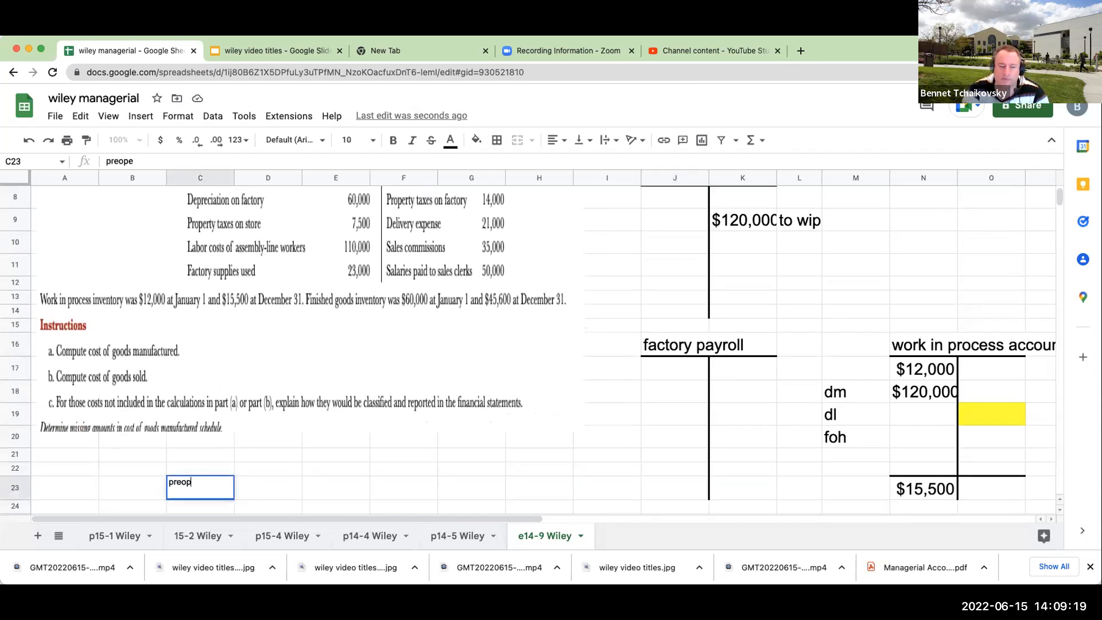
type("property taxes on store")
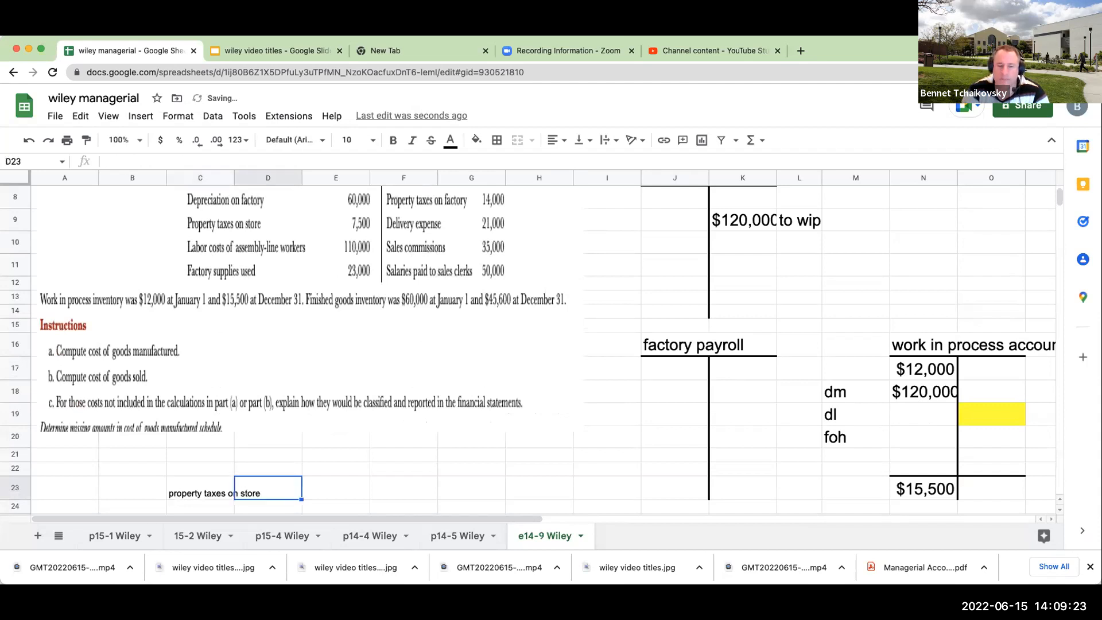
type("7500")
left_click(132, 467)
type("selling,")
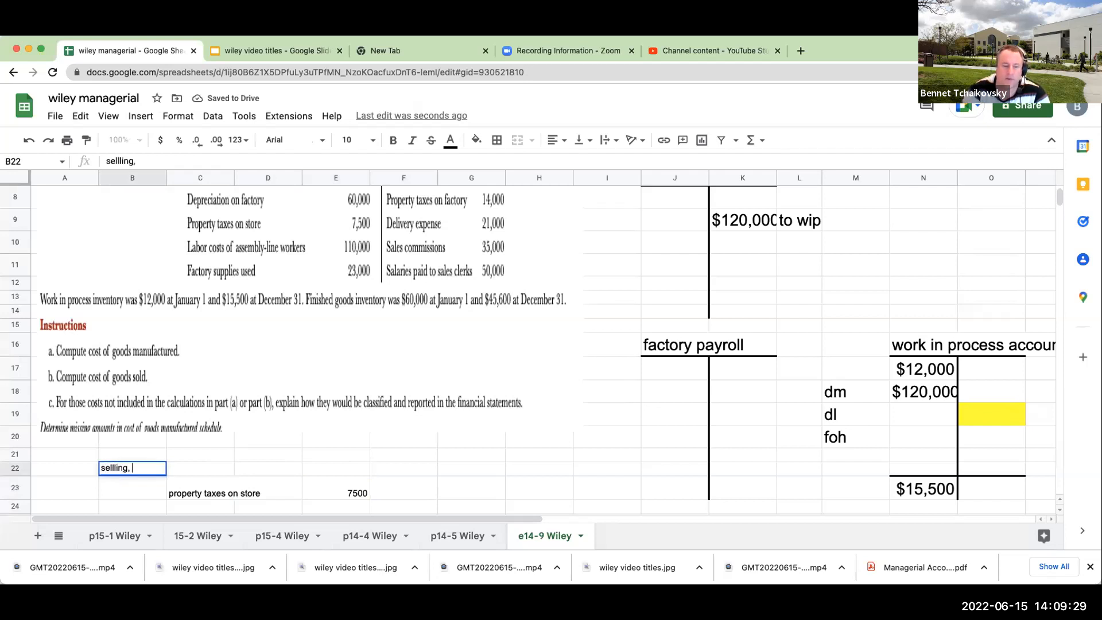
type("general & administrative expense")
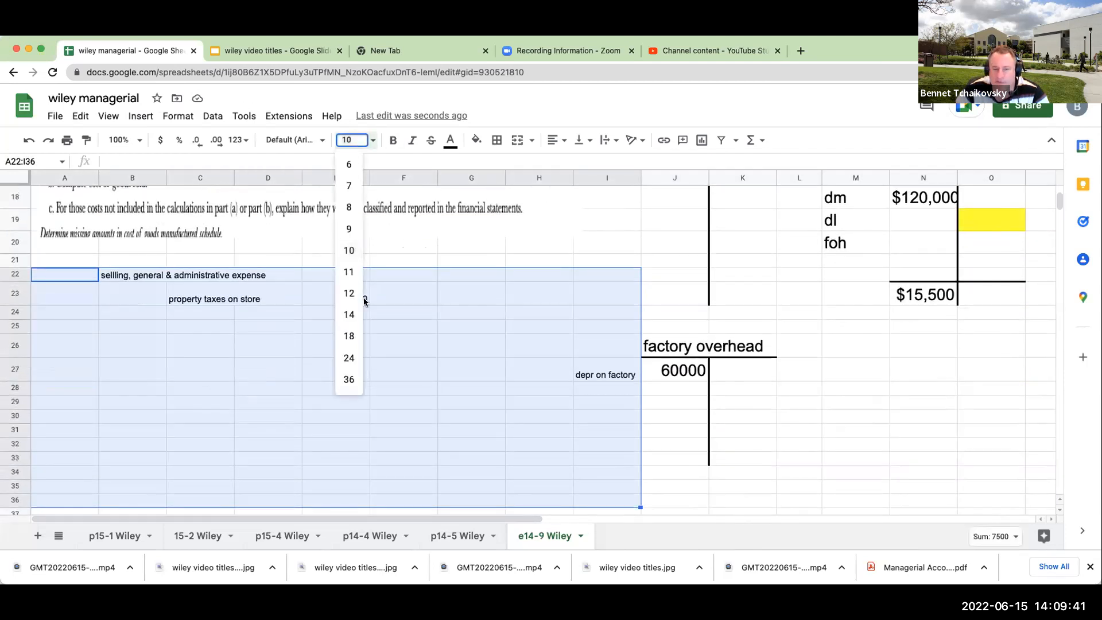
Enlarge rows 22-36 to size 18 and list Sales, less: COGS, Gross Profit, Less: SG&A, operating income
left_click(349, 336)
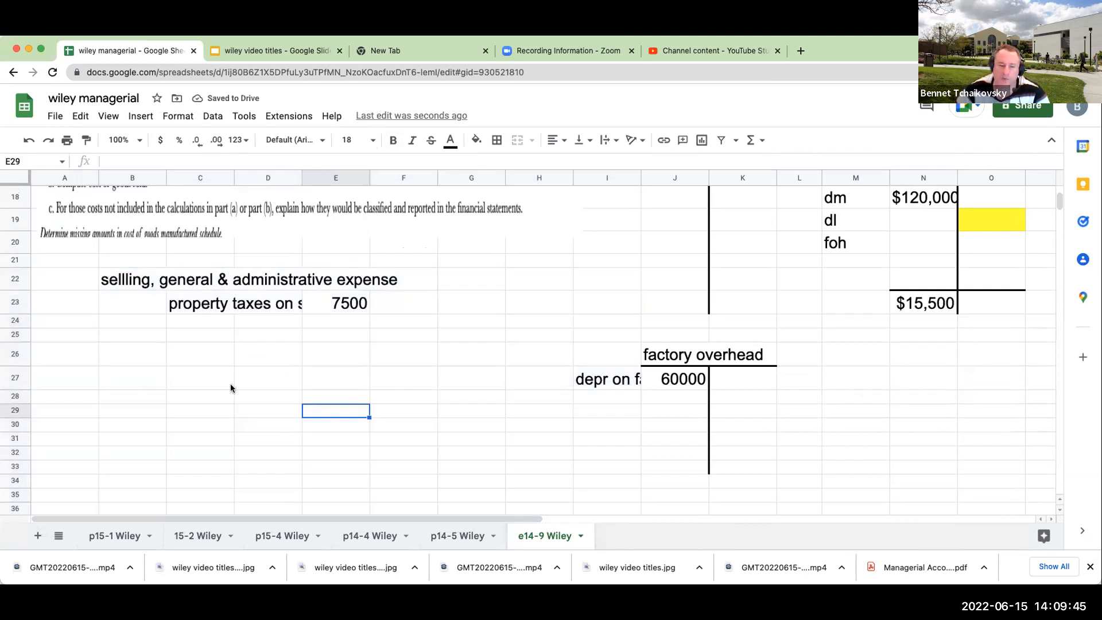
type("Sal")
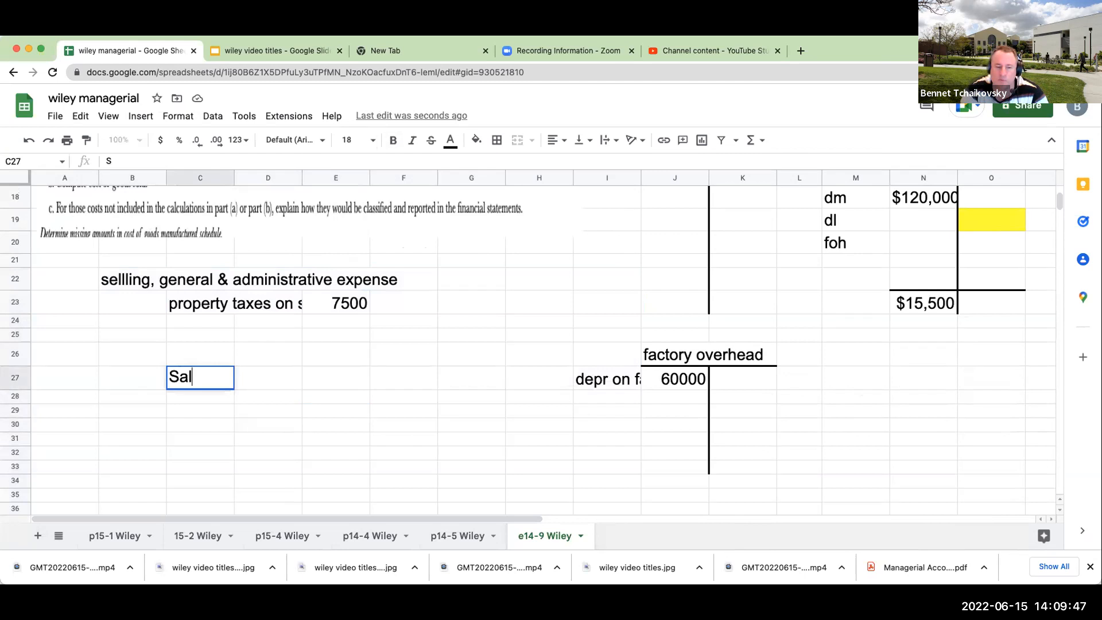
type("less")
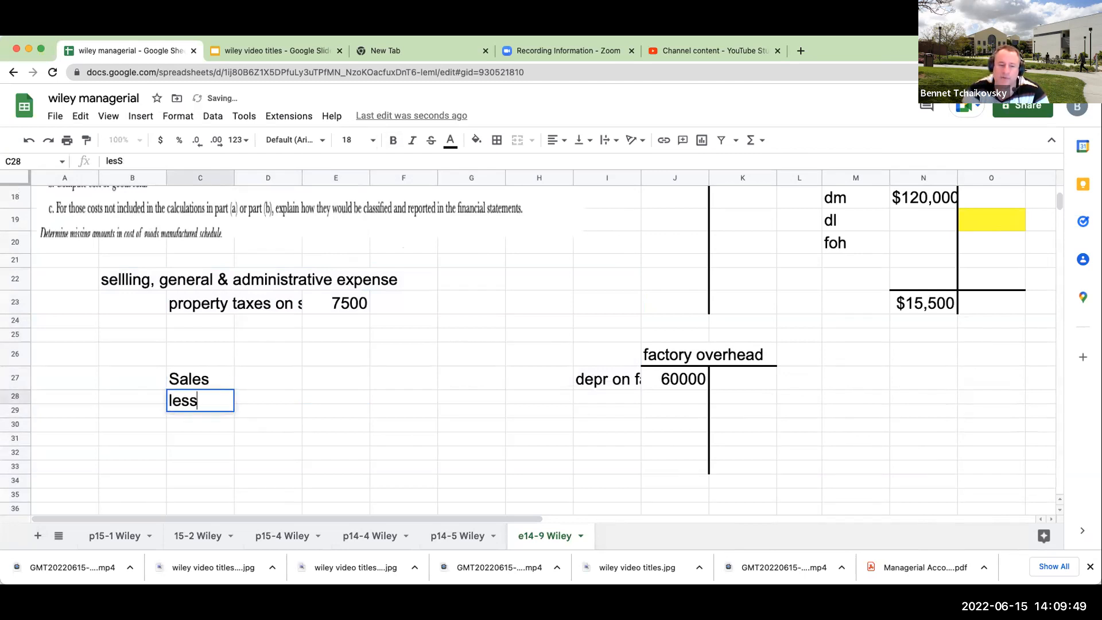
type("Gross")
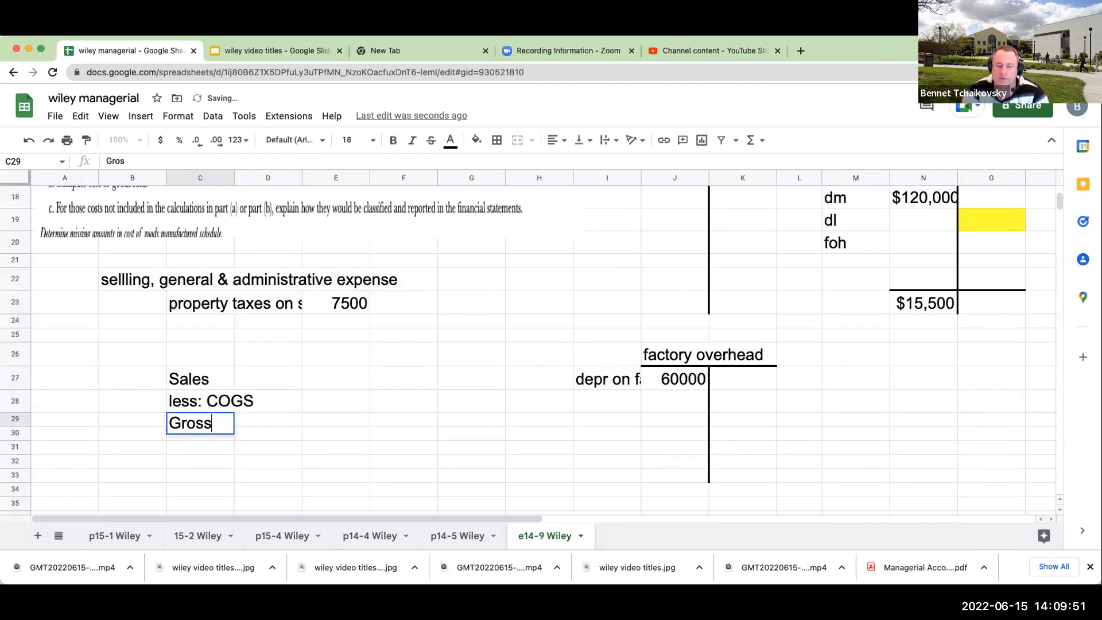
type("Less: SG&A")
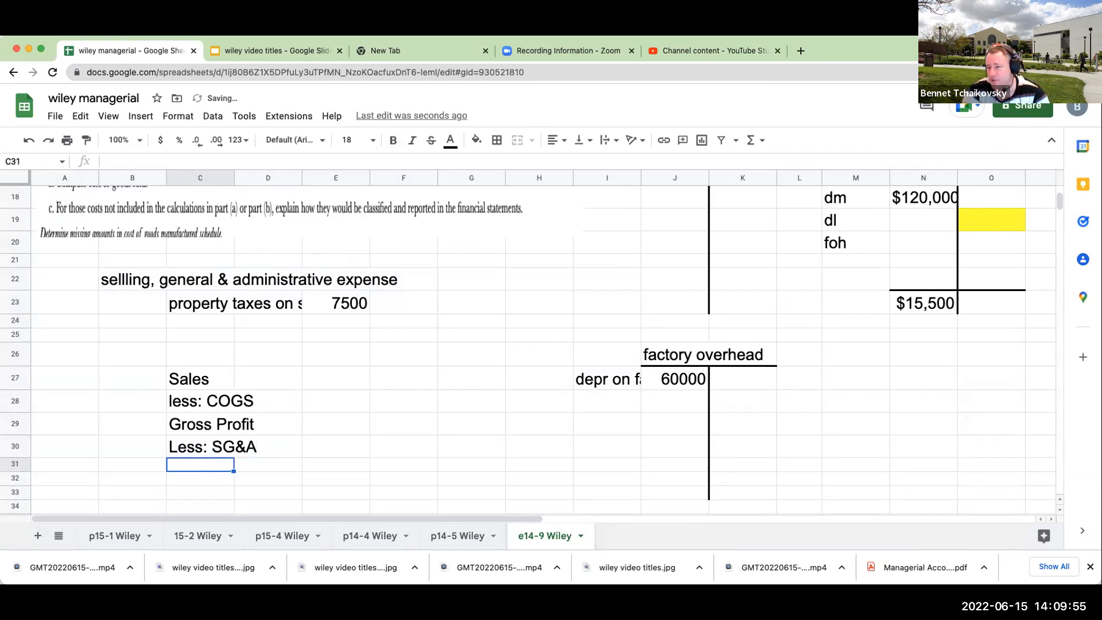
type("operating inc")
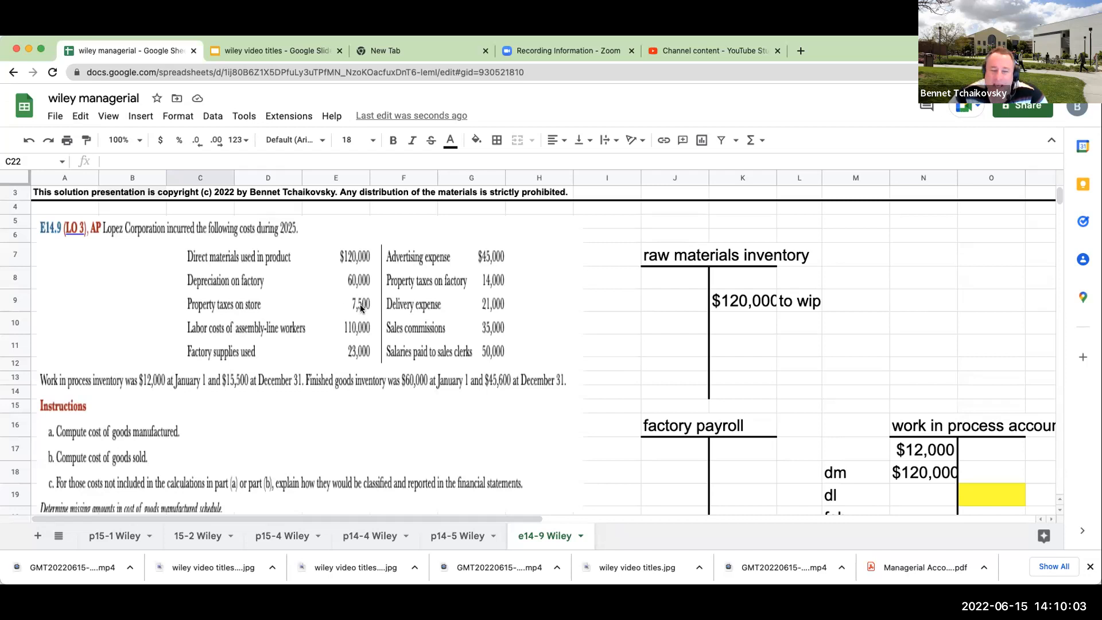
Post 110000 to factory payroll, carry it to WIP as direct labor, and add factory supplies 23000 to overhead
left_click(302, 327)
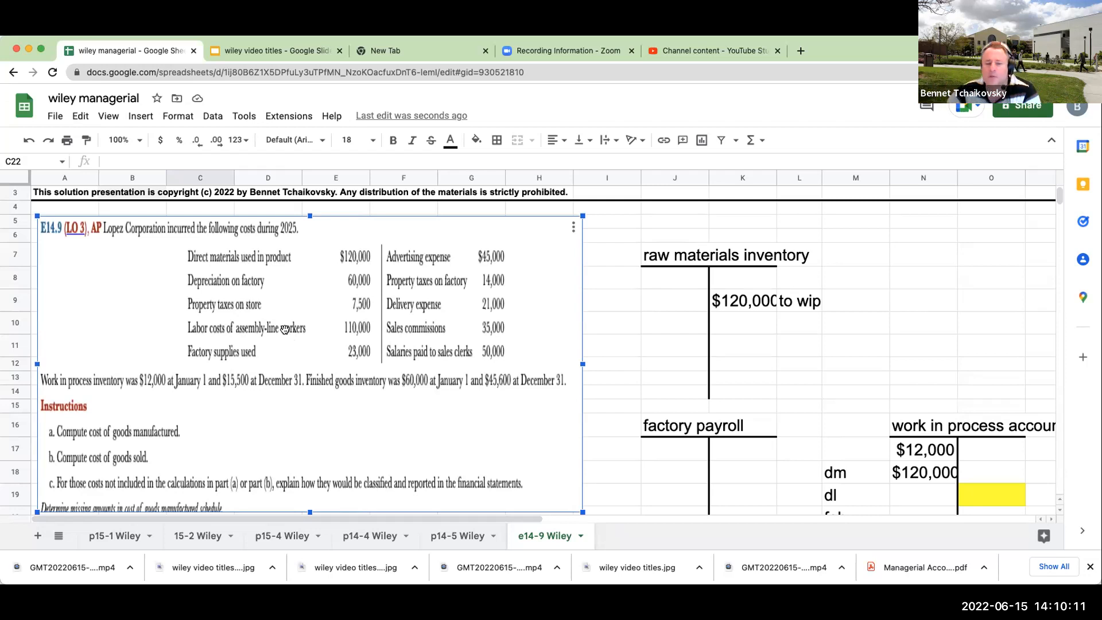
scroll("down", 3)
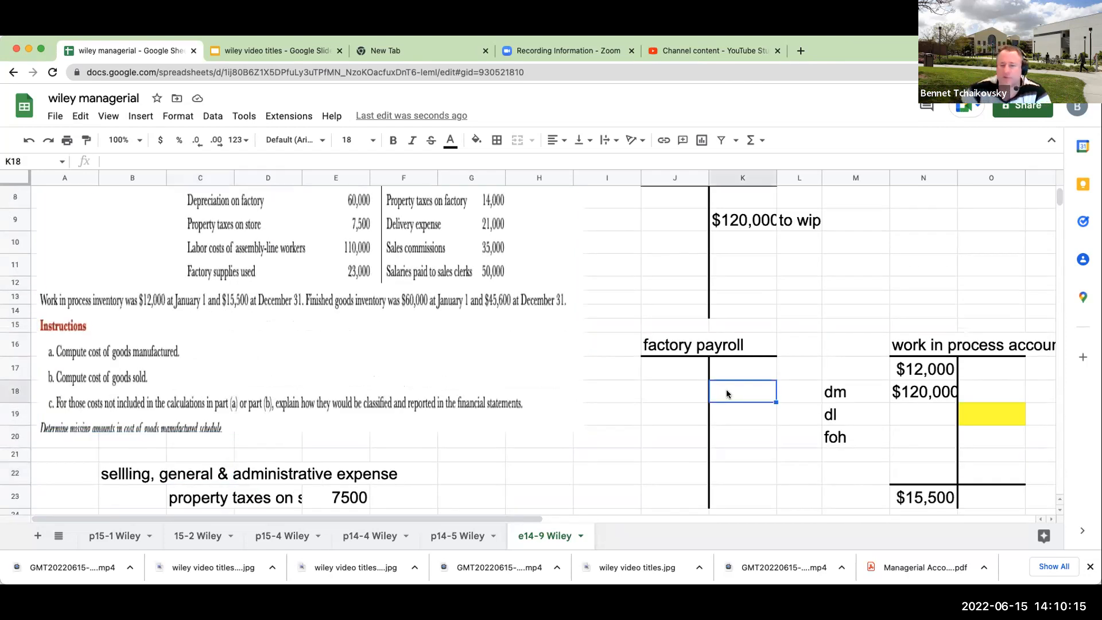
type("110000")
left_click(925, 413)
type("$110,000")
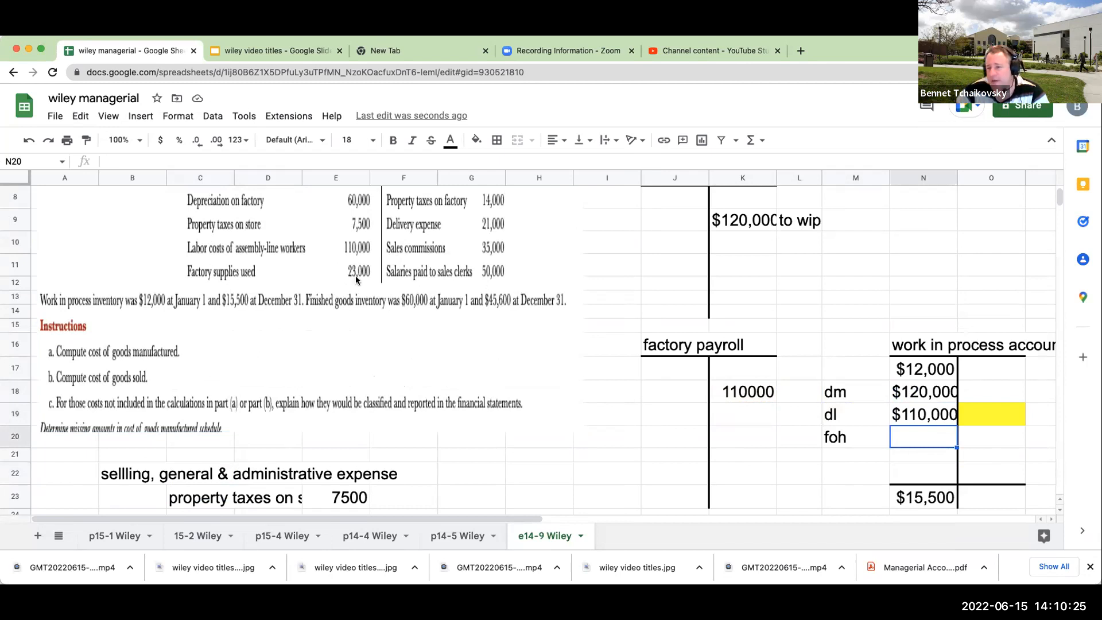
scroll("down", 3)
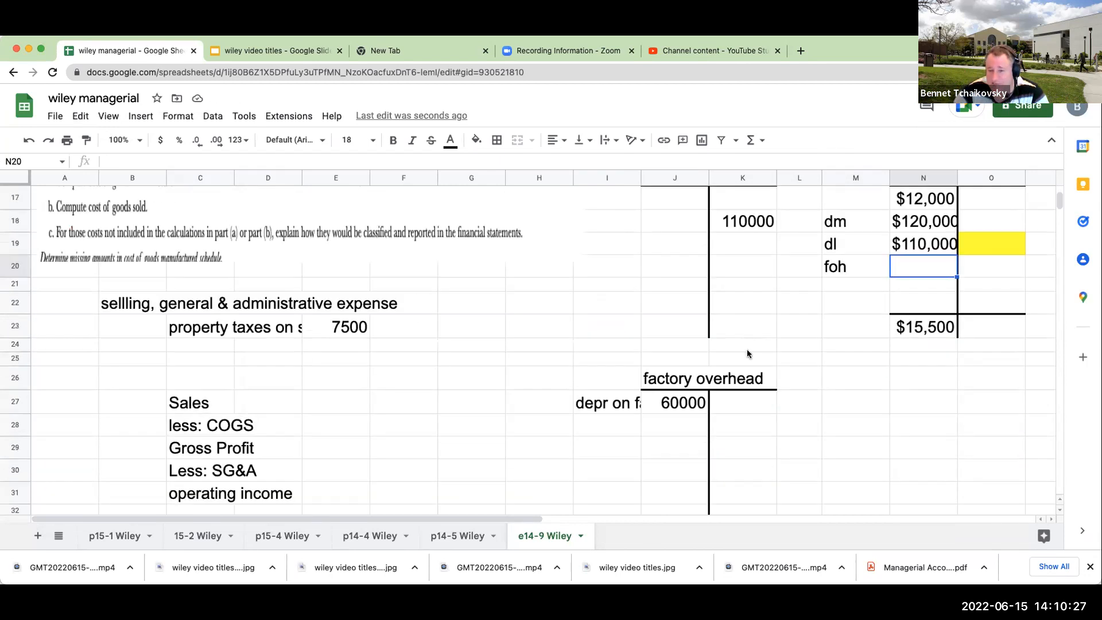
type("factory")
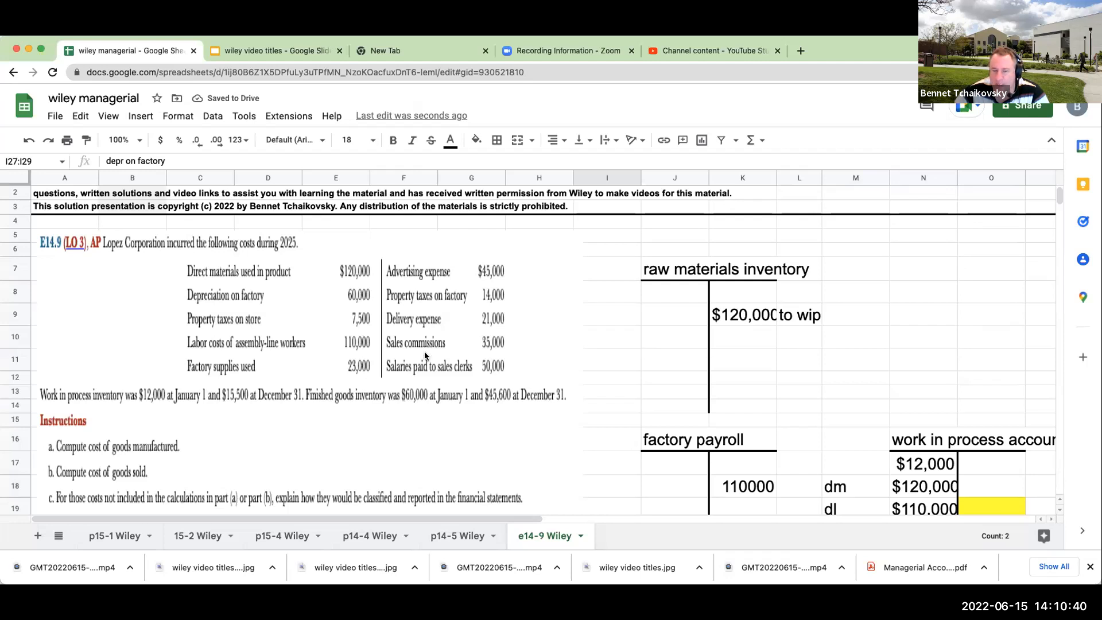
scroll("down", 3)
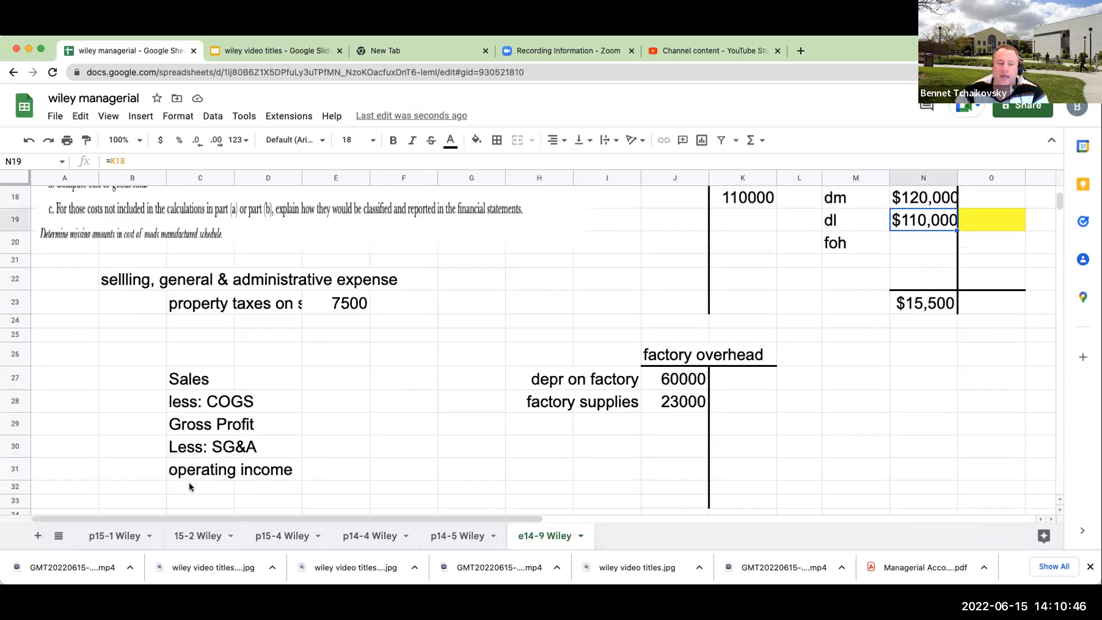
Add advertising expense of 45,000 under selling, general & administrative expense
type("adver")
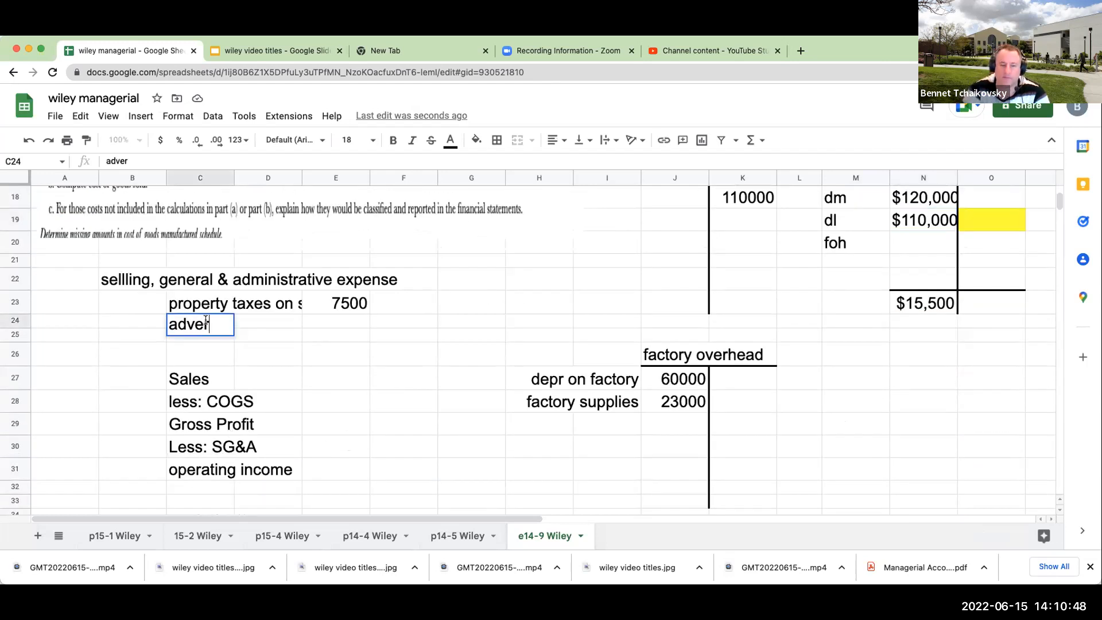
type("tis")
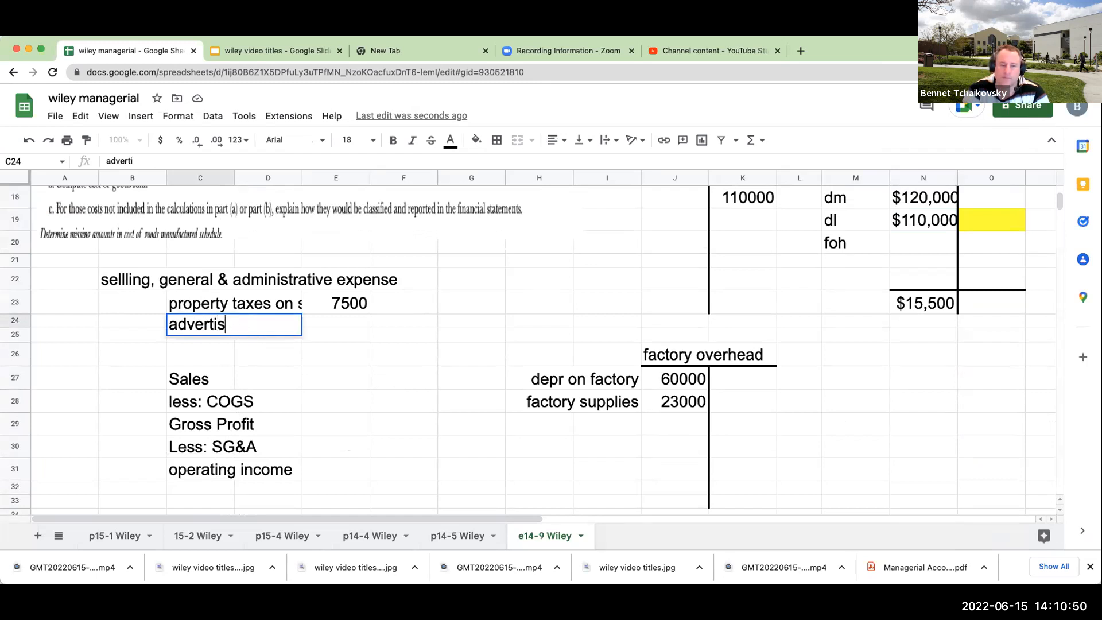
type("advertising expense")
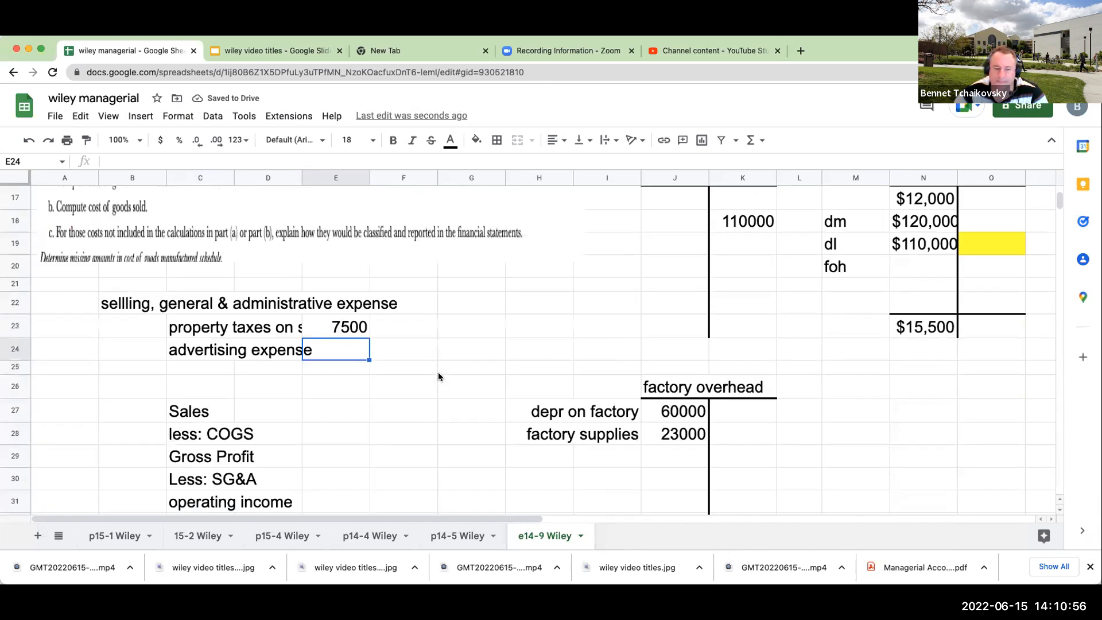
type("45000")
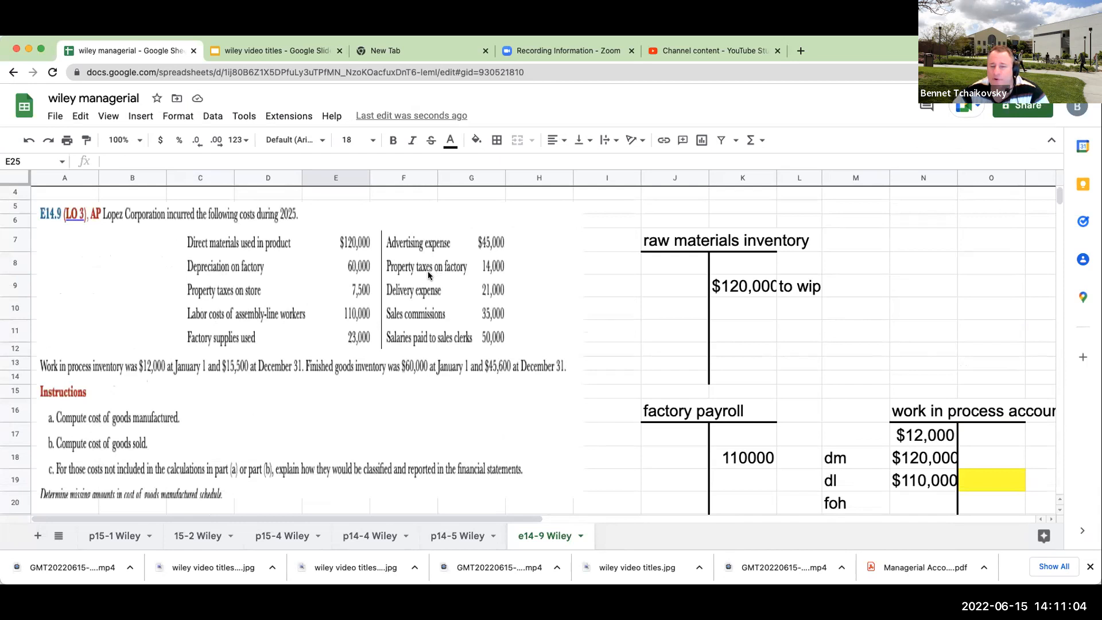
Enter factory property taxes of 14,000 into the factory overhead account
scroll("down", 3)
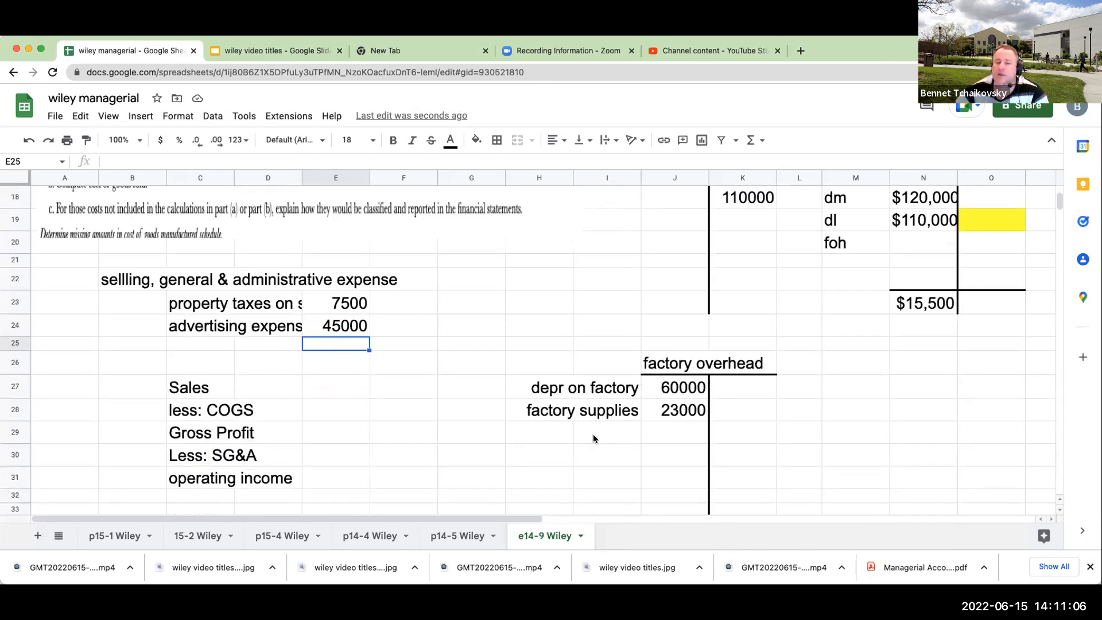
type("facotry")
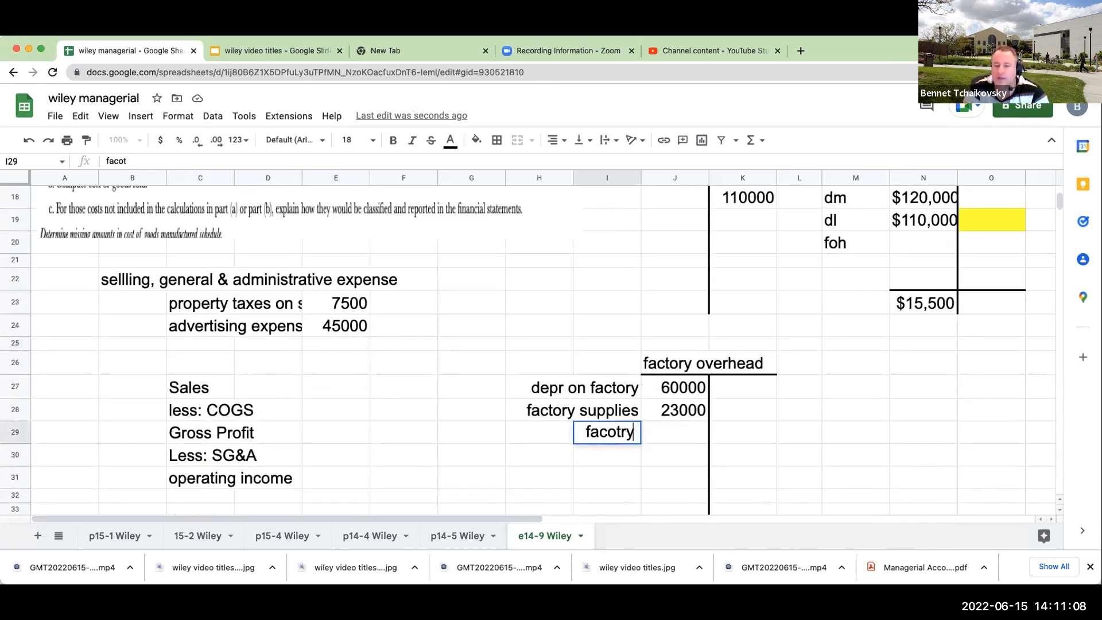
type("factory proper")
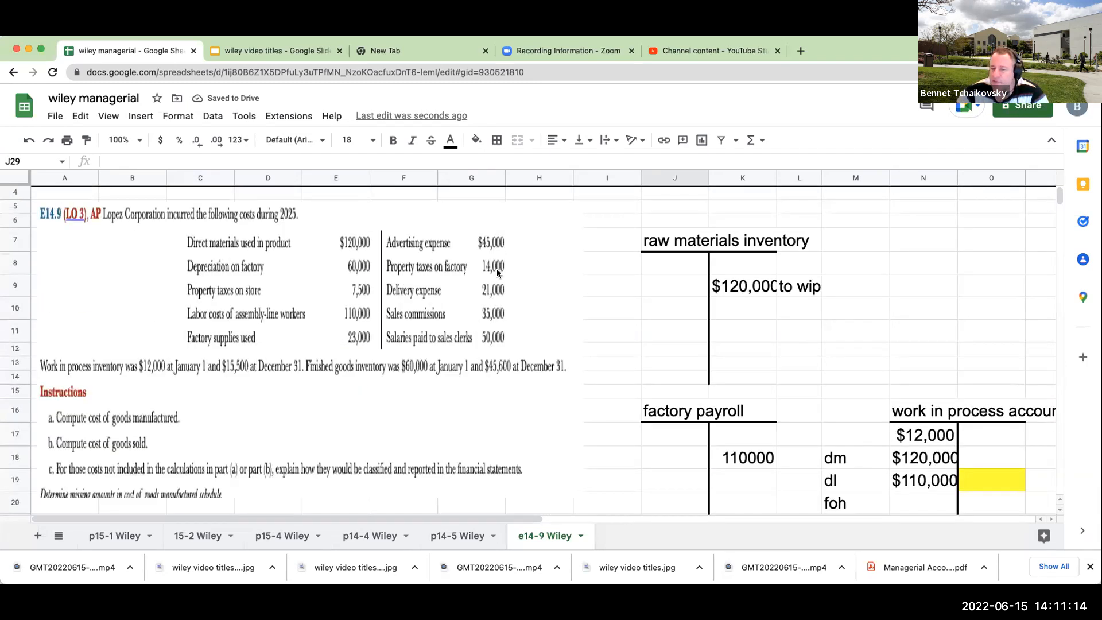
type("140")
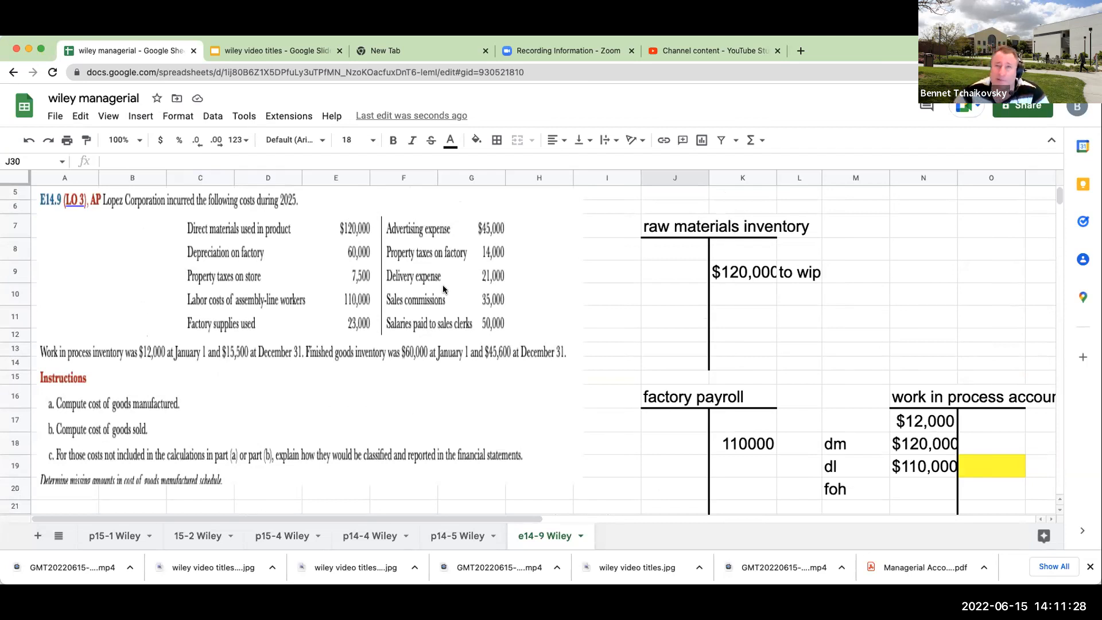
mouse_move(335, 365)
type("dev")
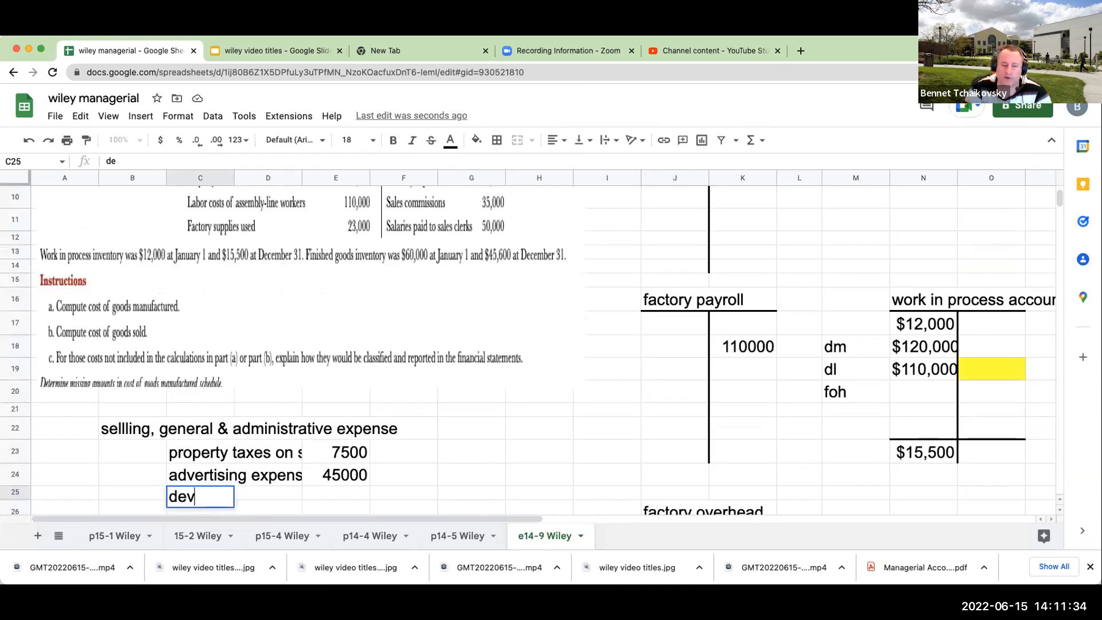
Add delivery expenses under selling, general & administrative expense
type("livery expen")
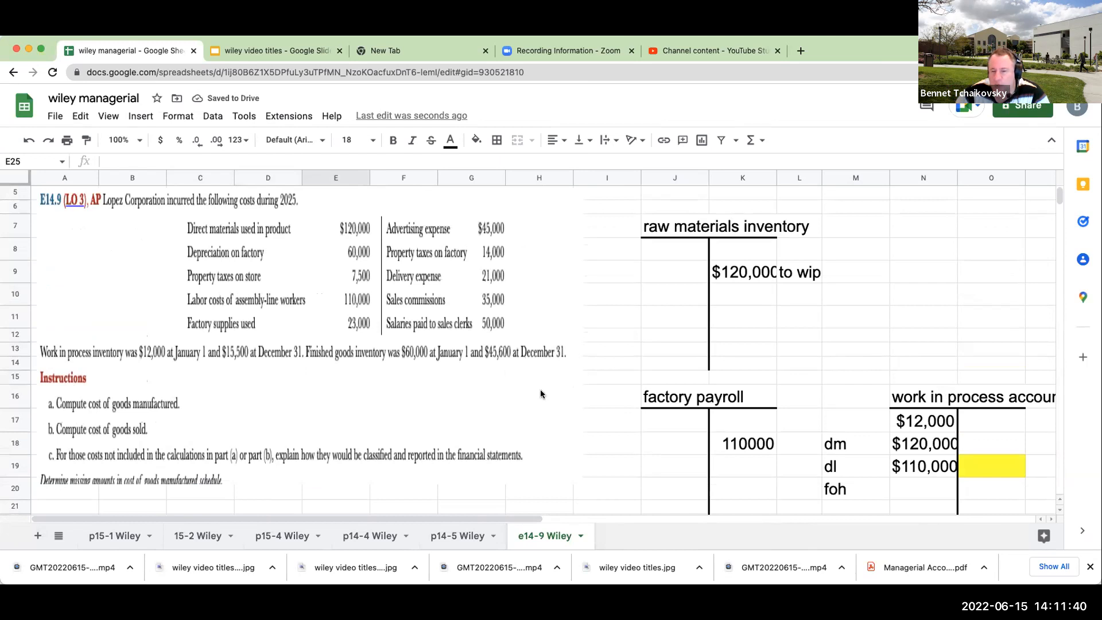
scroll("down", 3)
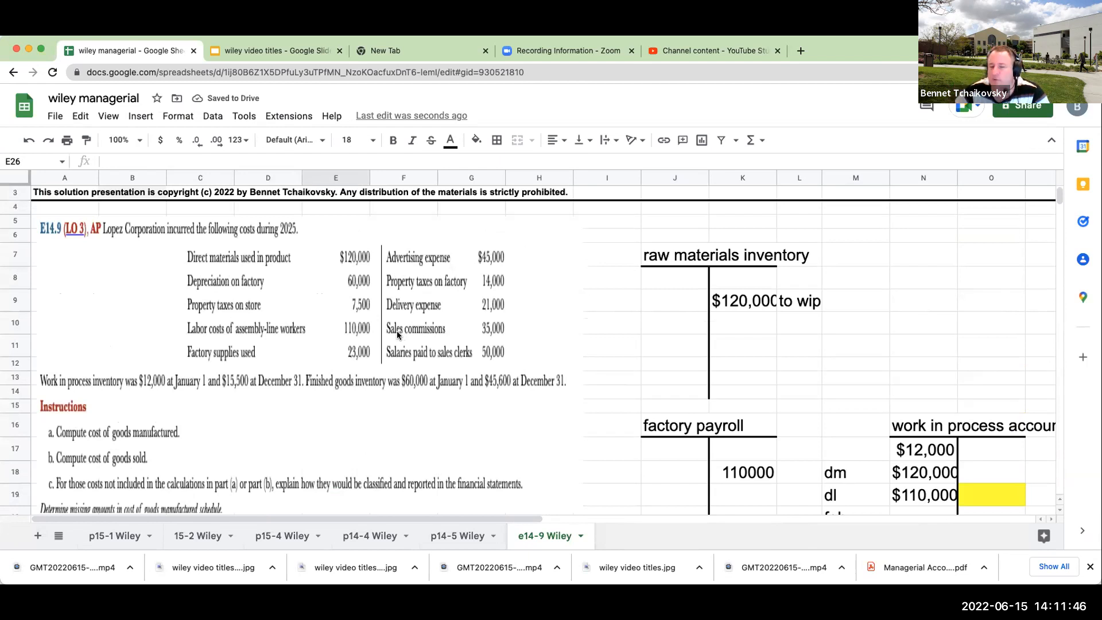
scroll("down", 3)
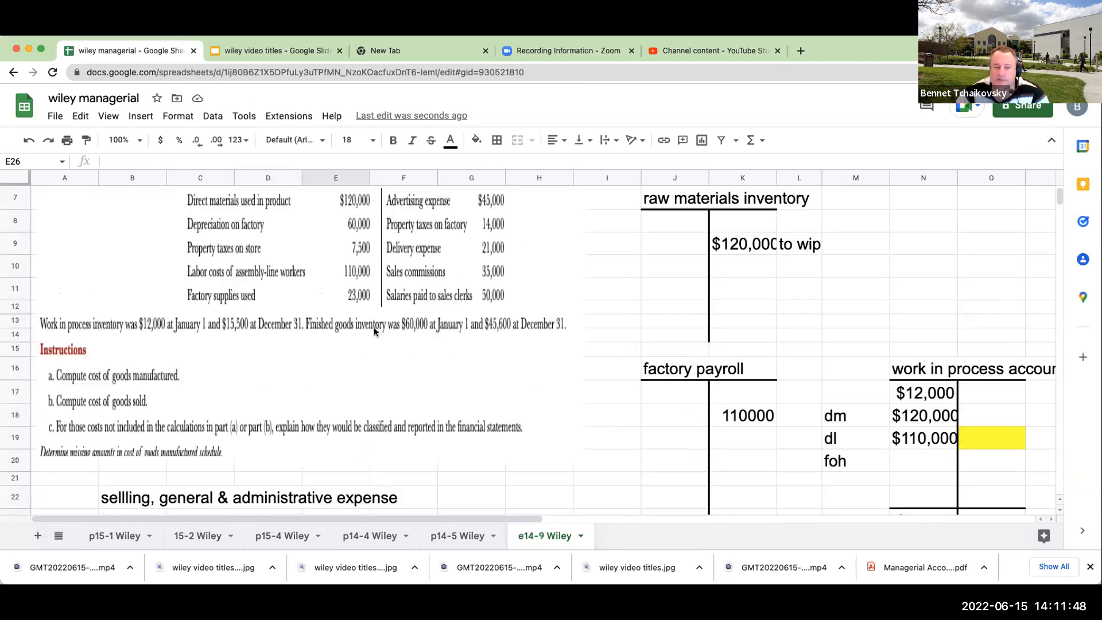
Add sales commissions of 35,000 to the selling, general & administrative expenses
type("se")
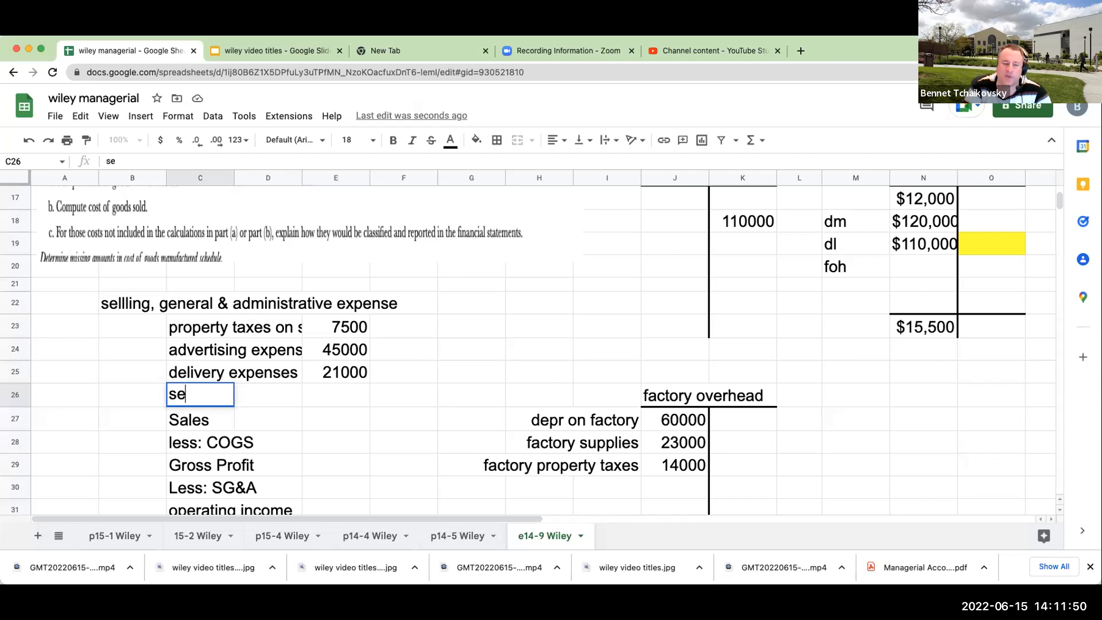
type("ales commissions")
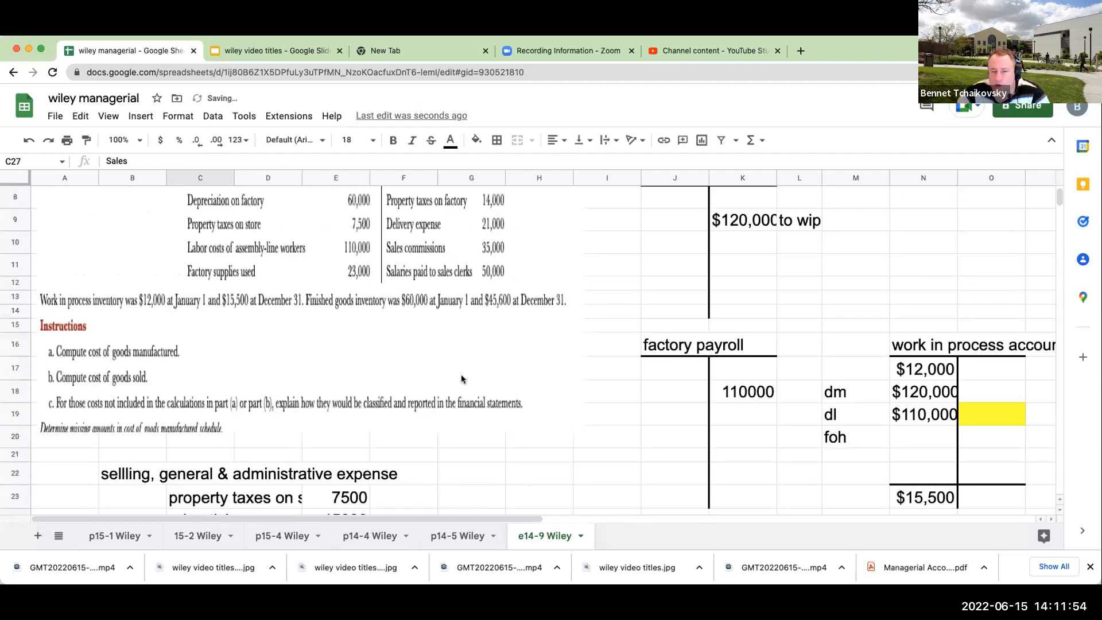
type("350")
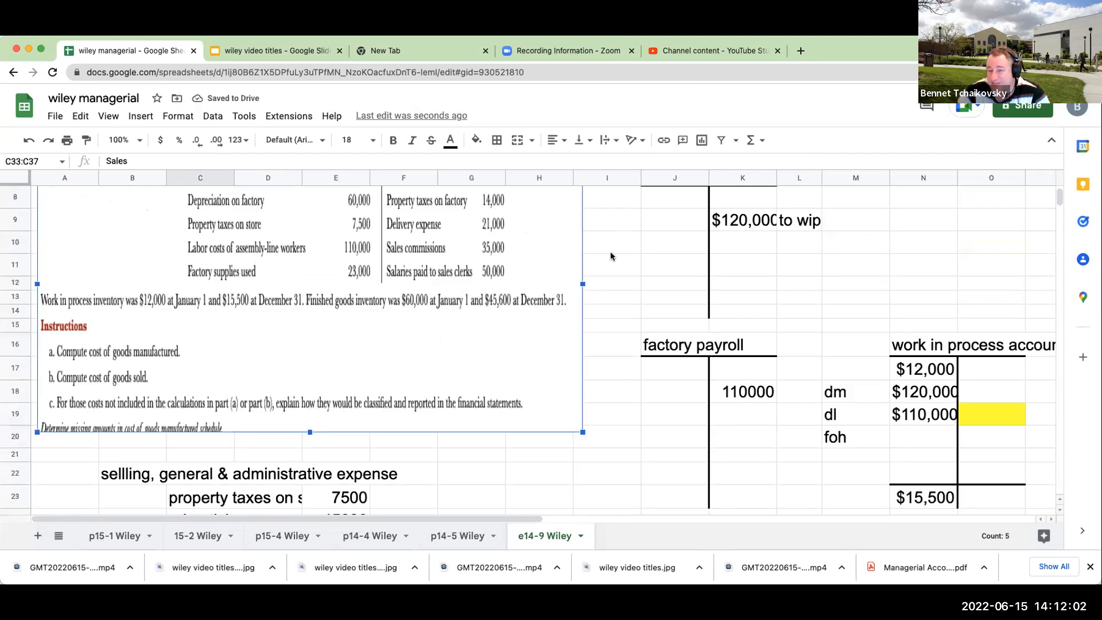
Add salaries to sales clerks of 50,000 as the last selling, general & administrative expense
scroll("down", 3)
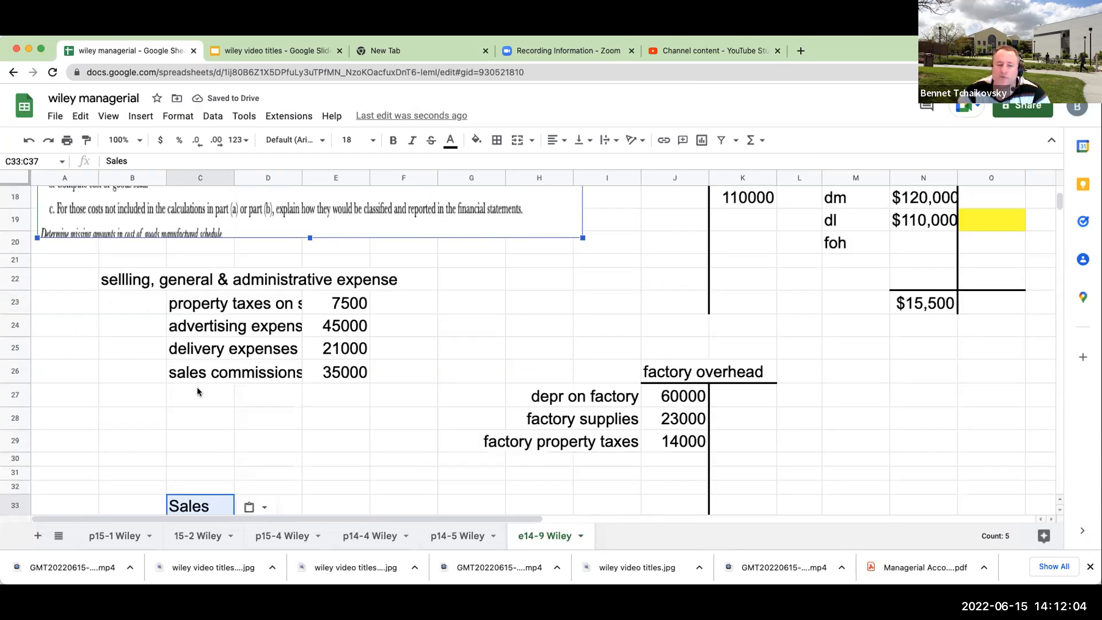
type("salaries to sales clerks")
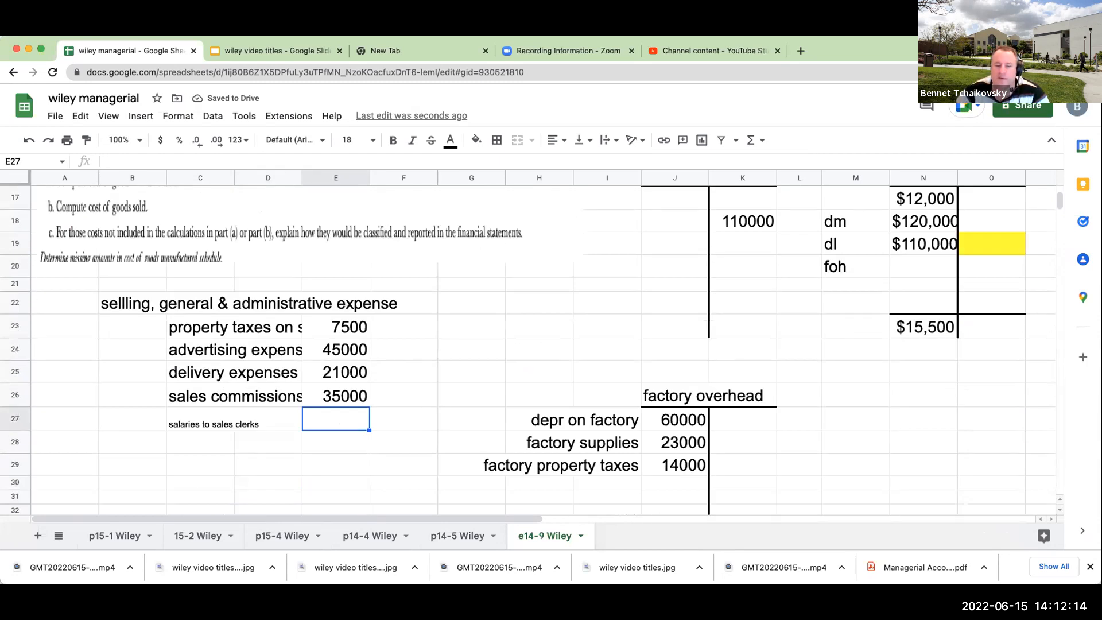
type("50000")
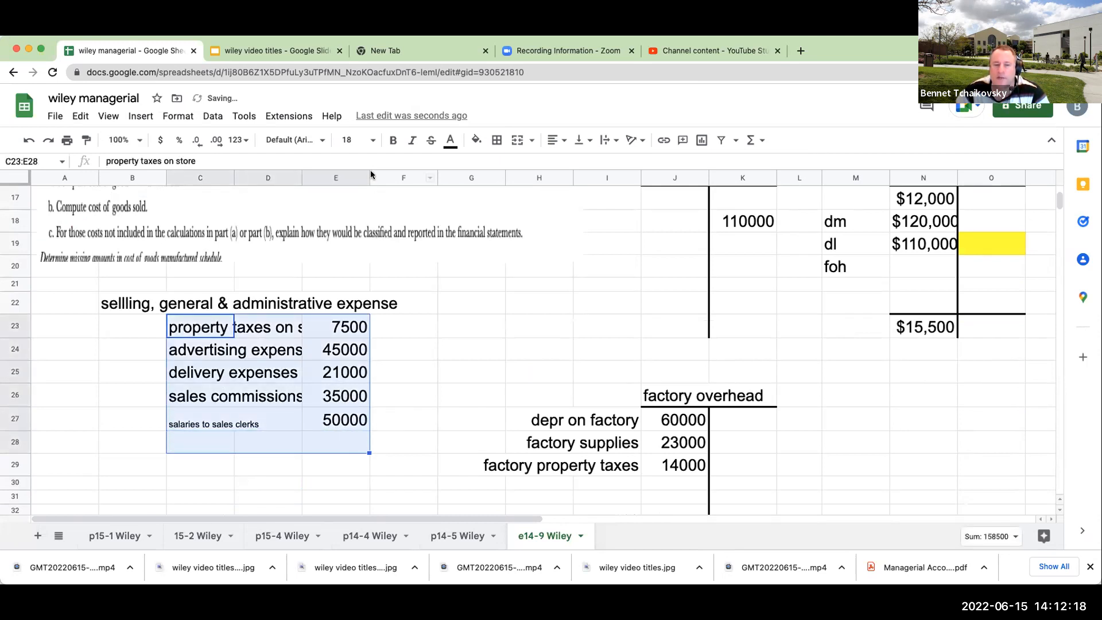
left_click(471, 349)
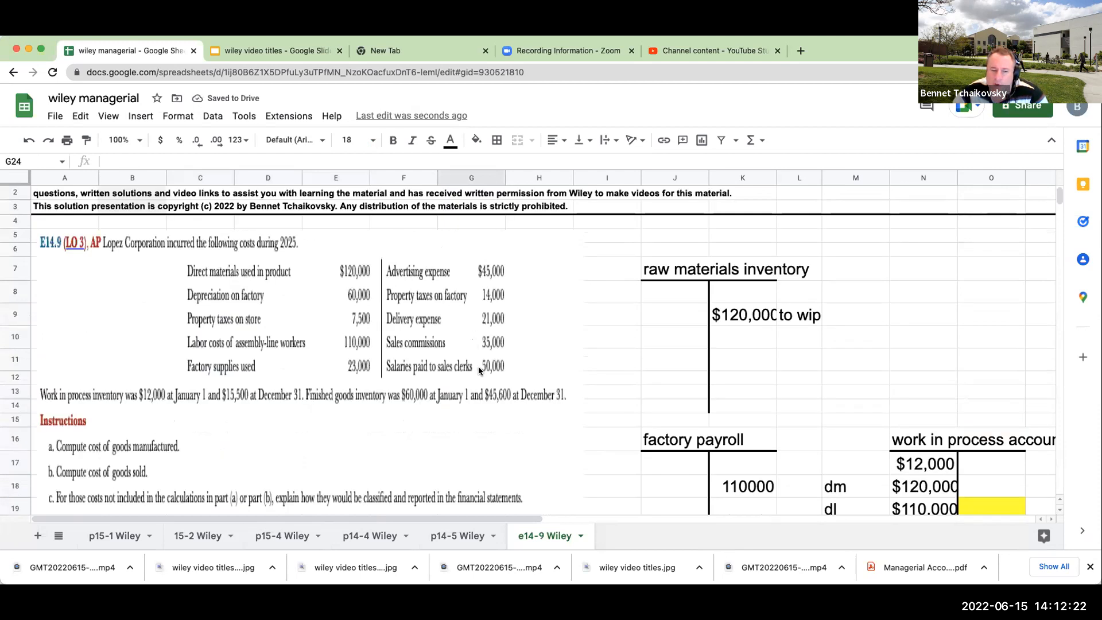
Rule off factory overhead's entries and post 97,000 on the work in process foh line
scroll("down", 3)
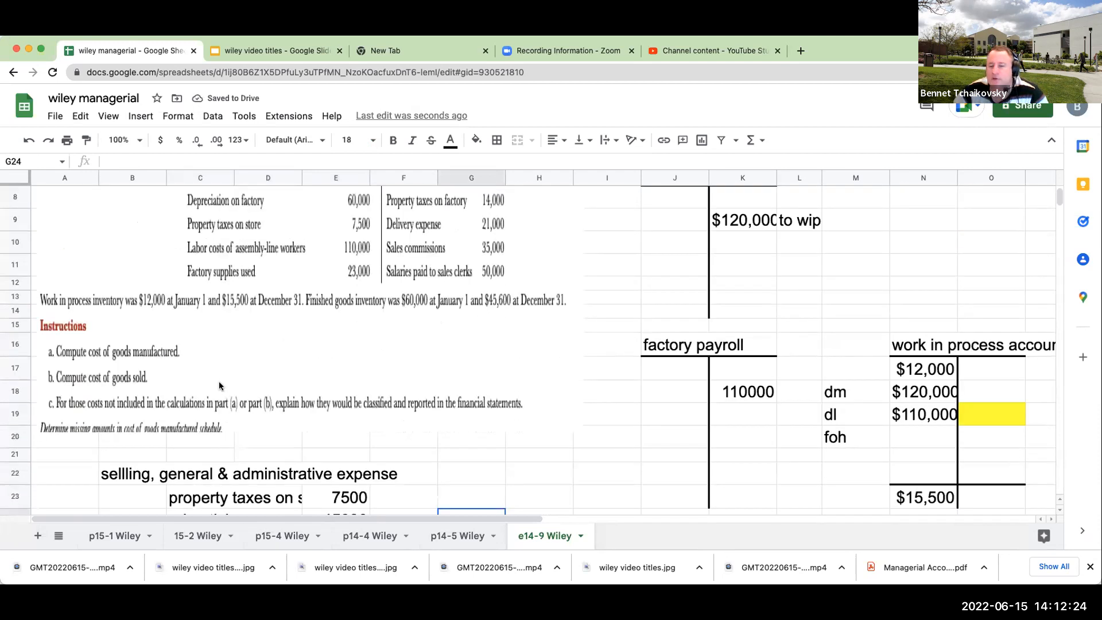
scroll("down", 3)
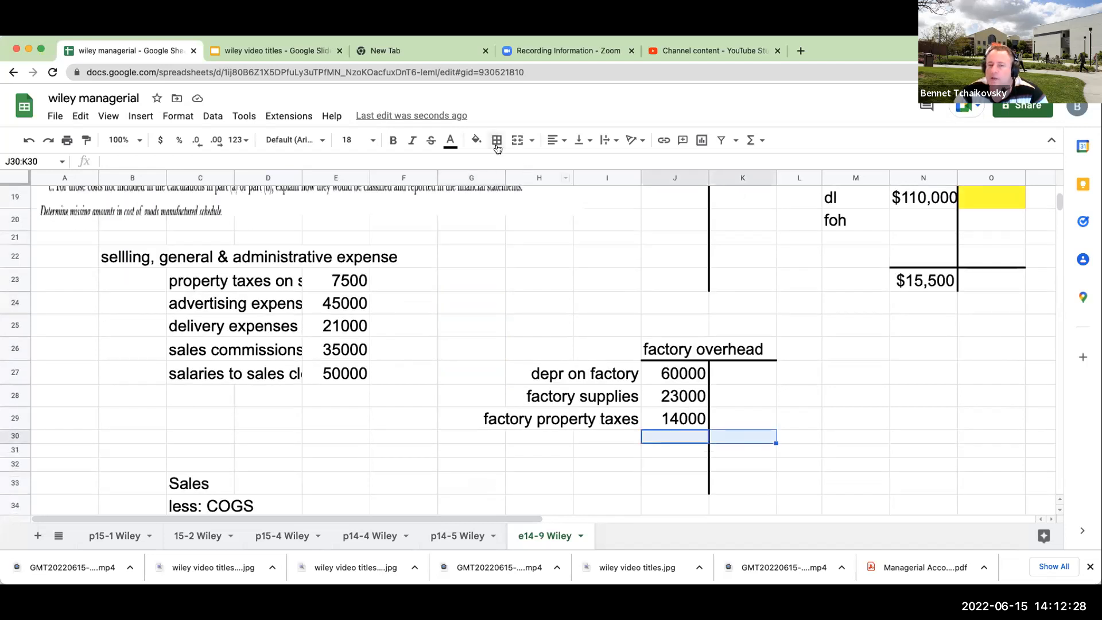
left_click(584, 373)
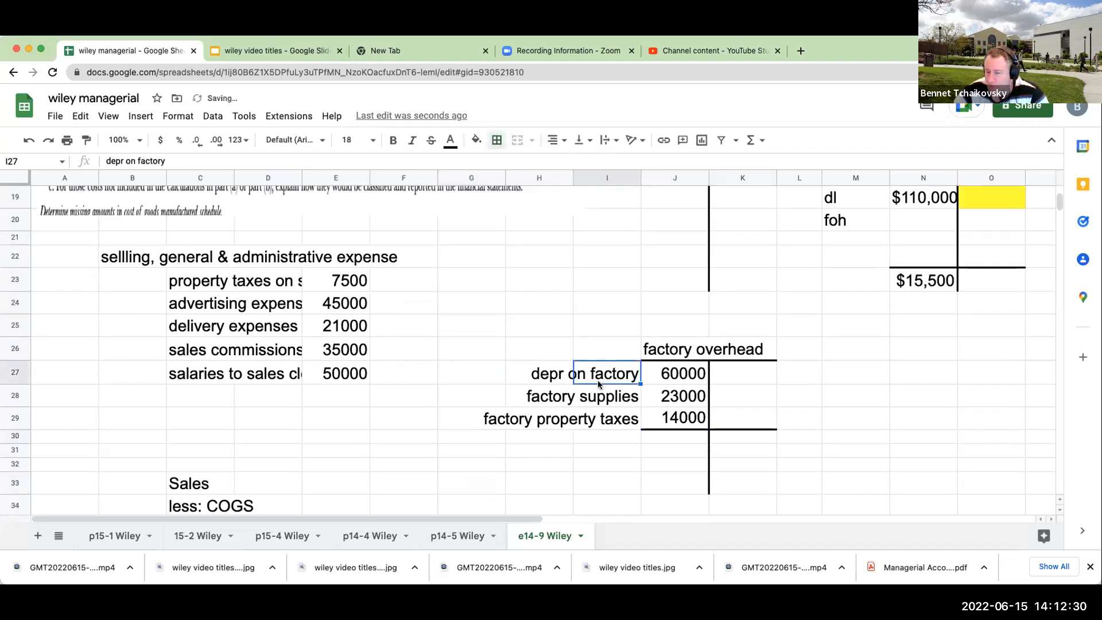
left_click(674, 436)
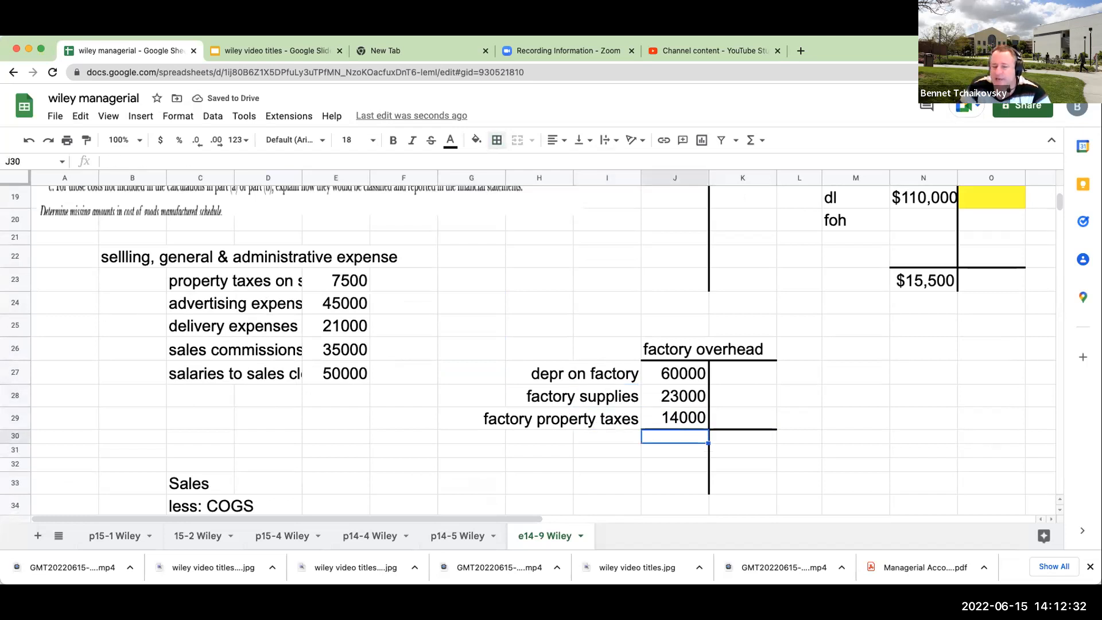
type("970000")
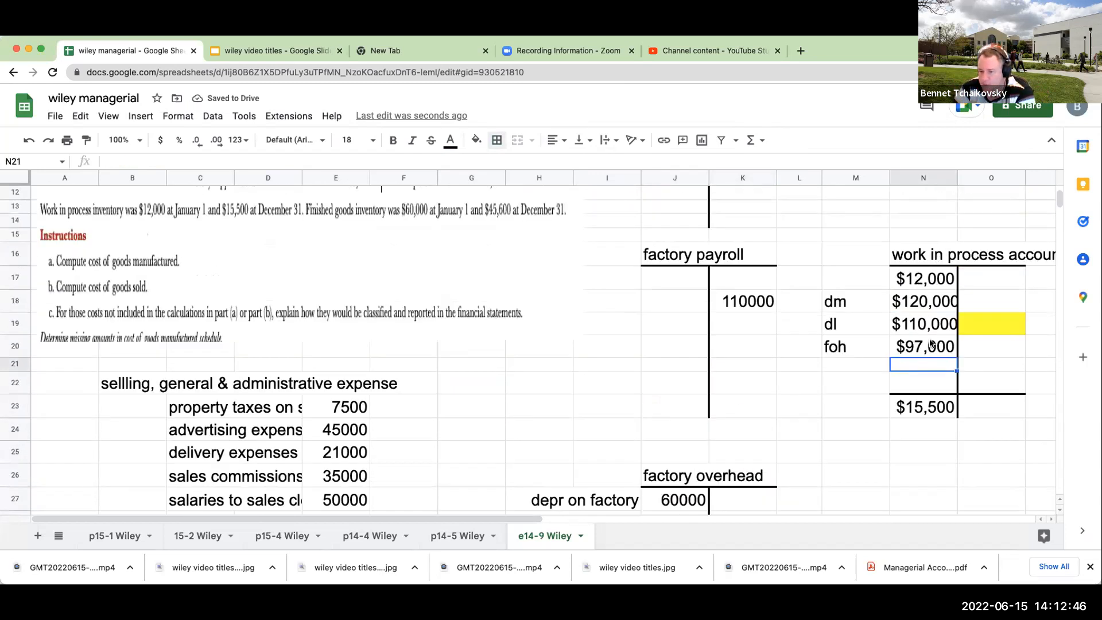
mouse_move(716, 308)
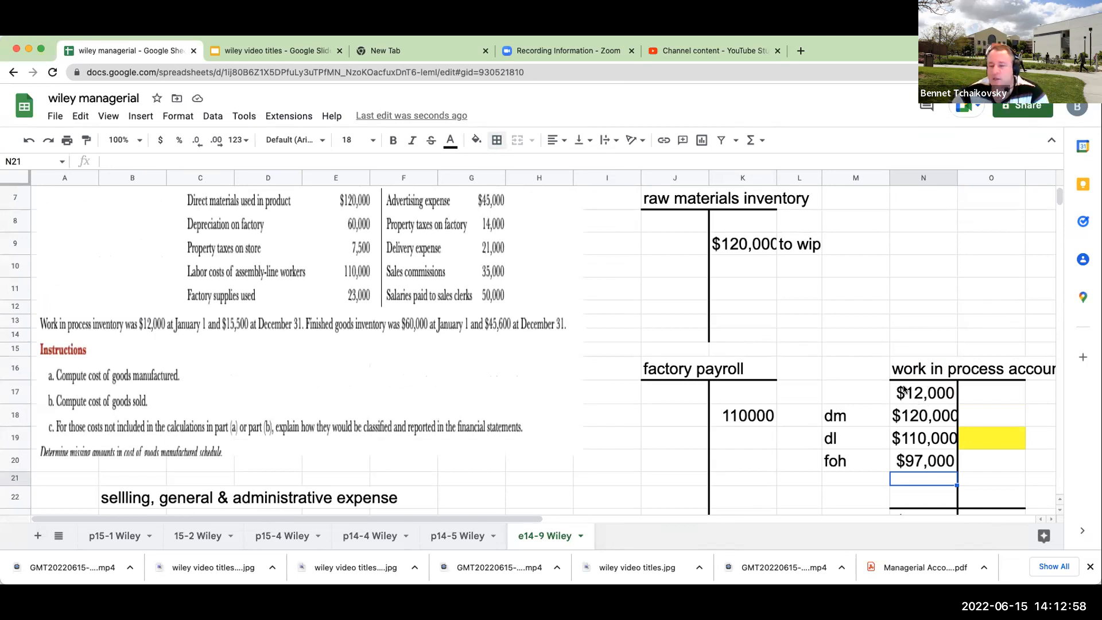
Write the work in process check equation 12+120+110+97-X=15.5 below the account
scroll("down", 3)
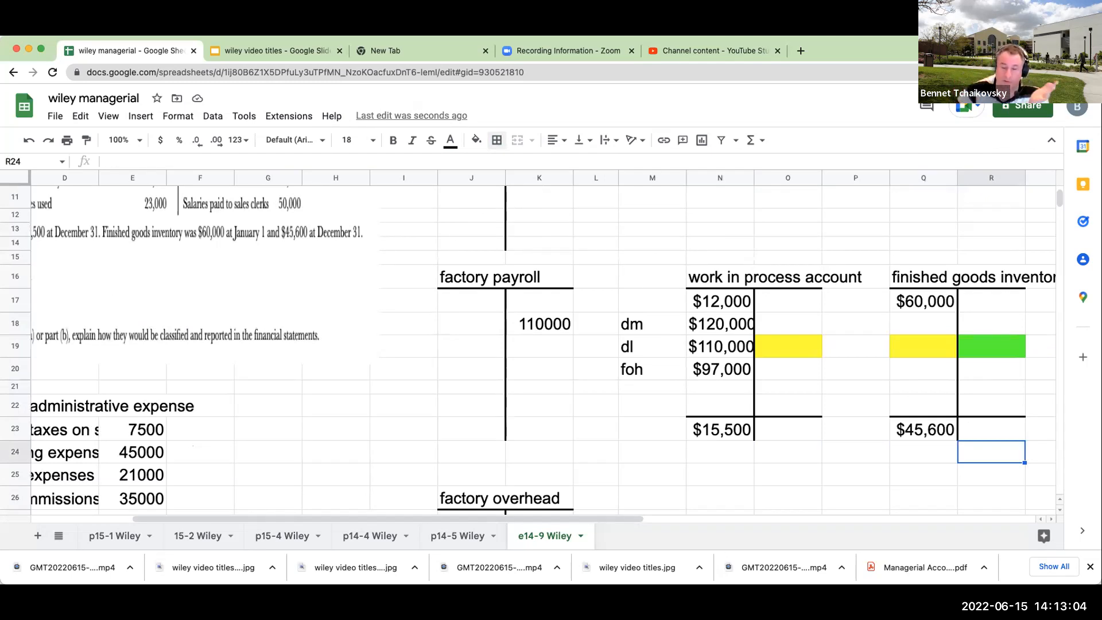
left_click(721, 346)
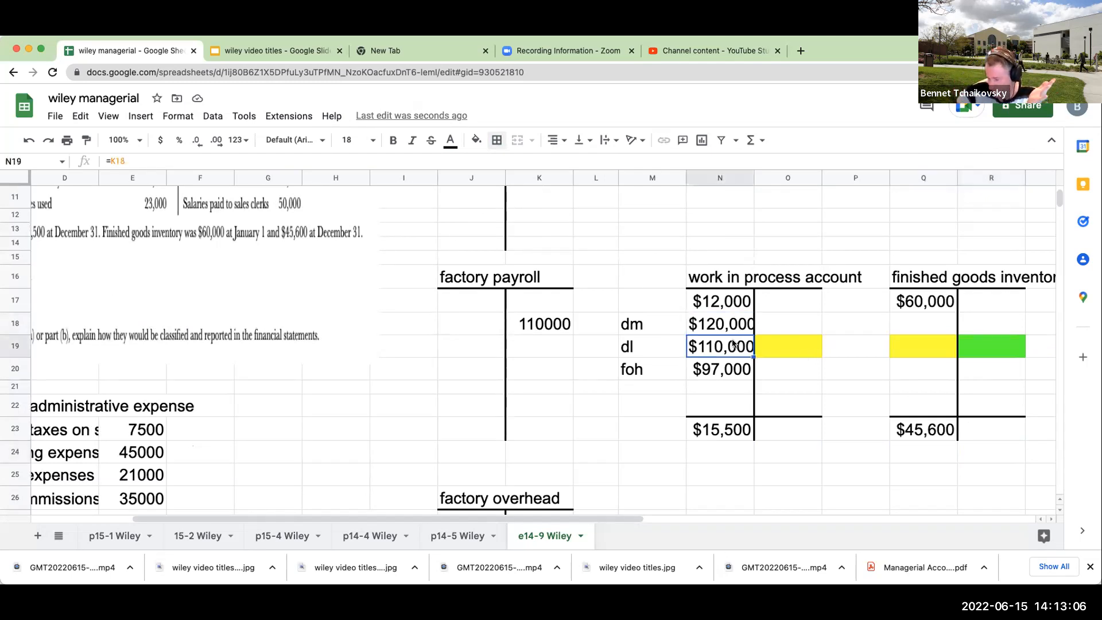
left_click(720, 429)
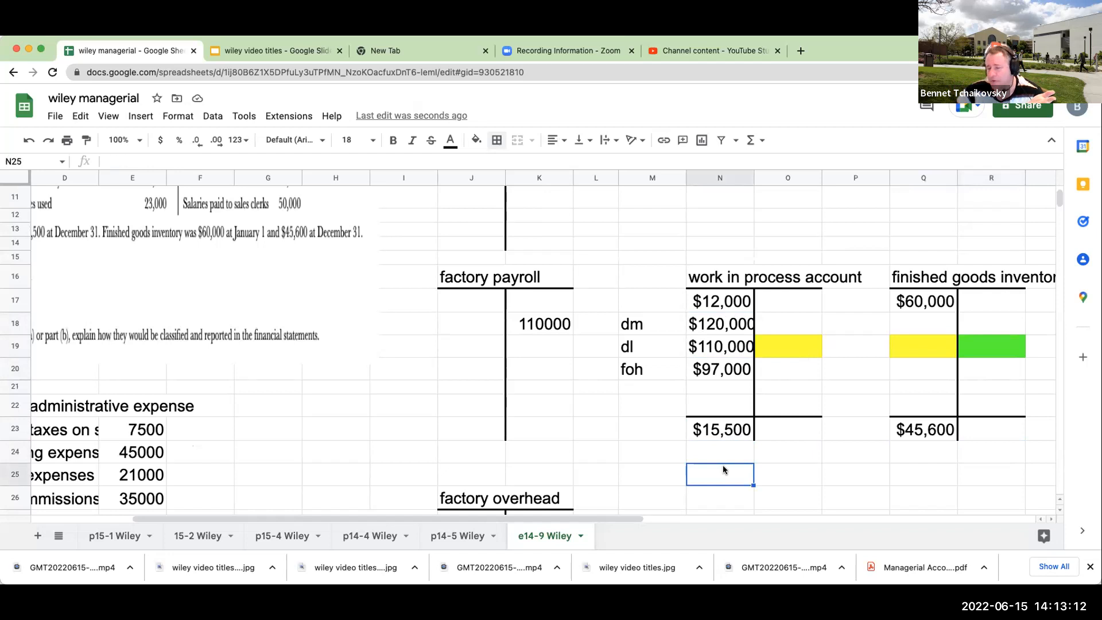
type("12+")
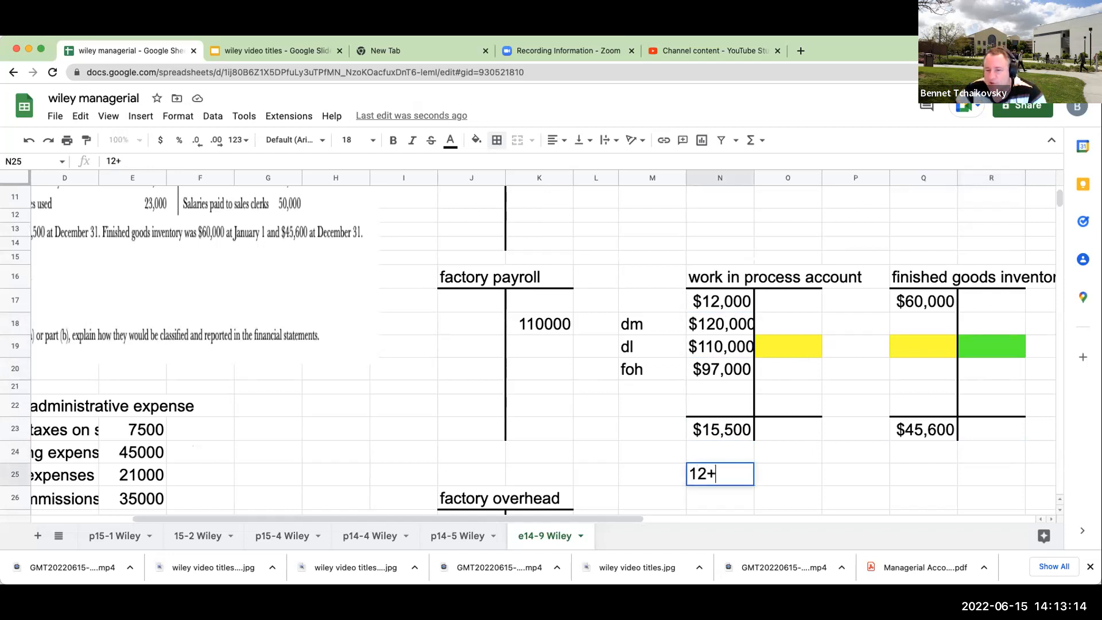
type("120+110+")
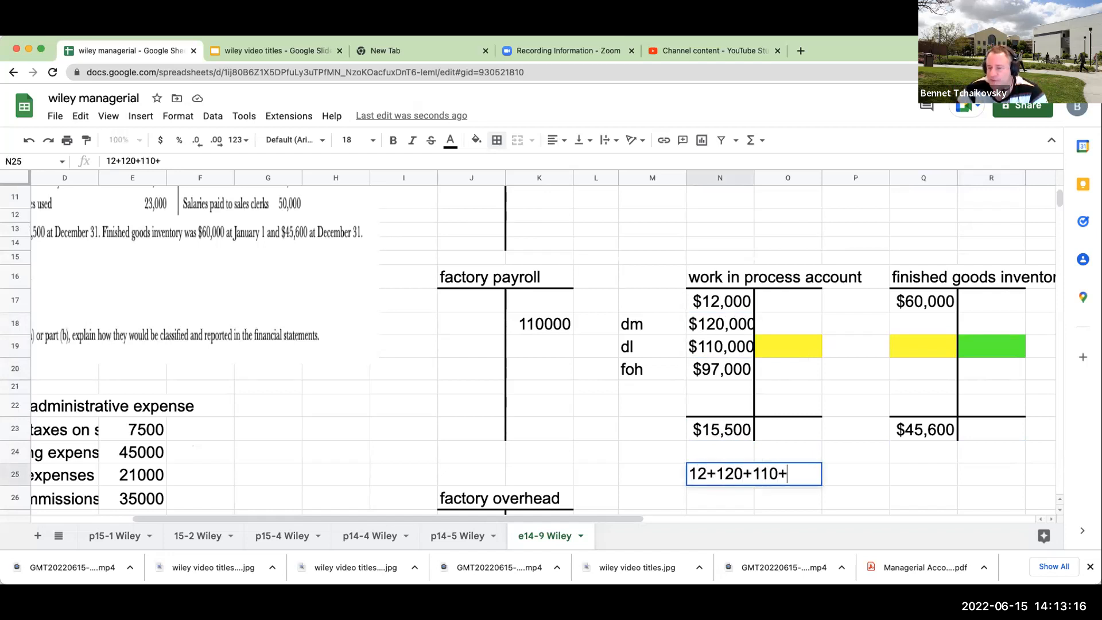
type("97+")
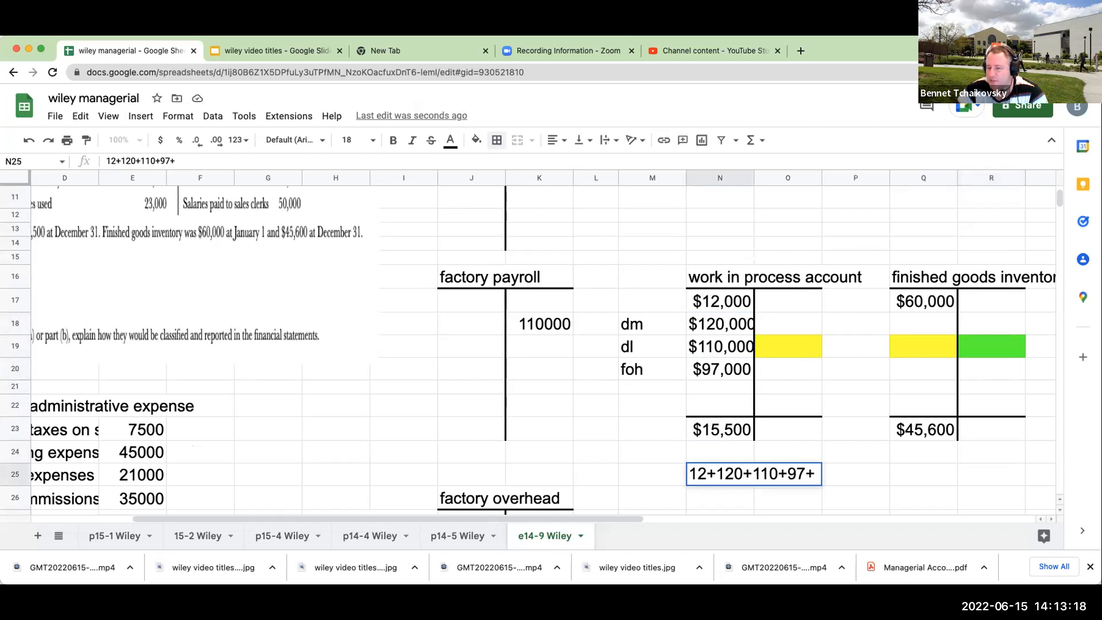
type("-X=15.5")
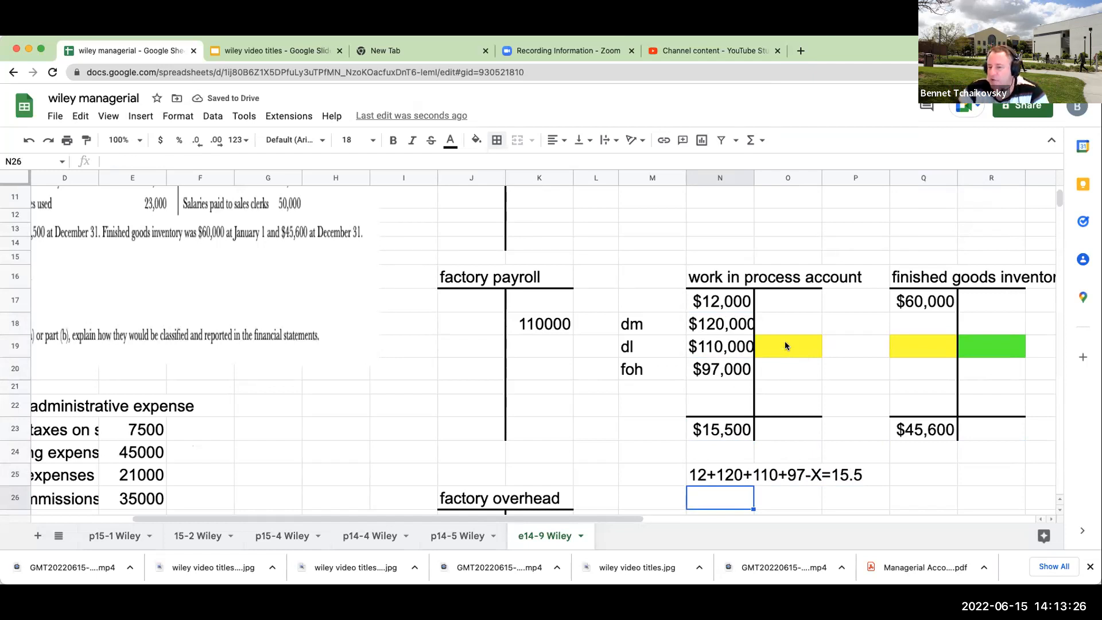
Rearrange it as 12+120+110+97-15.5=x to solve for the amount transferred out
left_click(719, 430)
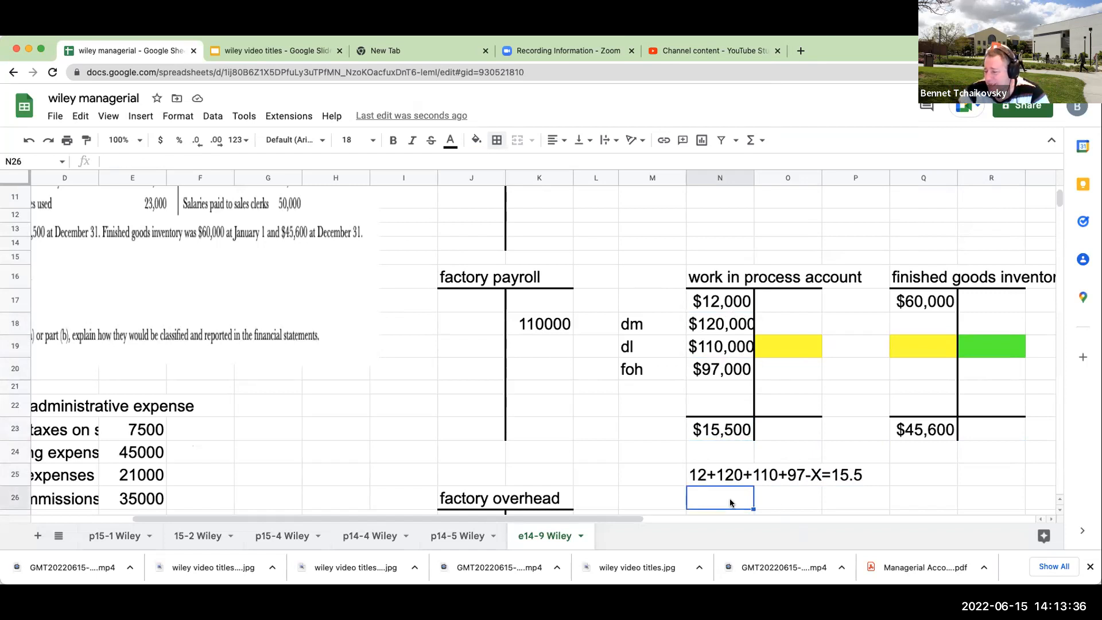
type("12+")
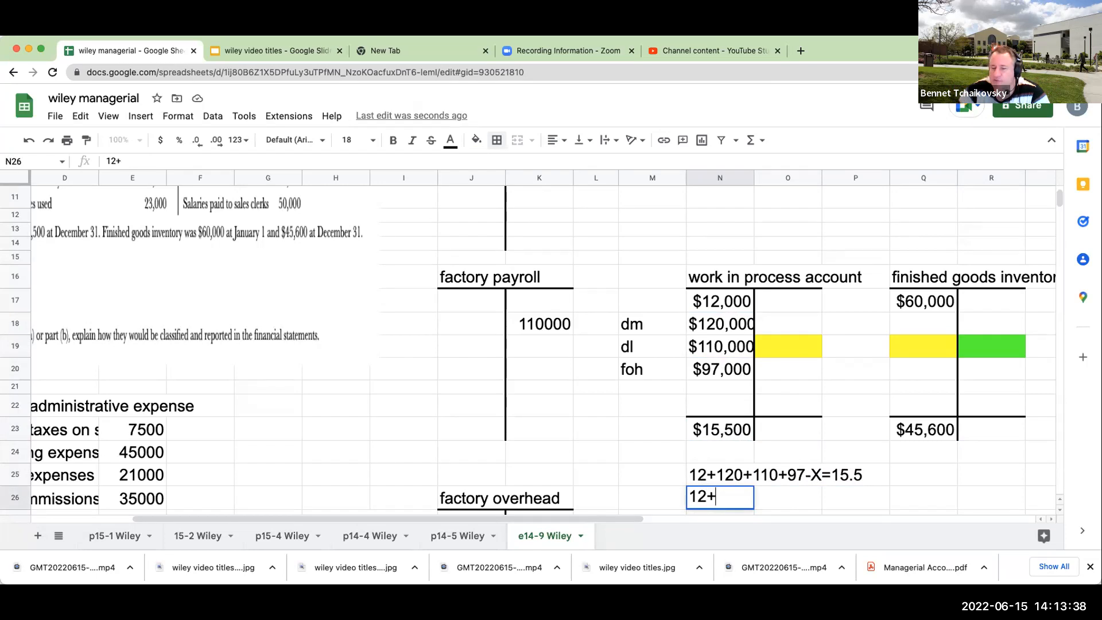
type("120-")
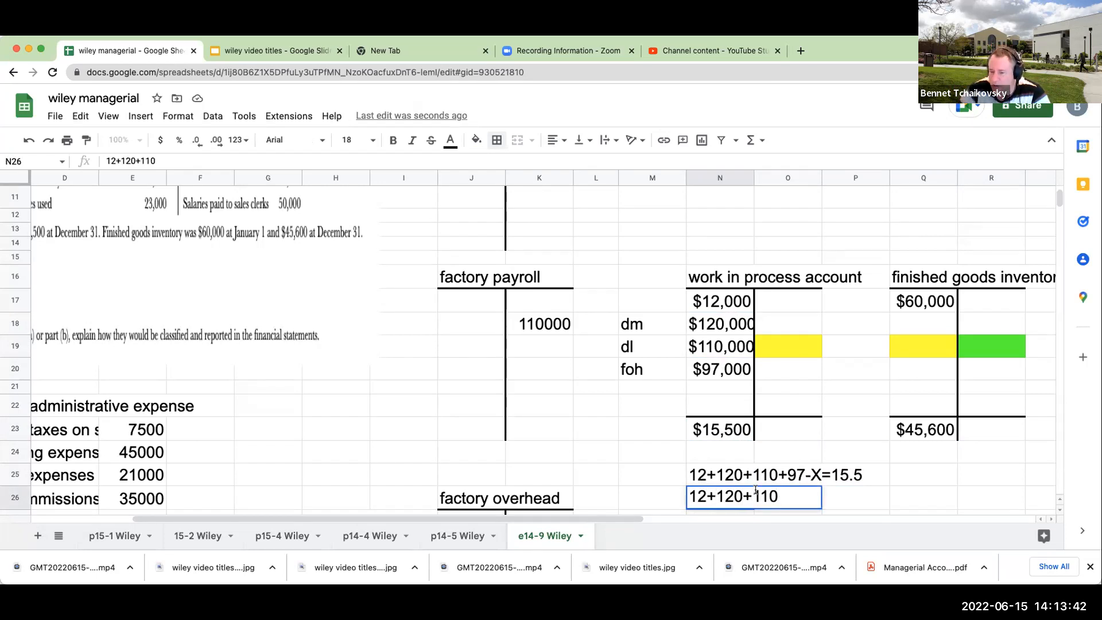
type("+")
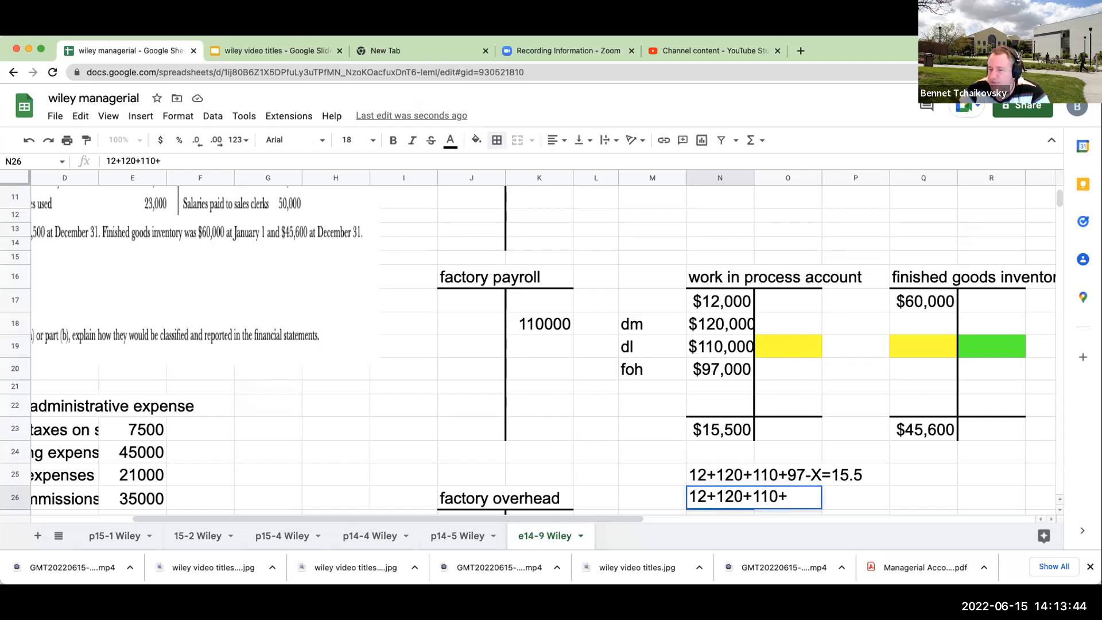
type("97-15.5=x")
left_click(788, 346)
type("+N18")
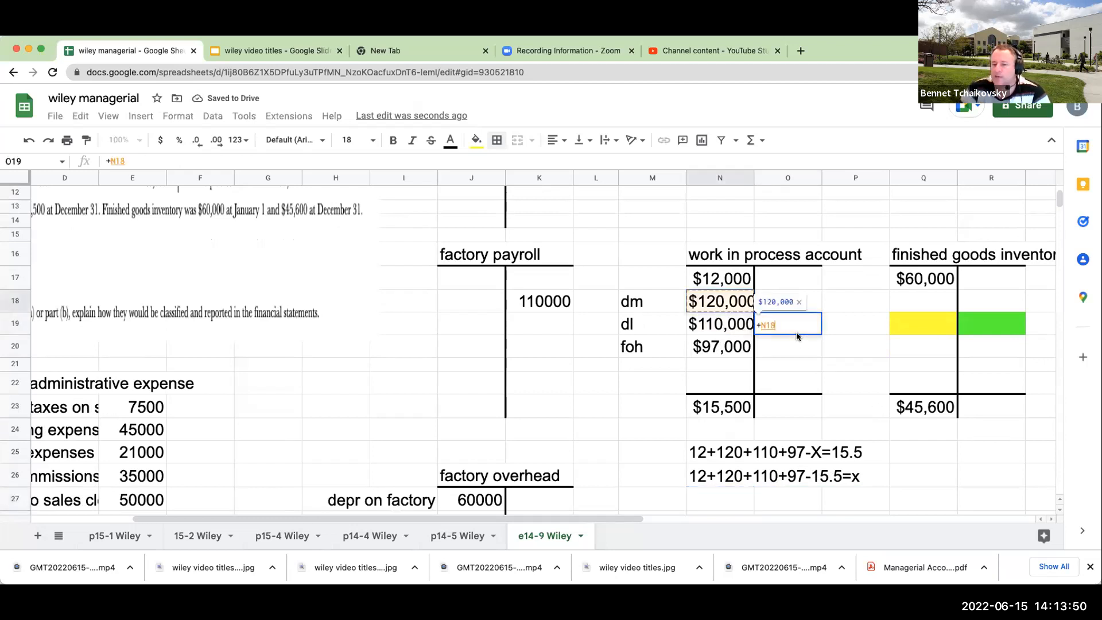
Compute the $323,500 transfer with +N17+N18+N19+N20-O21 and label it COGM
type("+N17+N18+N19+N20-O21")
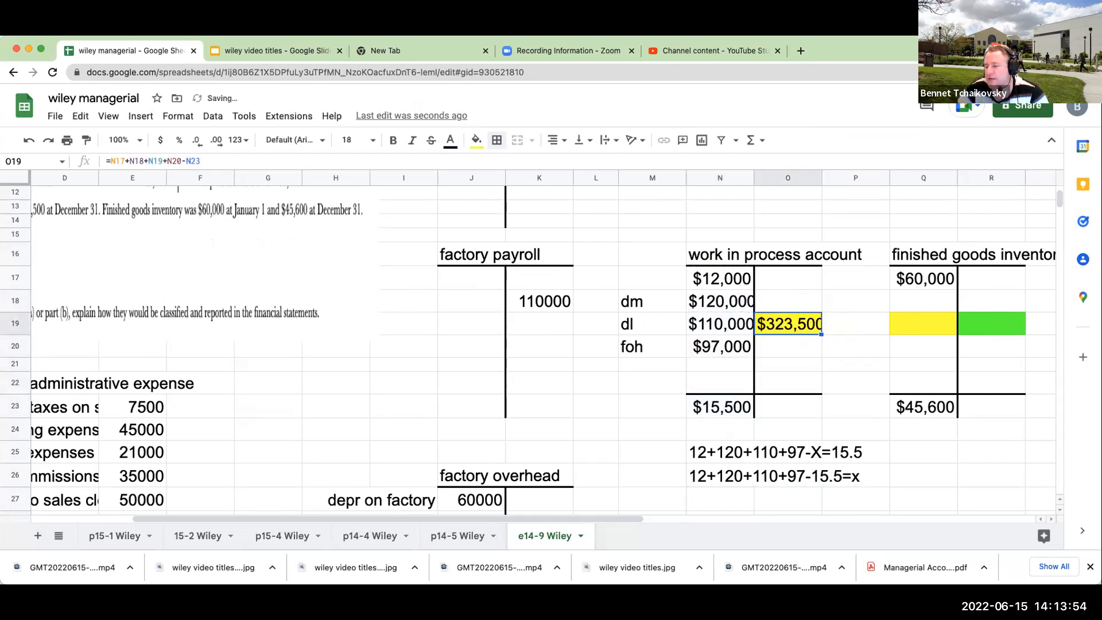
left_click(718, 235)
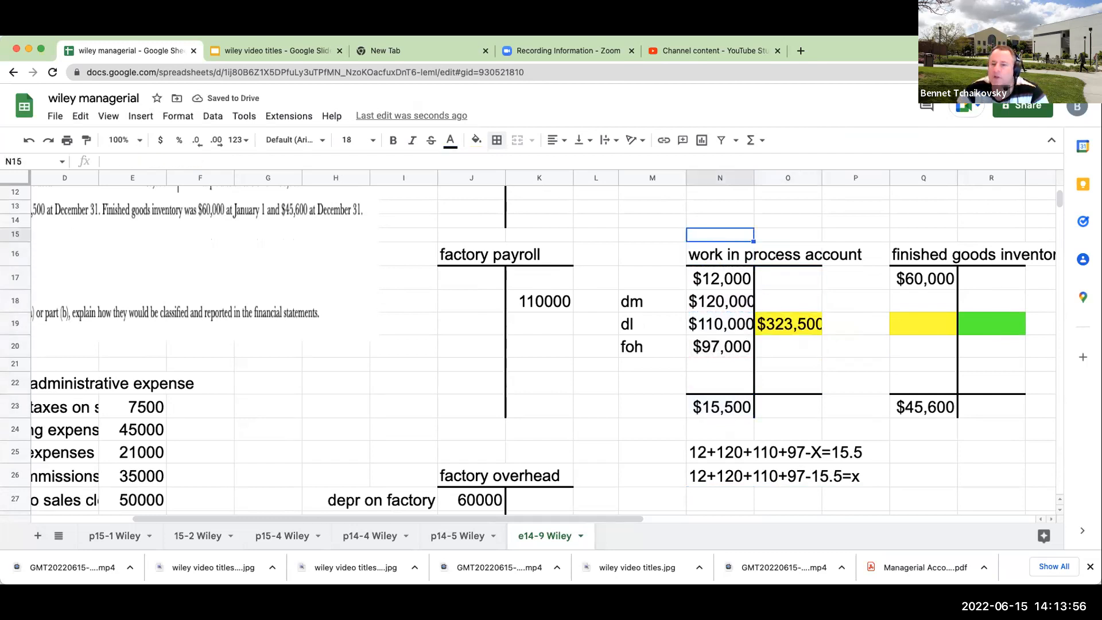
left_click(718, 221)
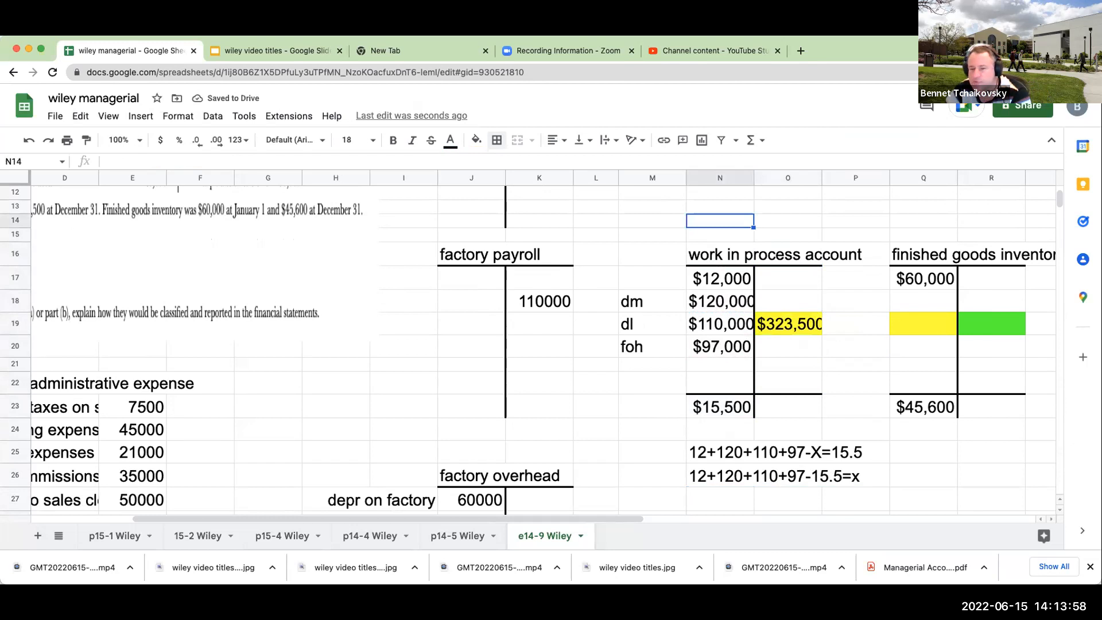
type("+N17+N18+")
left_click(856, 324)
type("C")
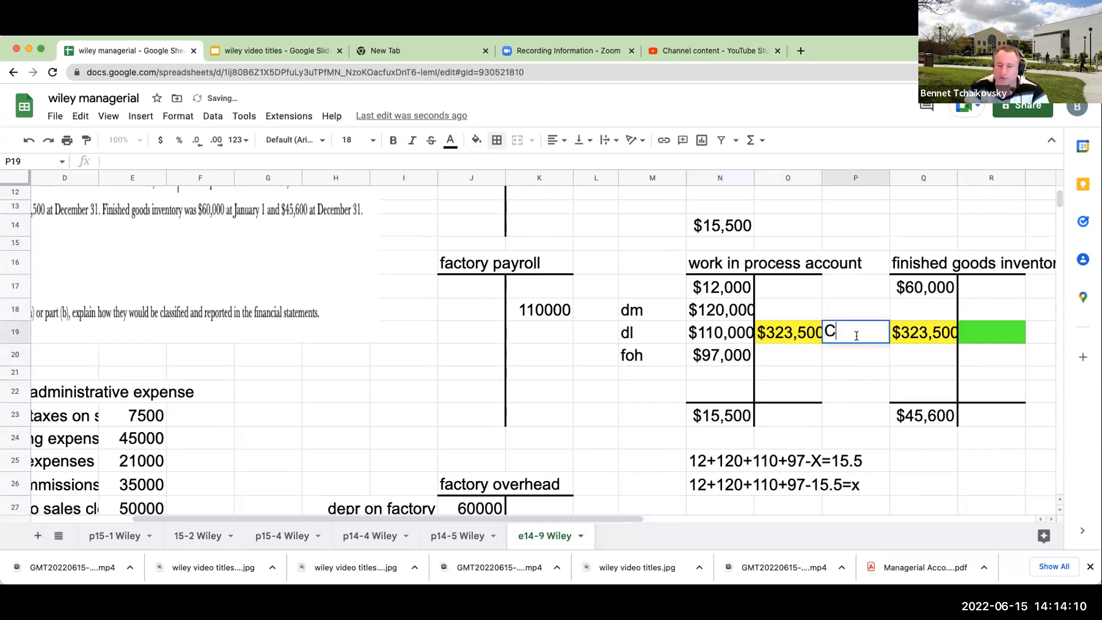
type("OGM")
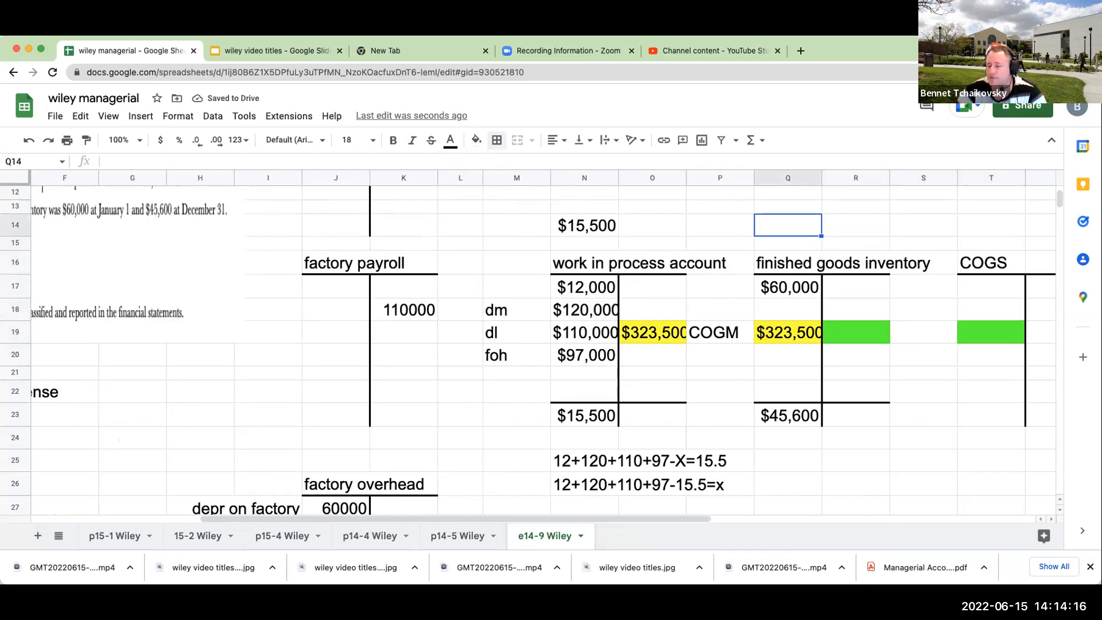
Solve COGS of $337,900 with =Q17+Q19-Q15, post it as a finished goods credit, and add the ending balance check
type("+Q17+Q15")
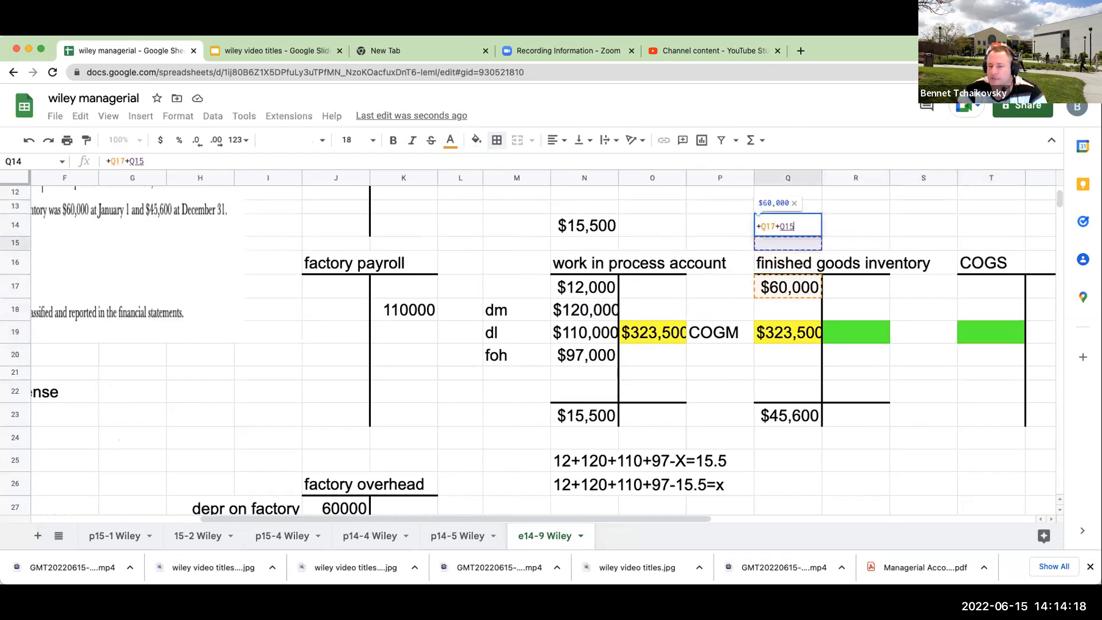
type("+Q19-Q1")
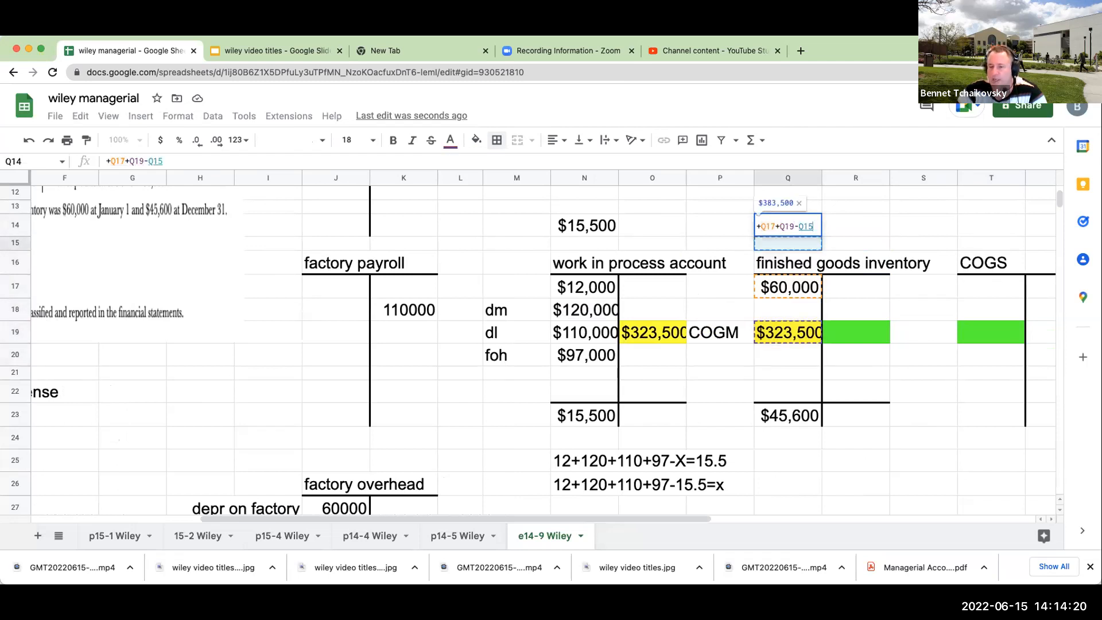
key("Enter")
type("+Q14")
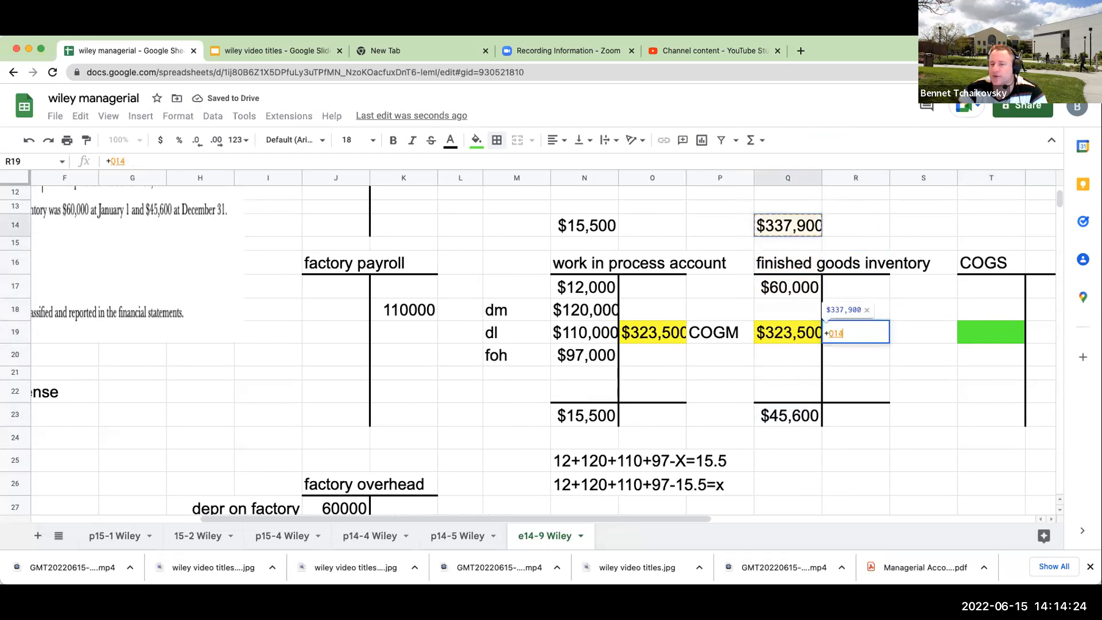
key("enter")
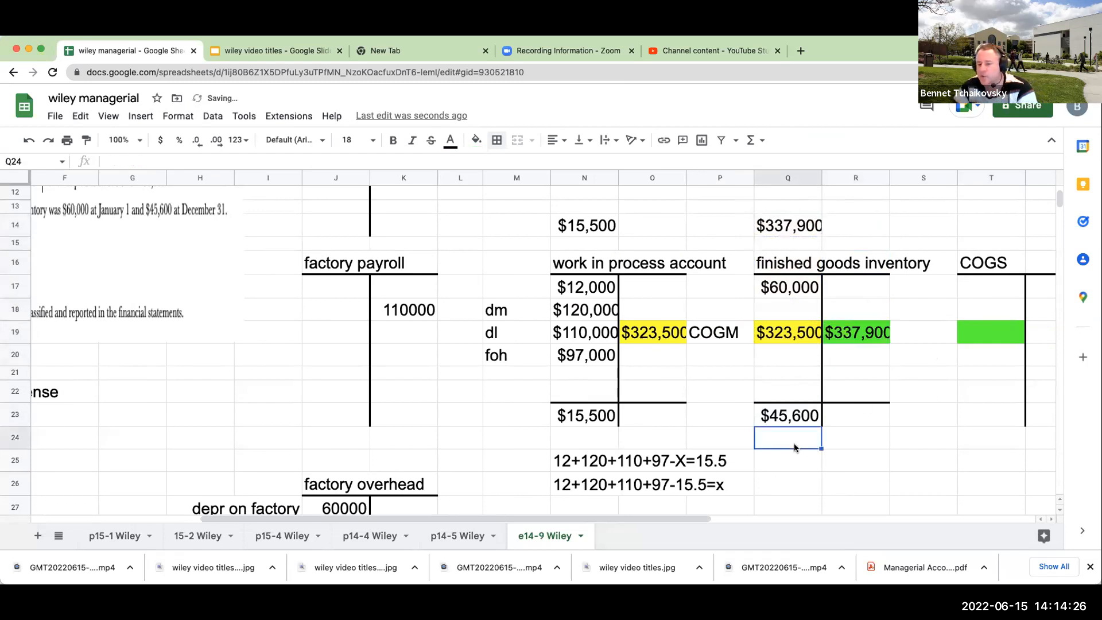
type("+Q17+")
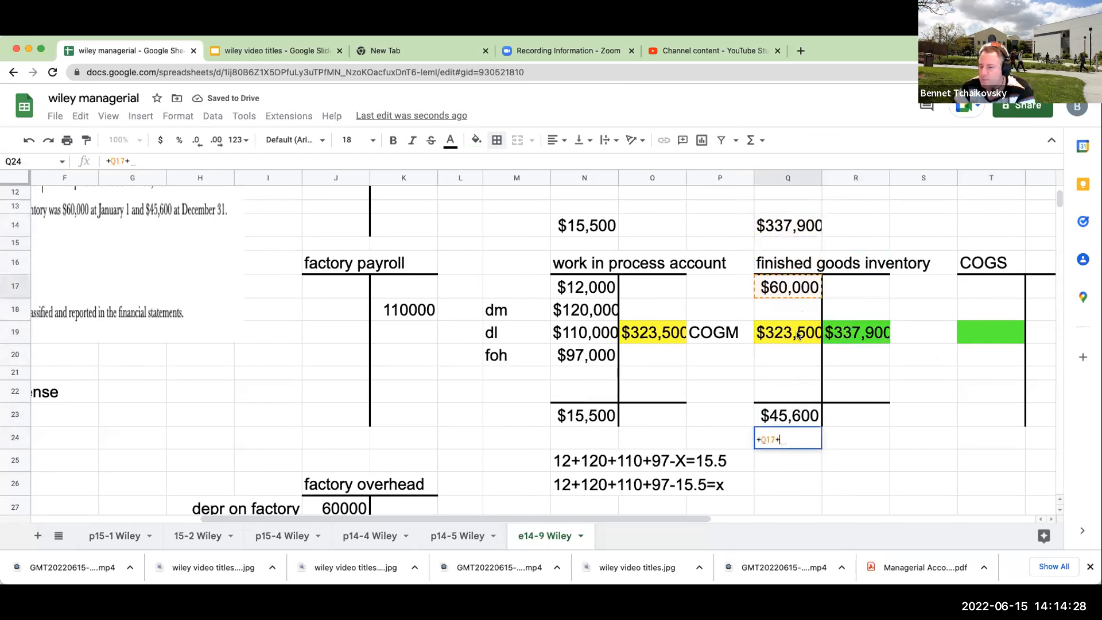
left_click(855, 331)
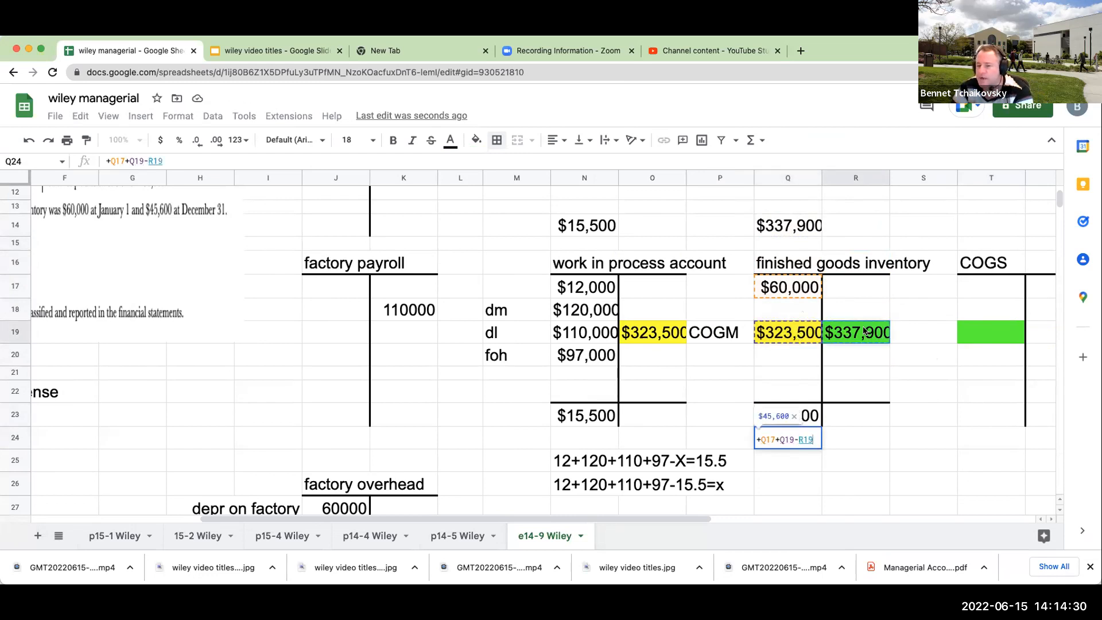
key("Enter")
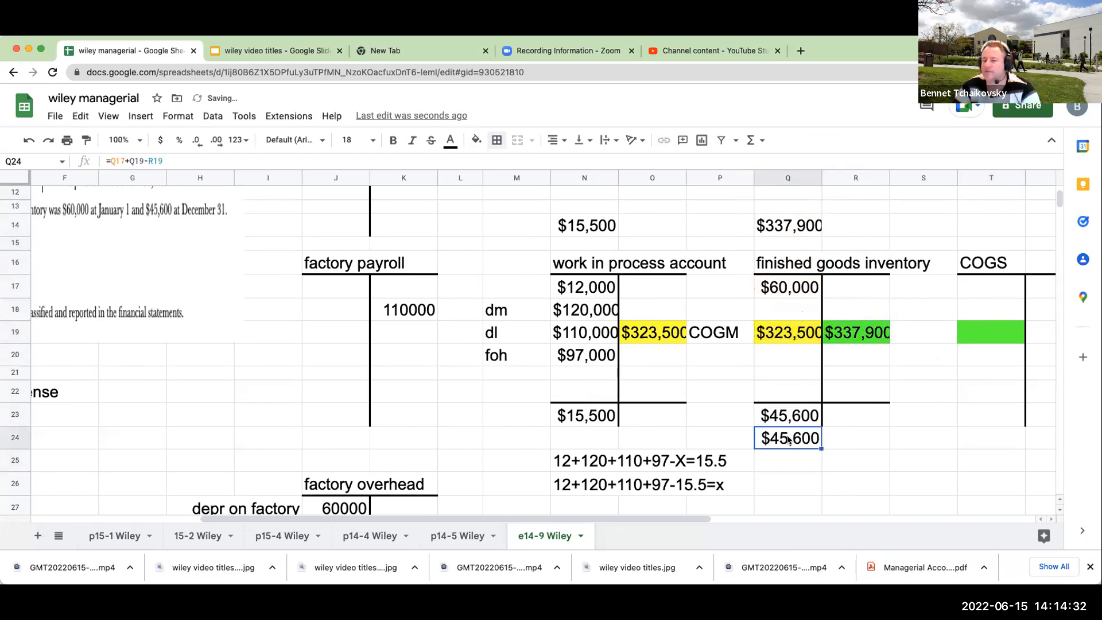
Note 60+323.5-Y=45.6 and 60+323.5-45.6=Y beneath finished goods and post $337,900 to COGS
type("60")
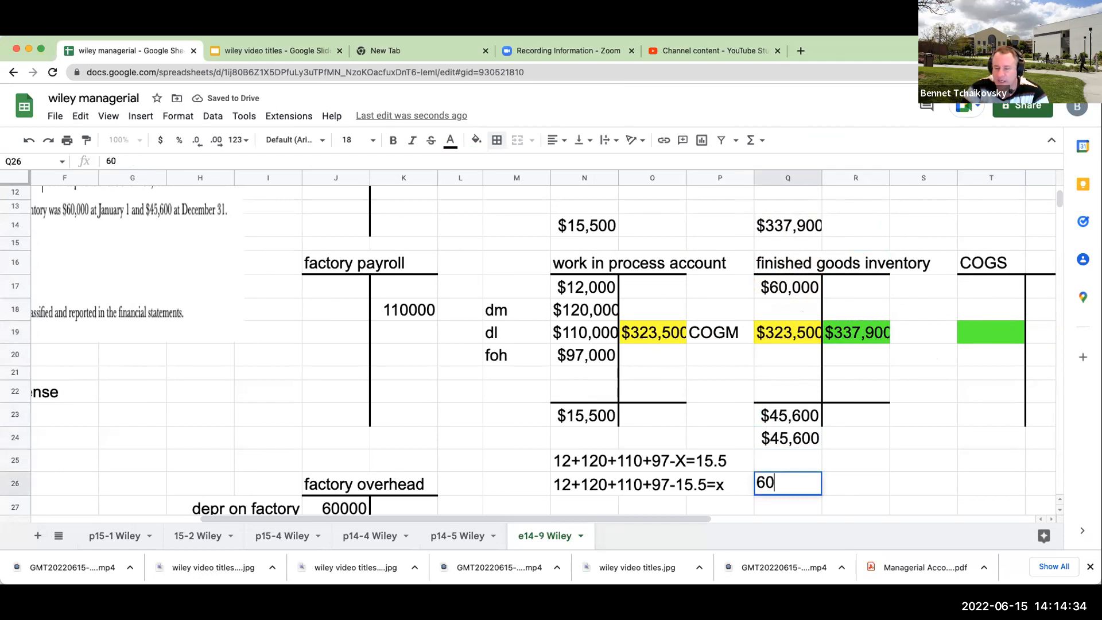
type("_32")
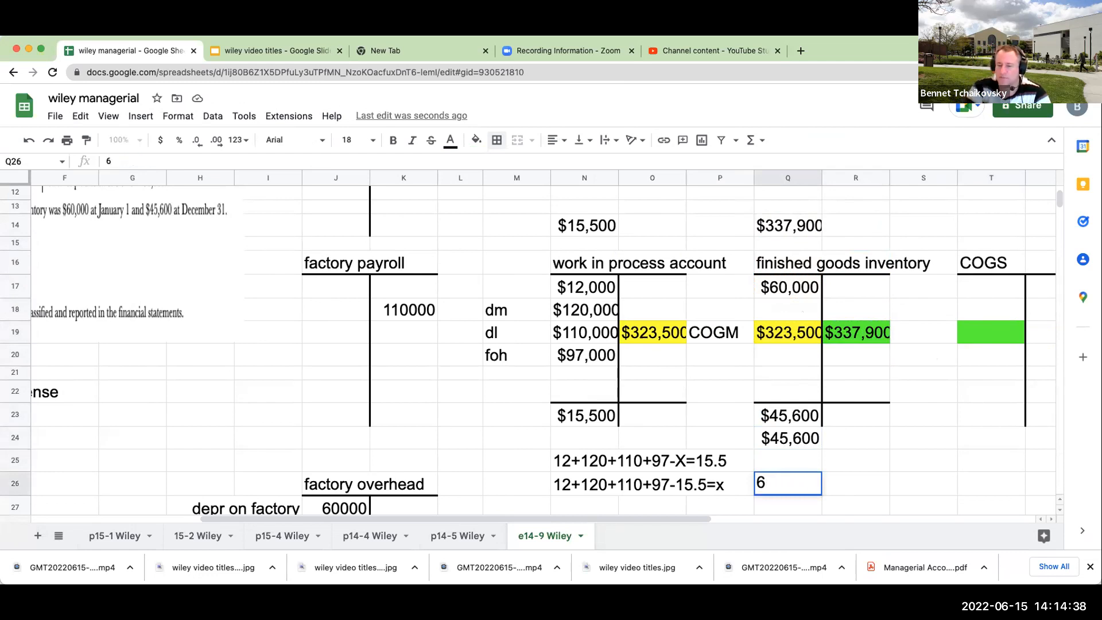
type("0+323")
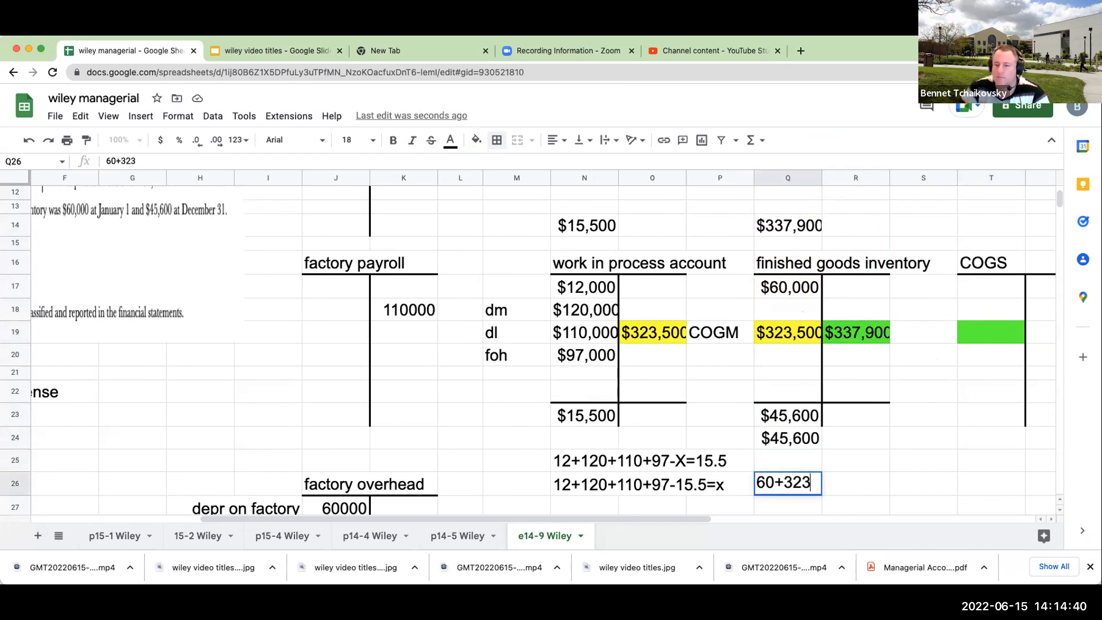
type(".5-")
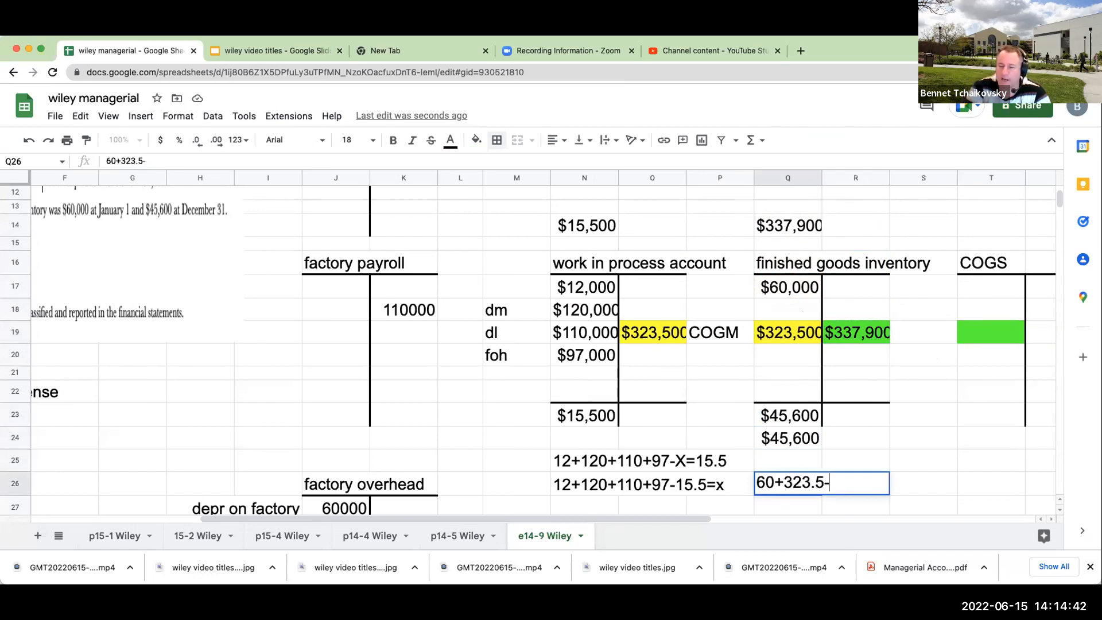
type("Y=")
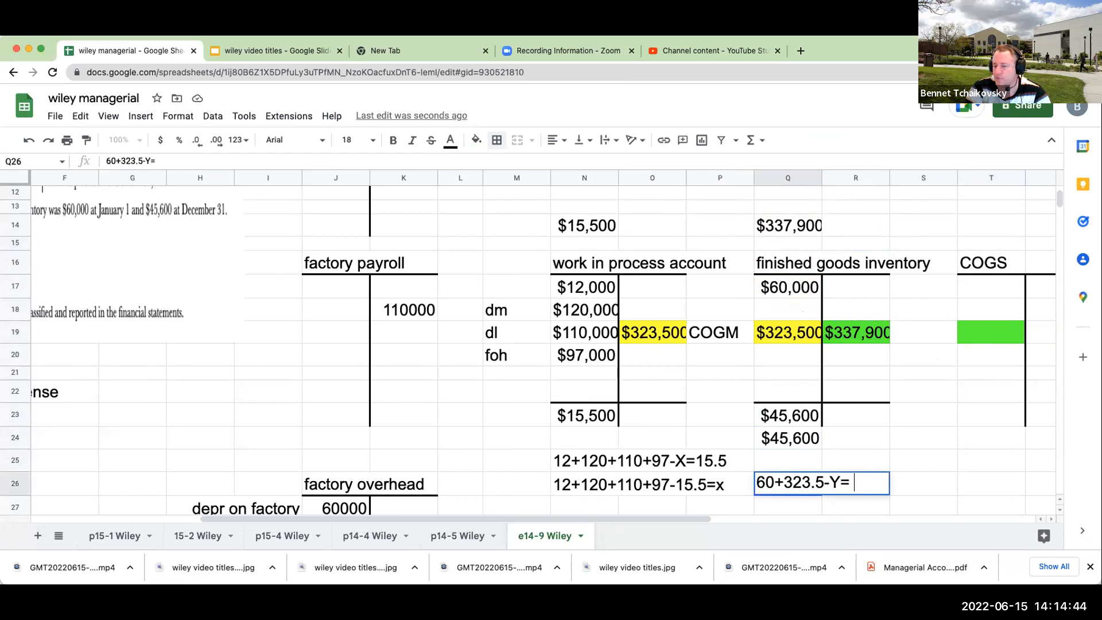
type("45.6")
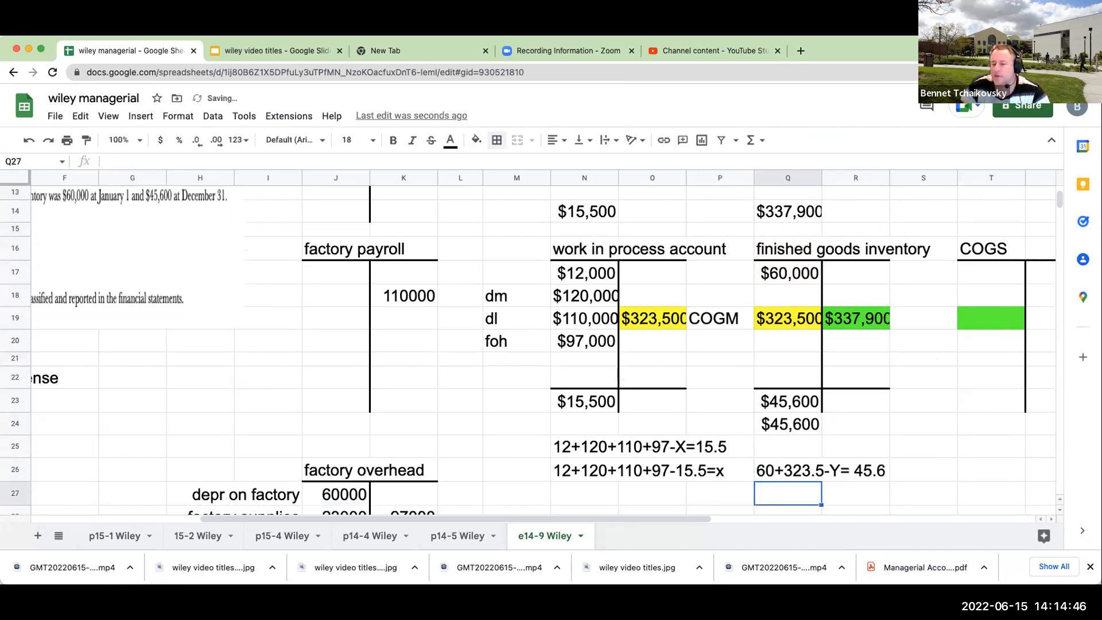
type("60+323.")
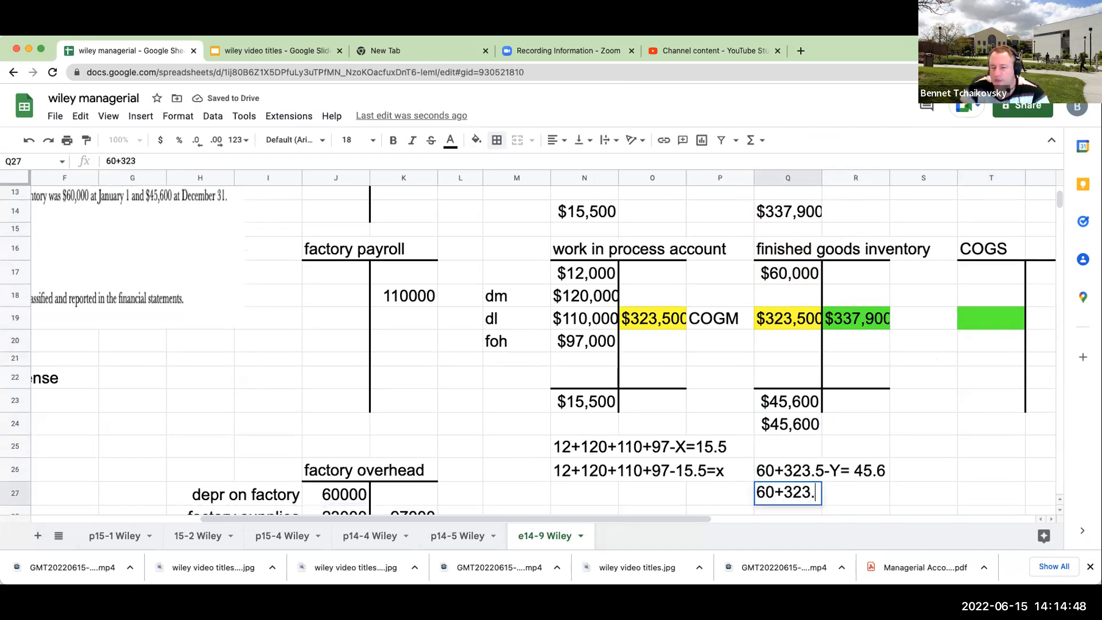
type("5-")
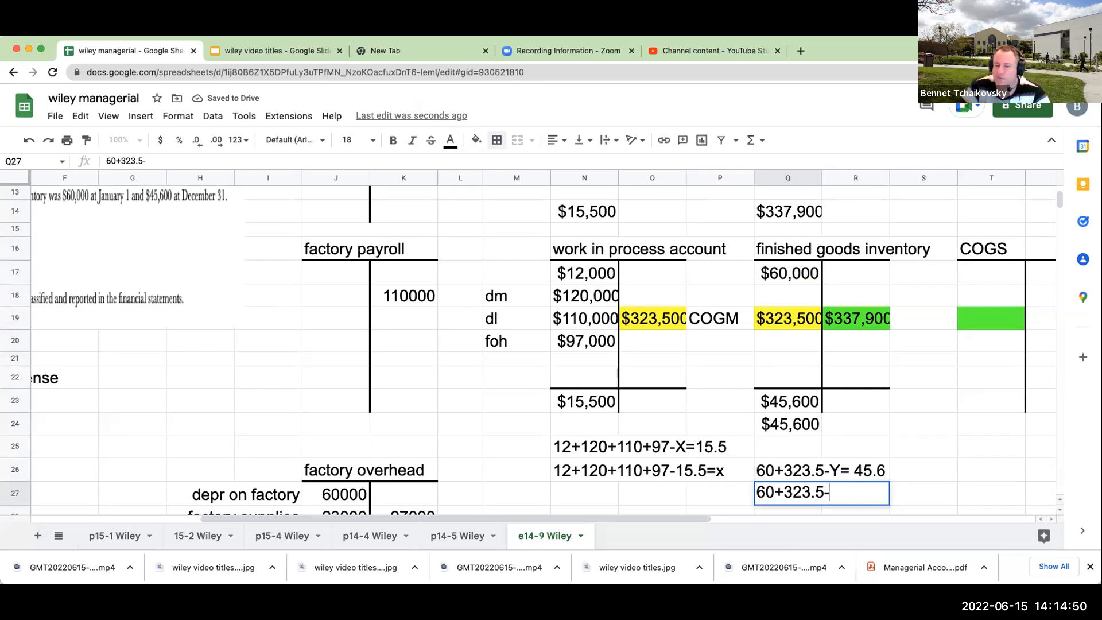
type("45.6=Y")
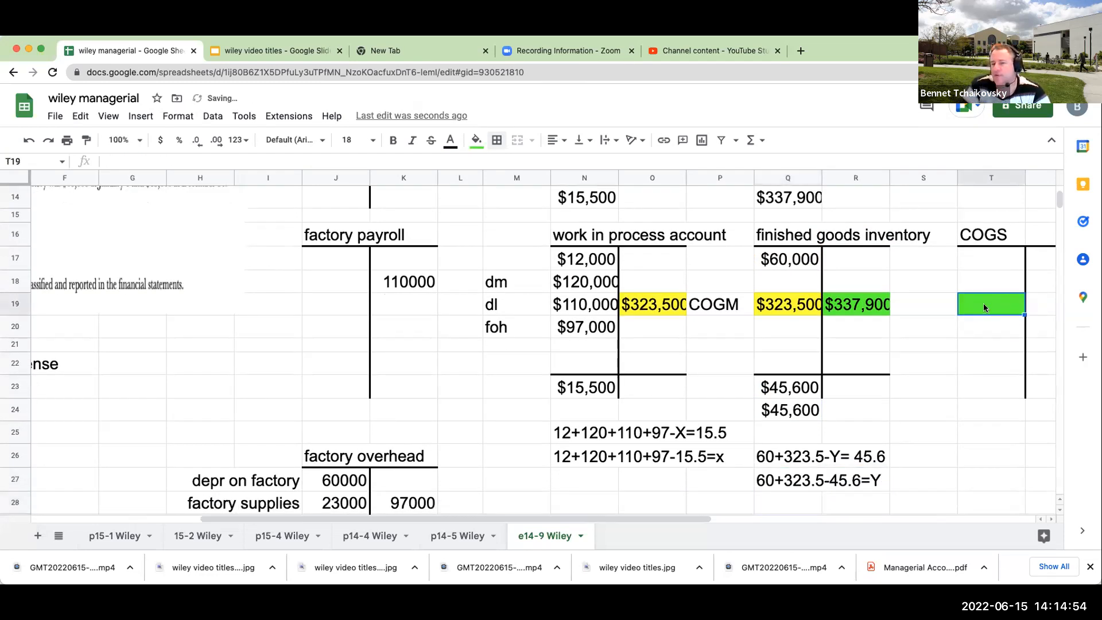
type("$337,900")
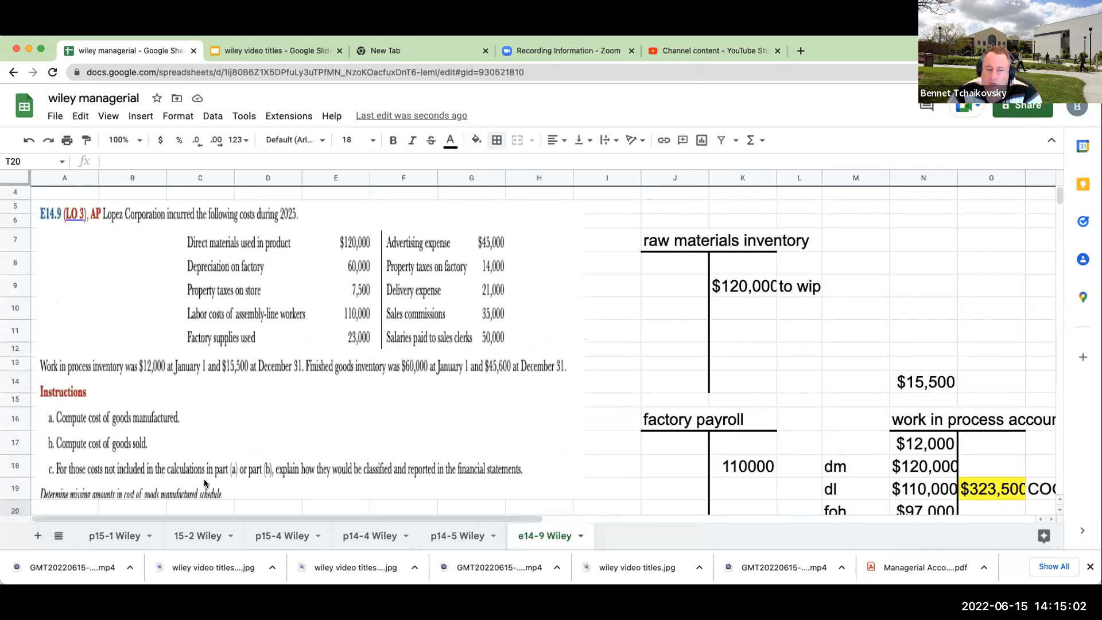
mouse_move(112, 471)
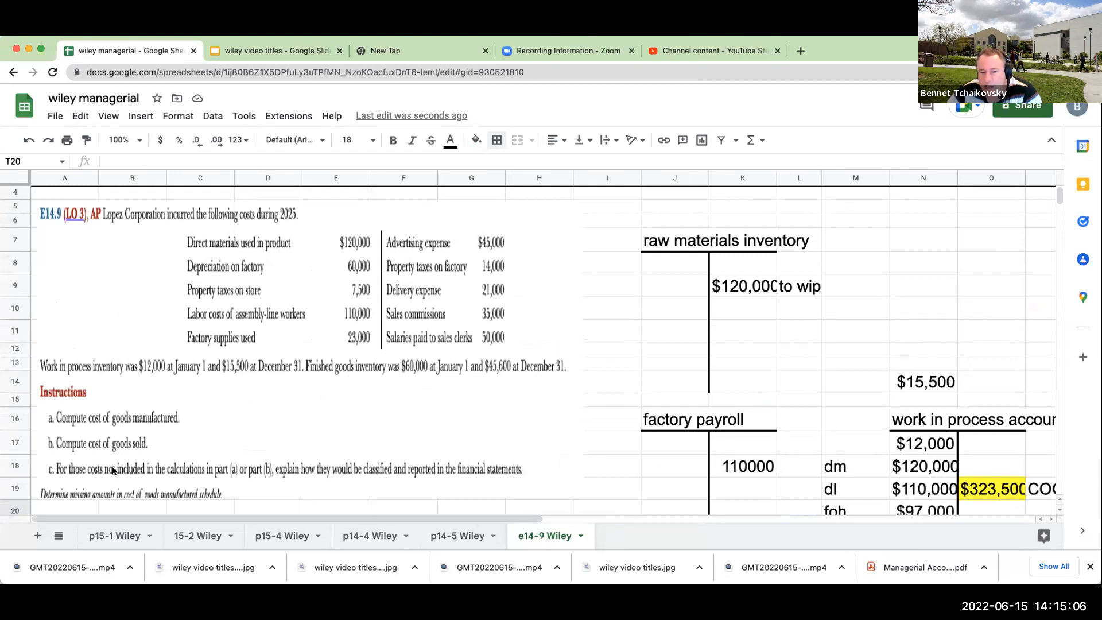
mouse_move(351, 438)
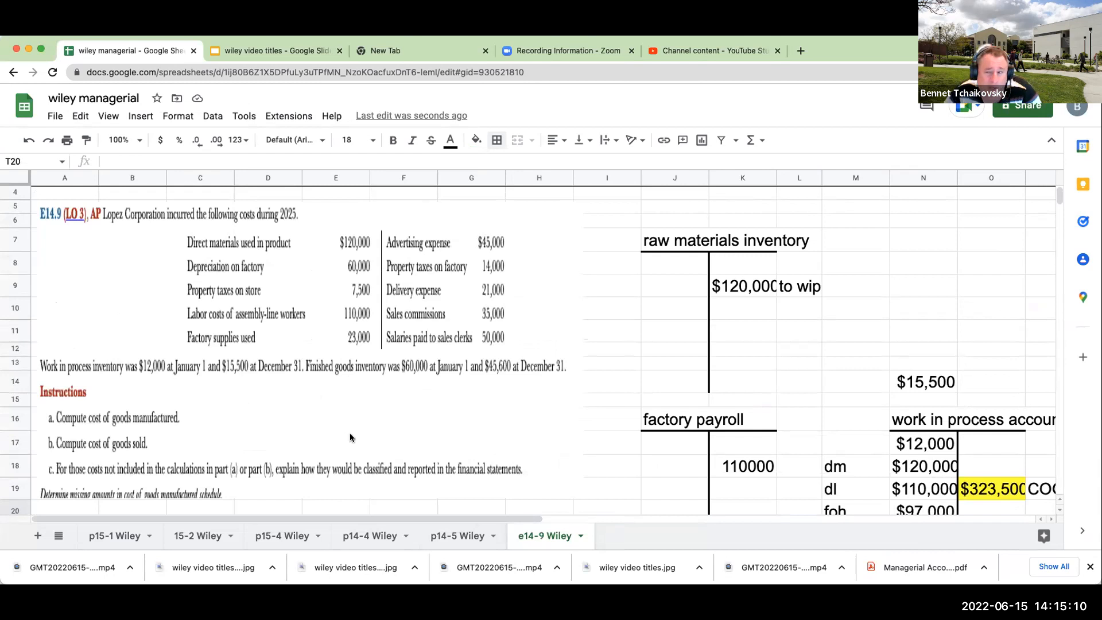
mouse_move(759, 220)
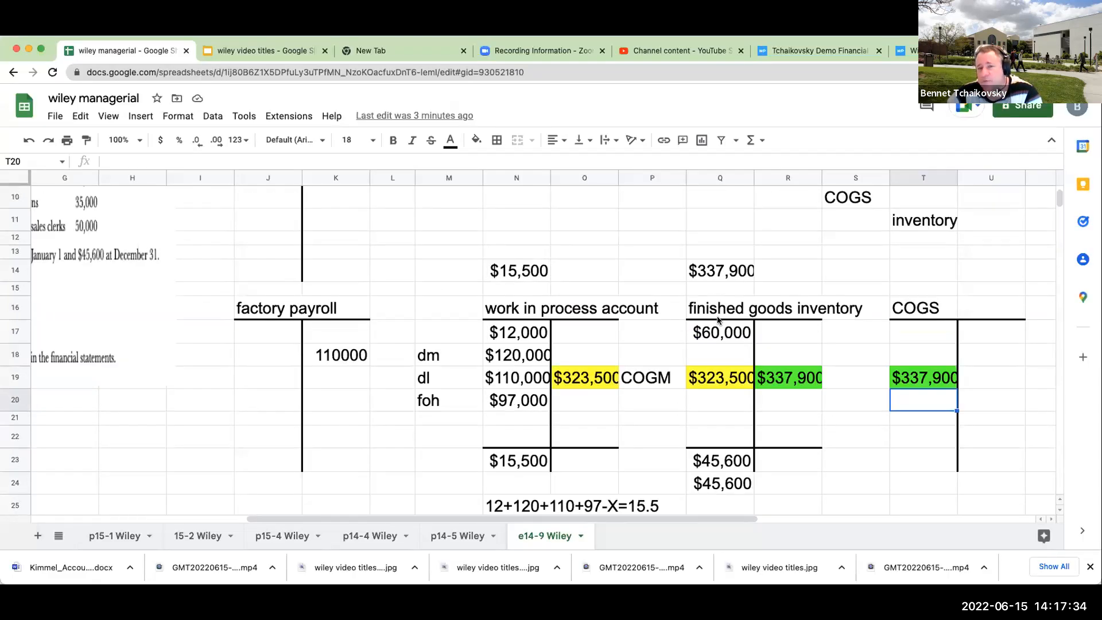
Switch to the wiley video titles presentation and show the thank-you slide full screen
scroll("down", 3)
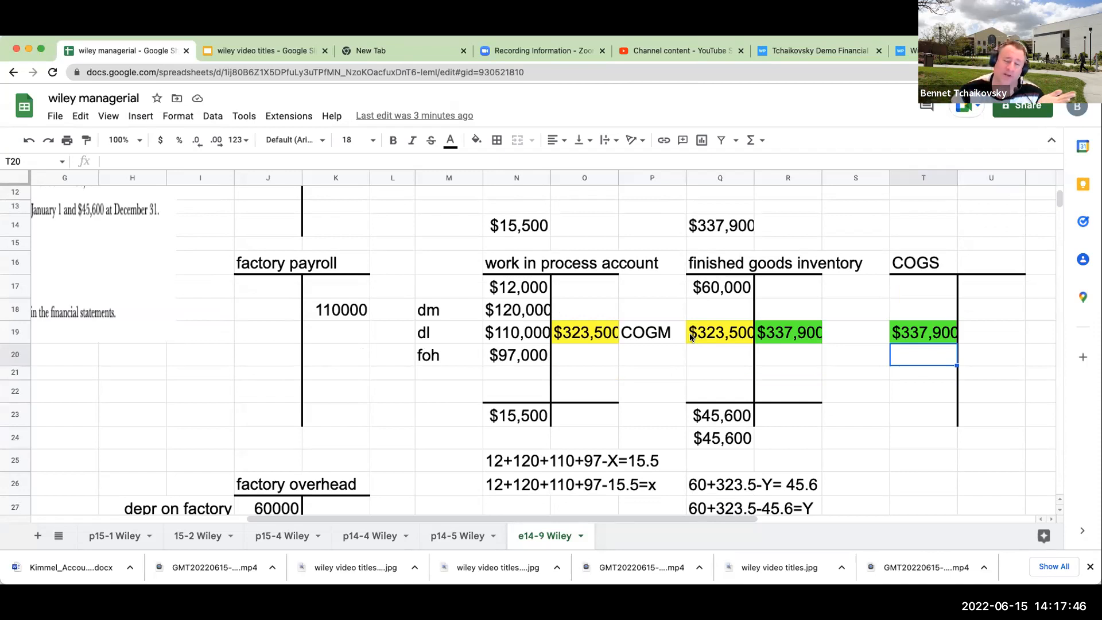
left_click(264, 51)
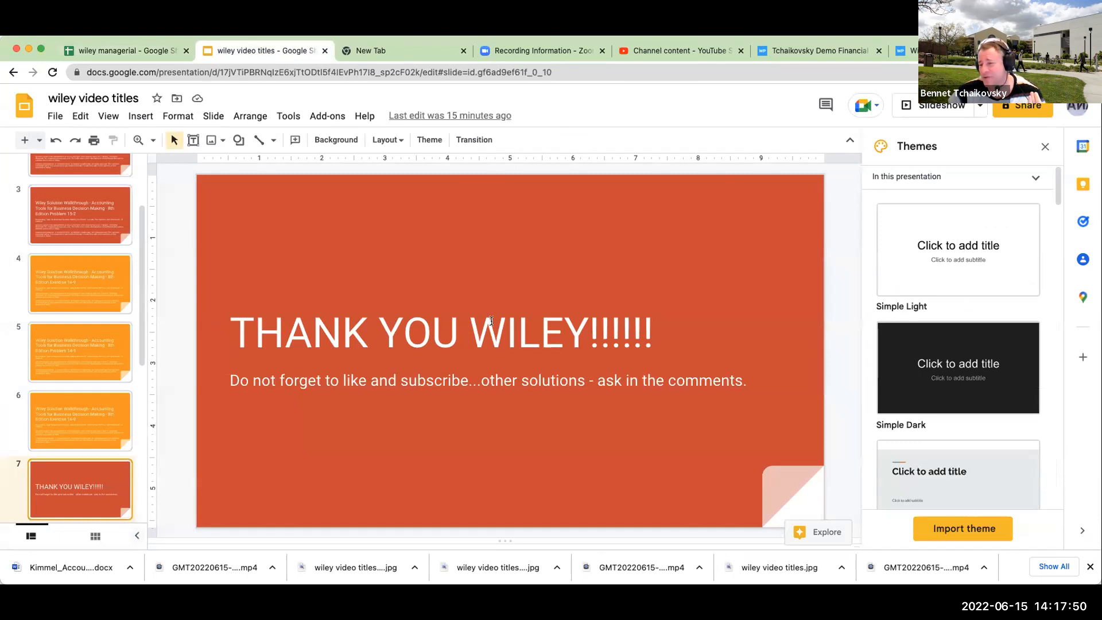
left_click(938, 104)
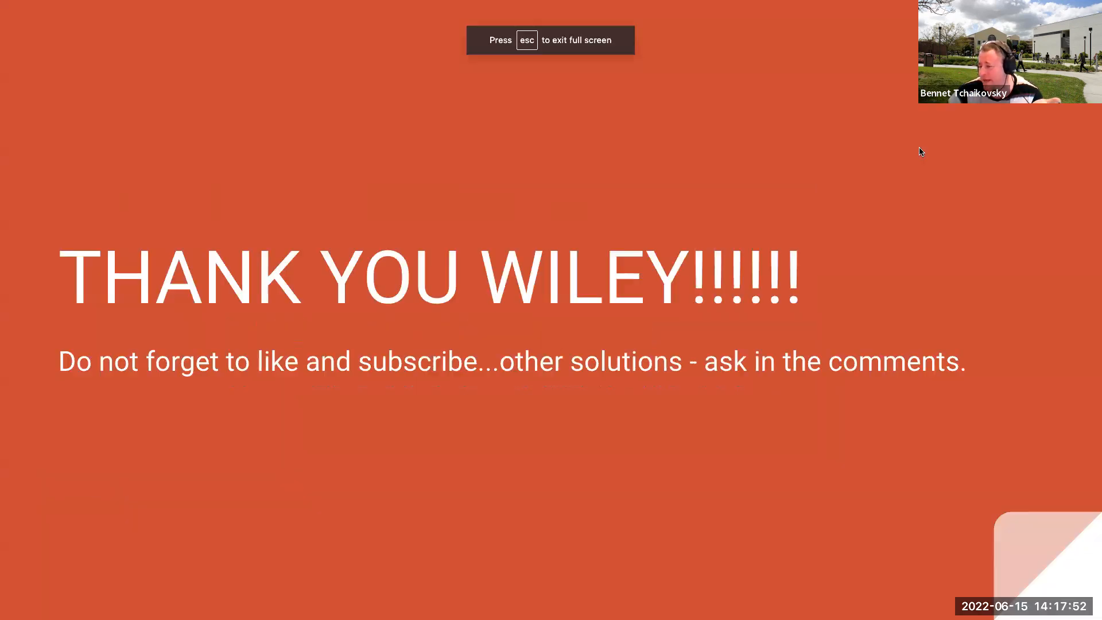